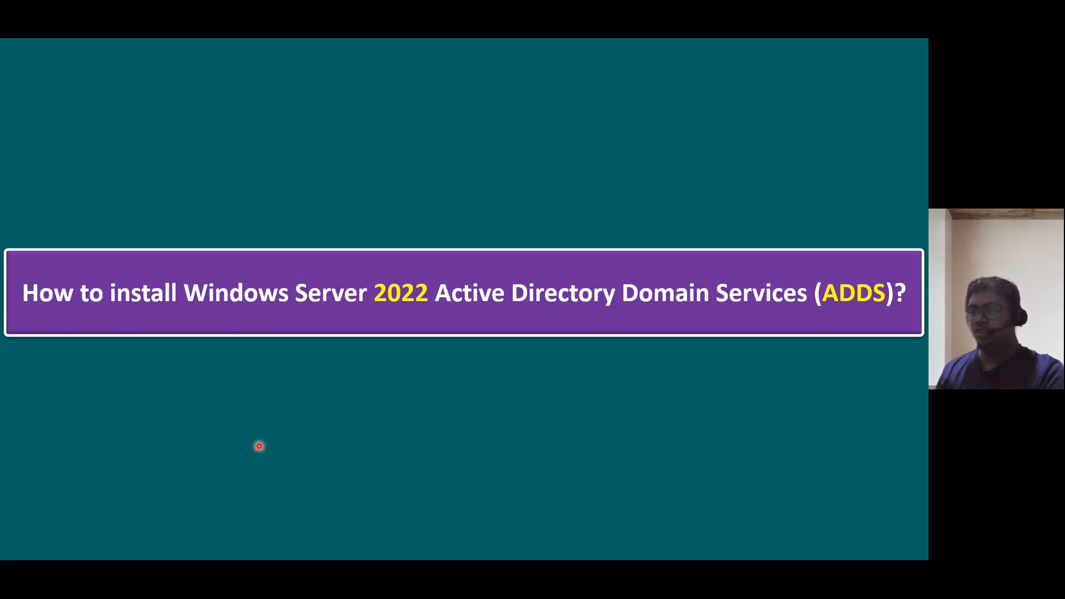
mouse_move(470, 339)
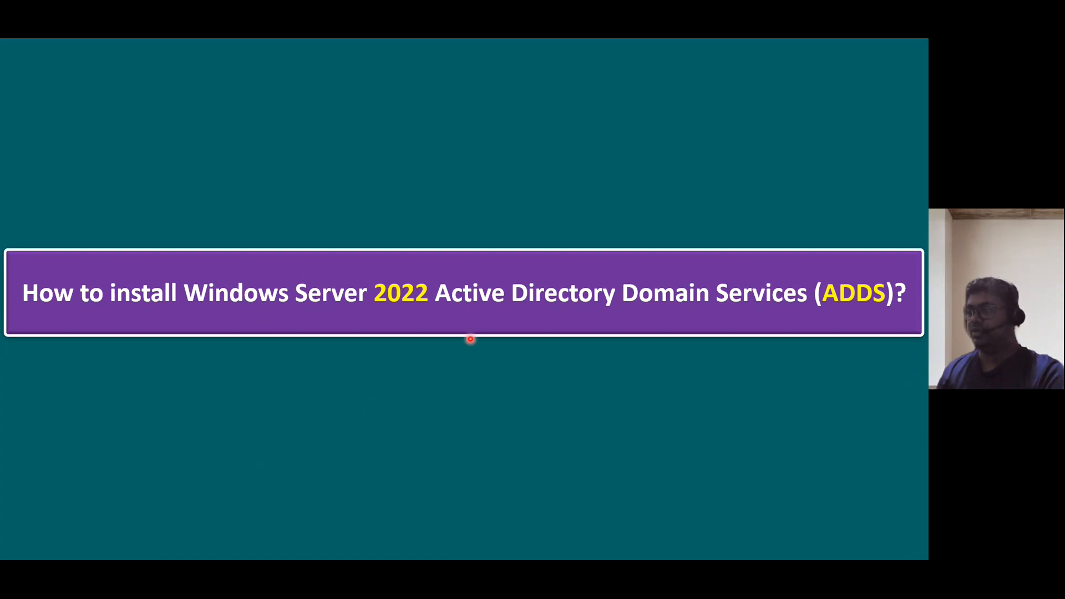
mouse_move(786, 320)
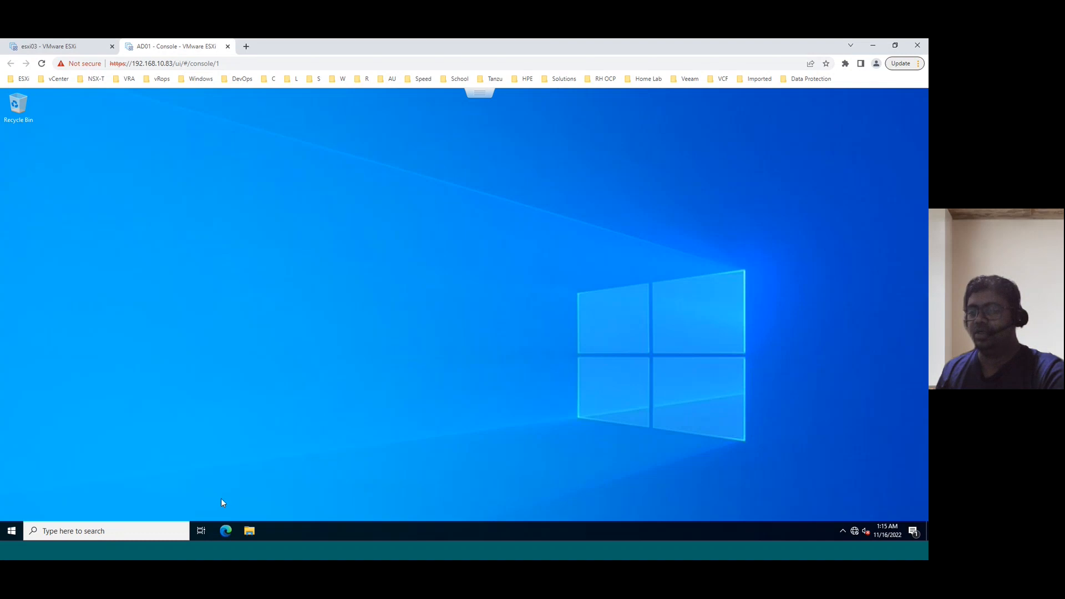
Launch Server Manager, check Local Server properties, return to Dashboard and reach the Manage menu.
click(10, 531)
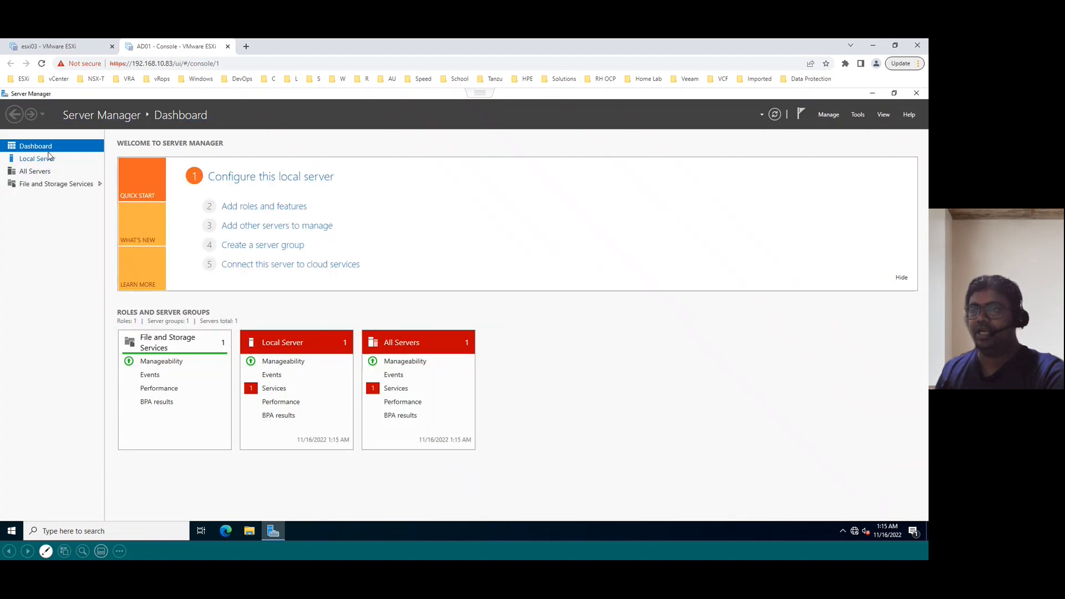
click(37, 159)
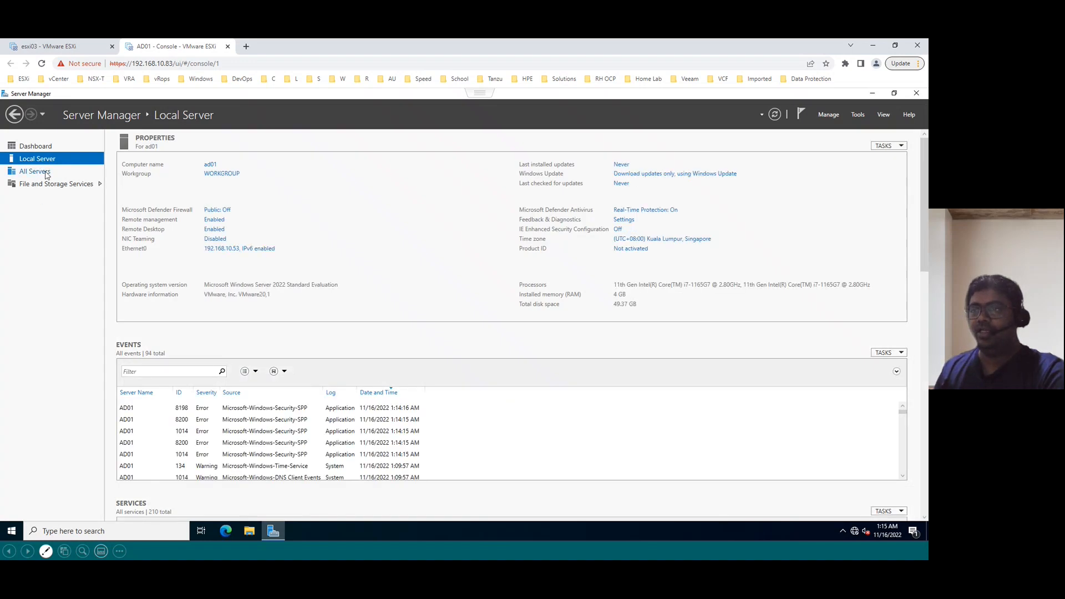
click(35, 145)
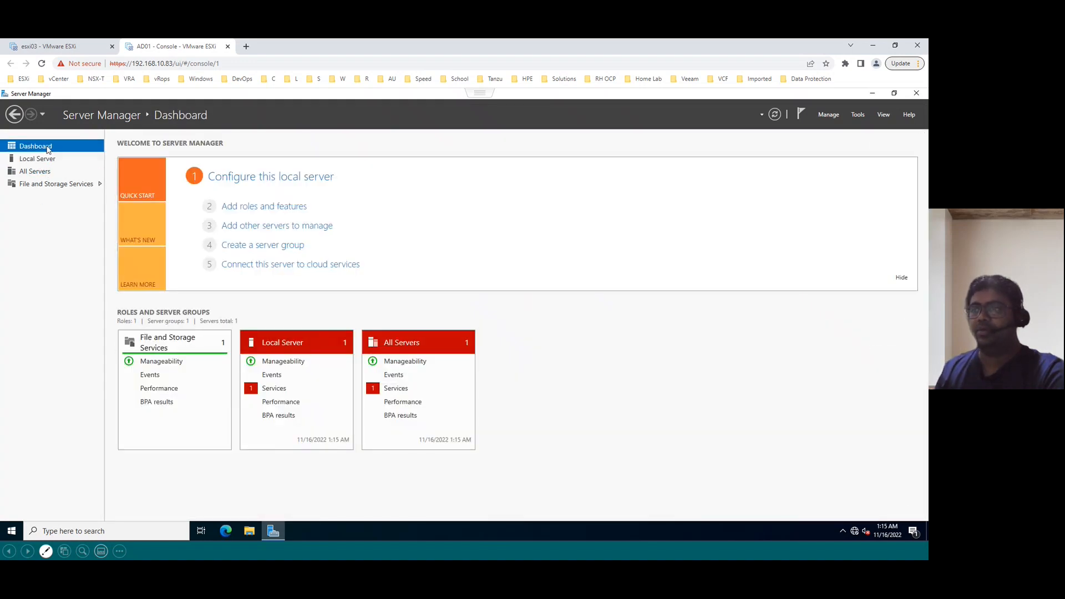
mouse_move(303, 180)
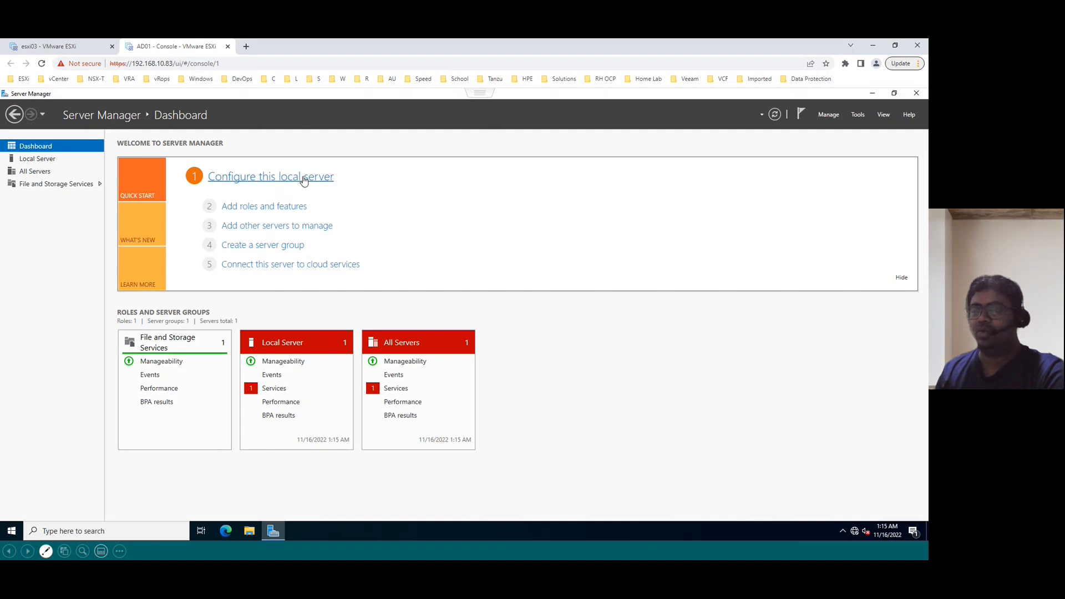
mouse_move(313, 206)
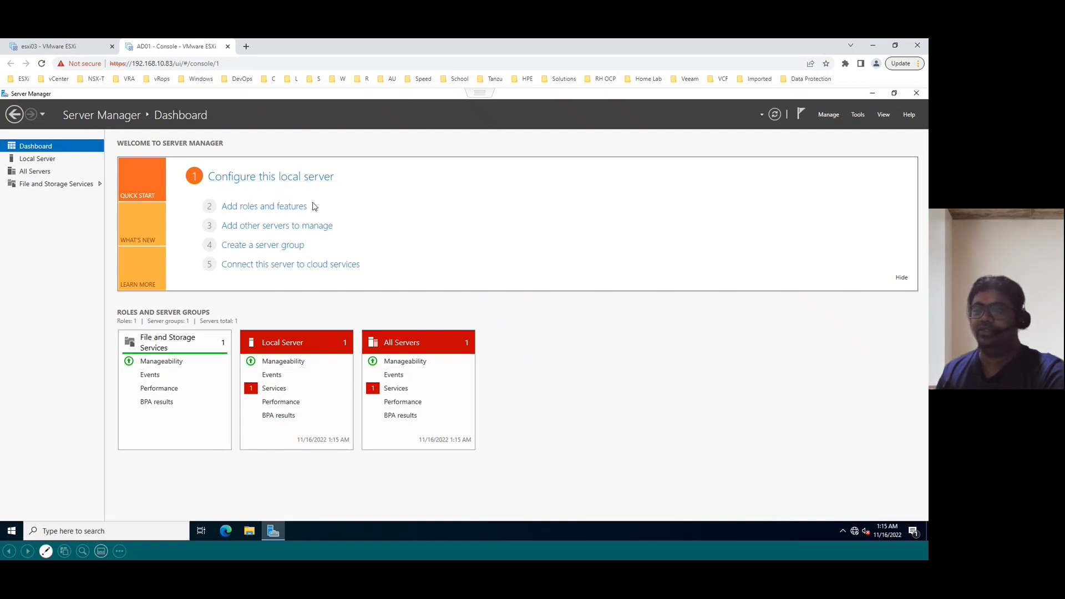
mouse_move(264, 207)
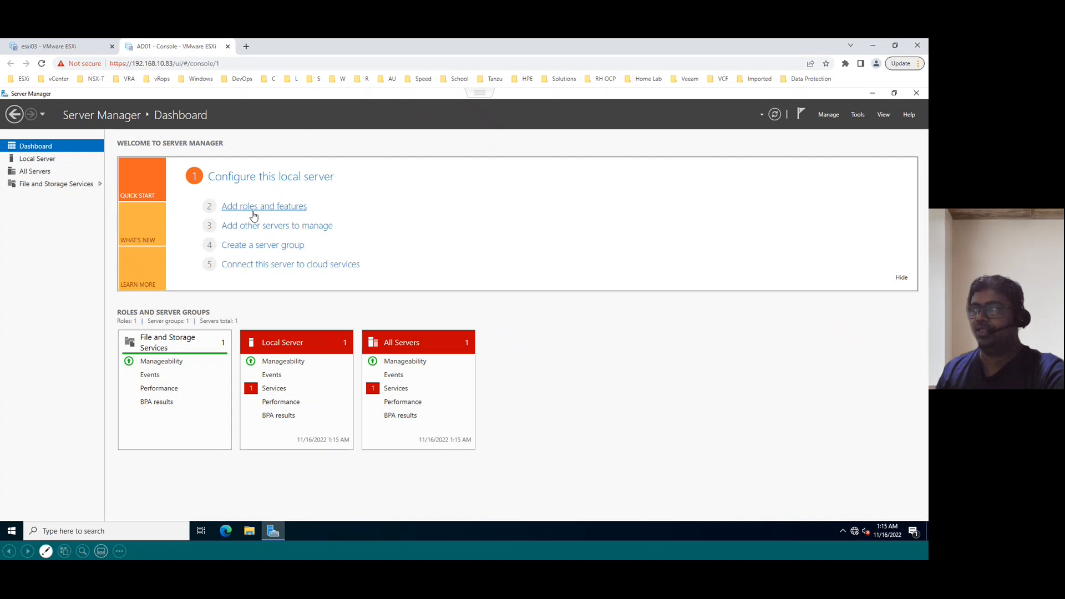
click(828, 113)
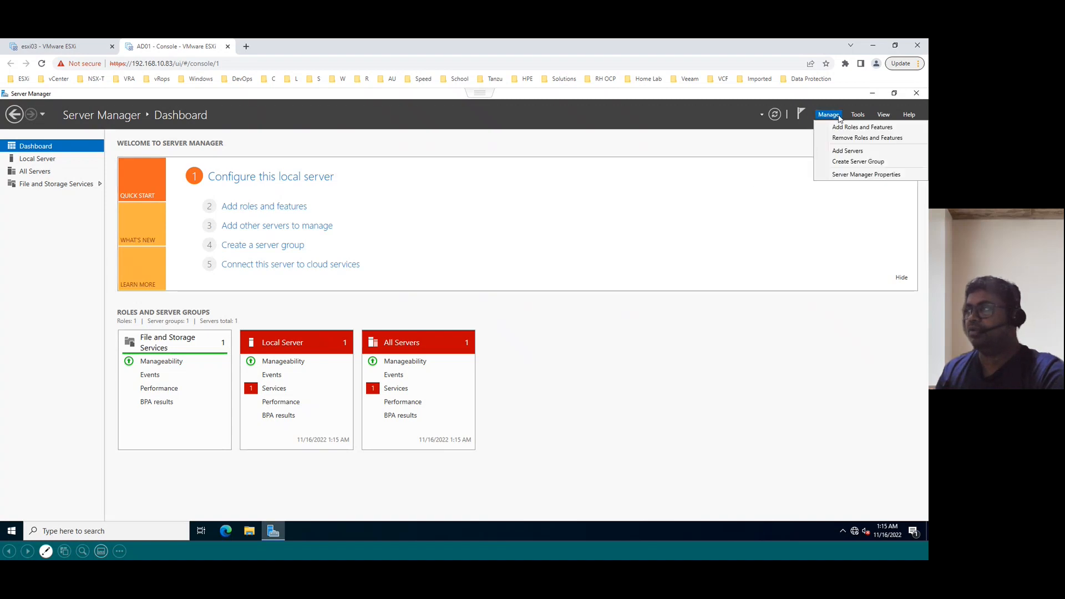
mouse_move(883, 126)
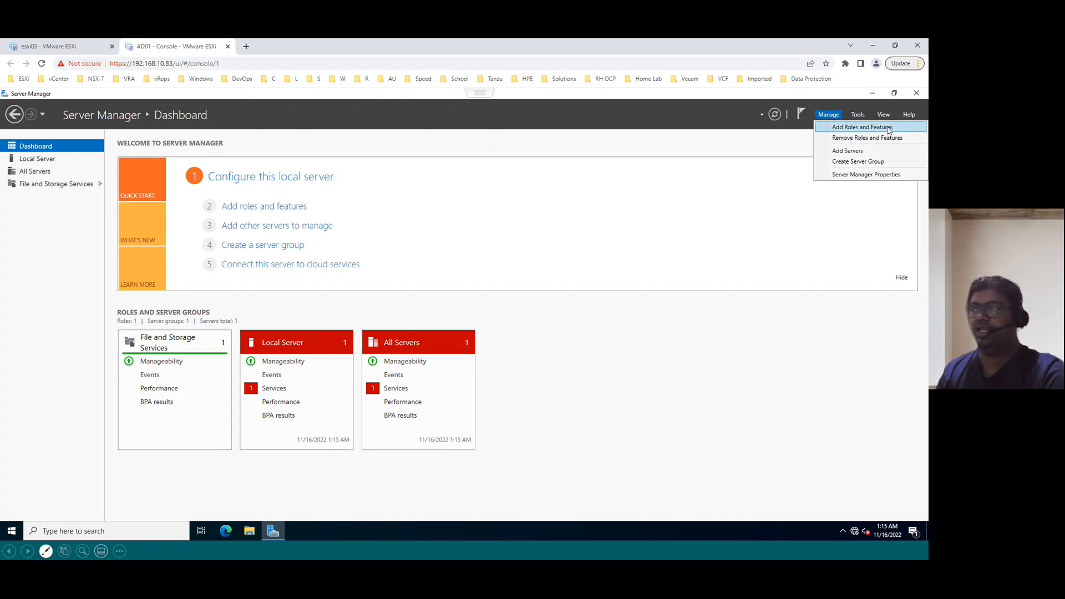
mouse_move(262, 211)
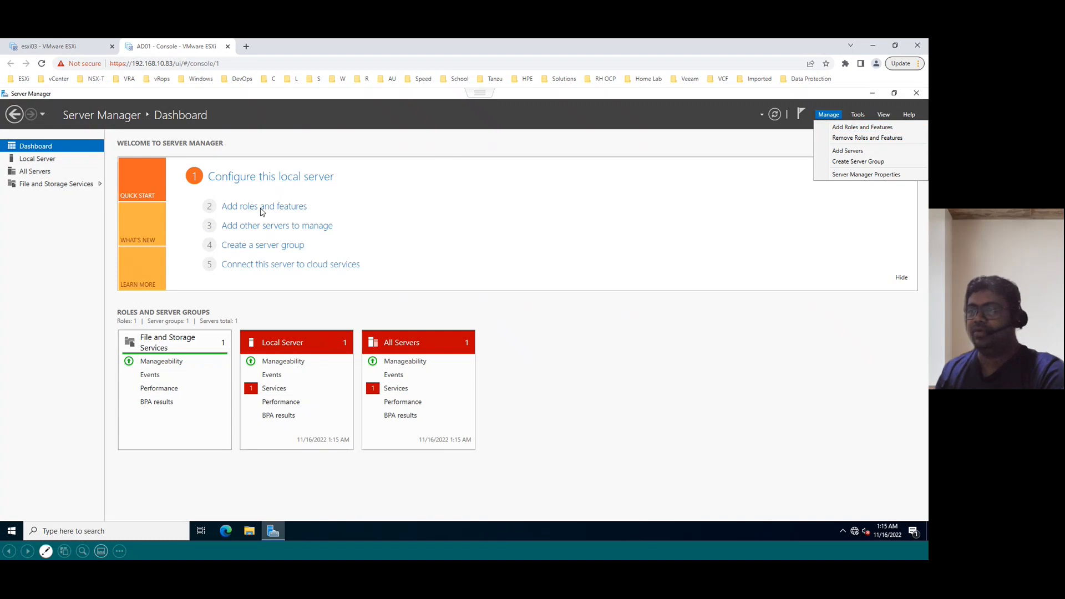
Start the Add Roles and Features Wizard with role-based installation, reaching server selection listing ad01.
click(862, 126)
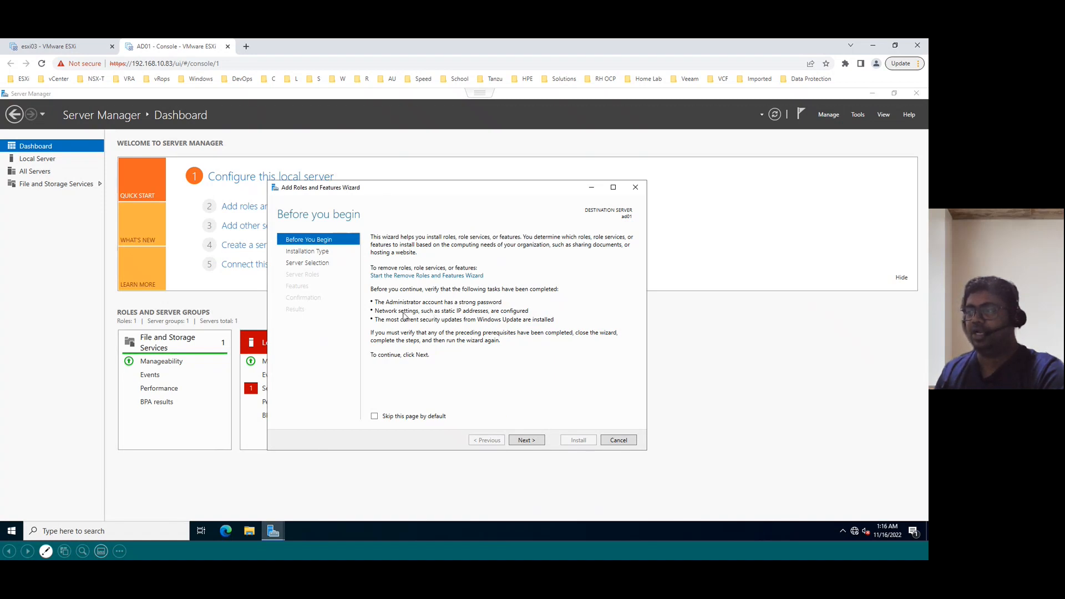
mouse_move(481, 319)
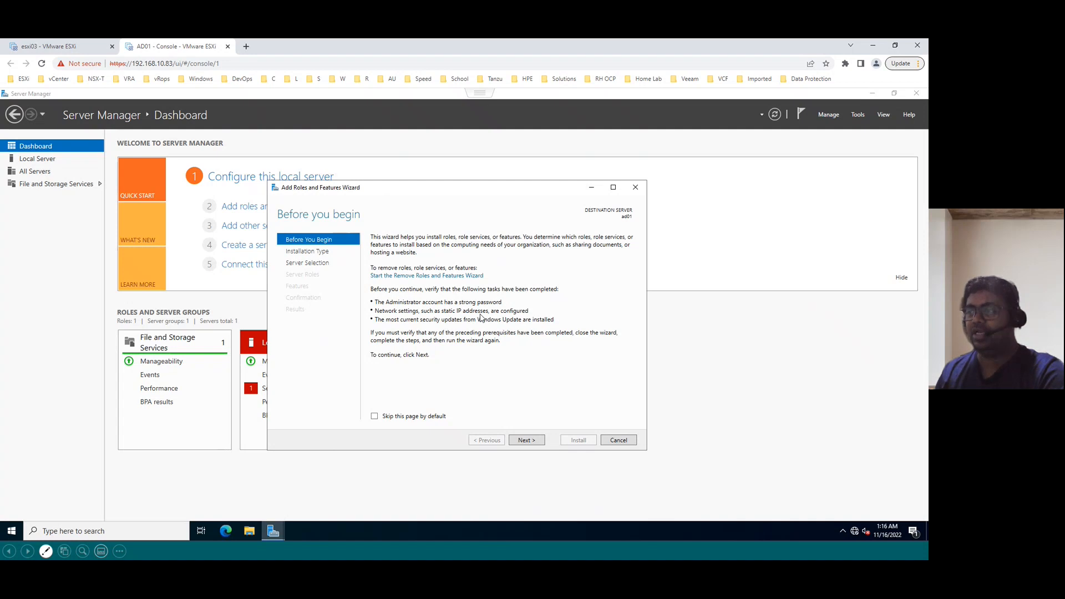
mouse_move(518, 367)
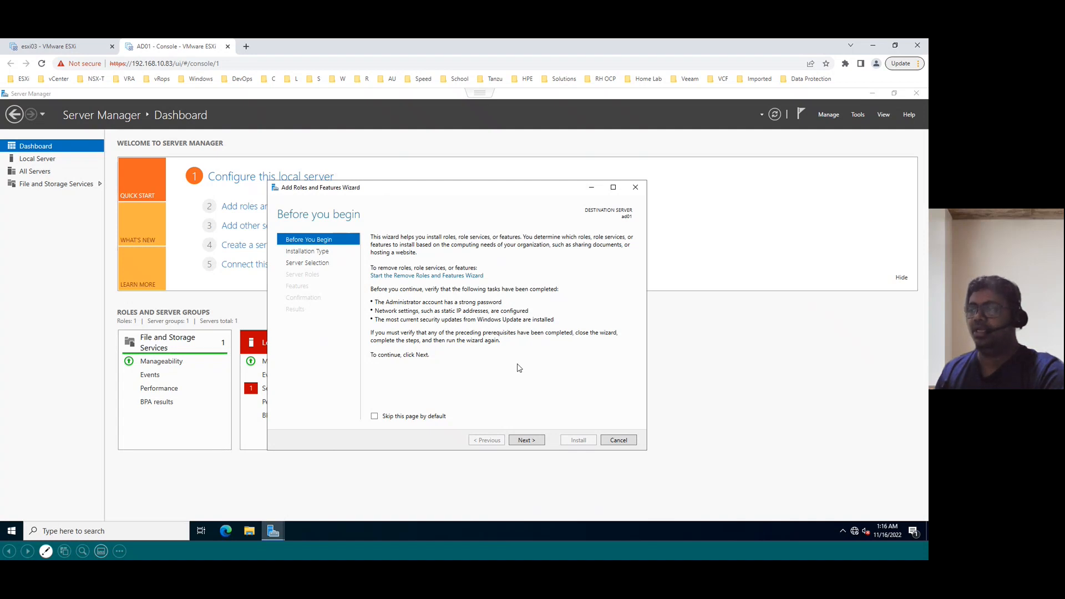
mouse_move(411, 307)
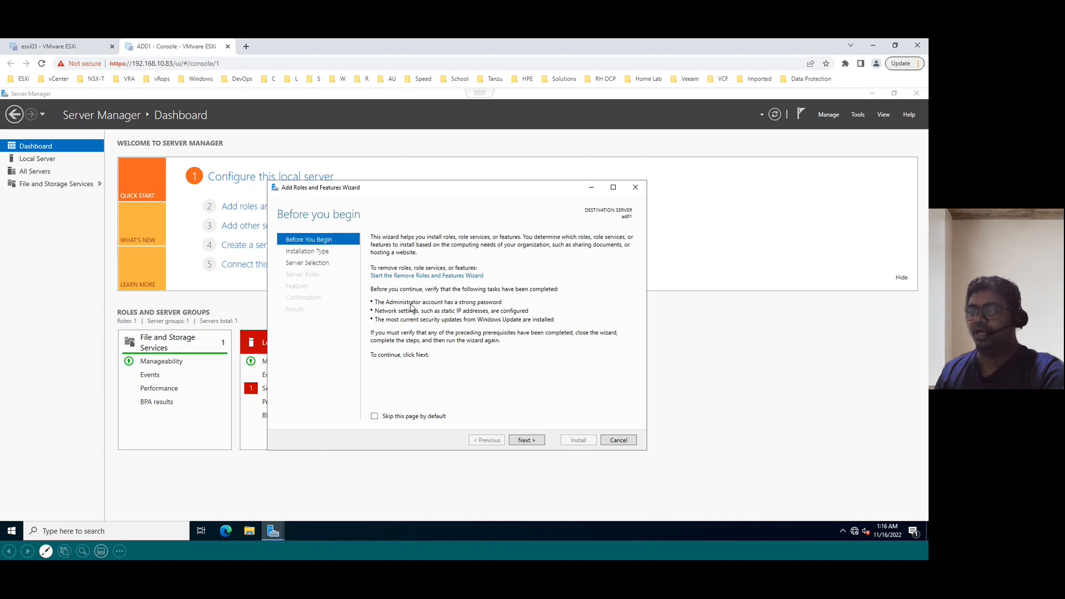
mouse_move(517, 331)
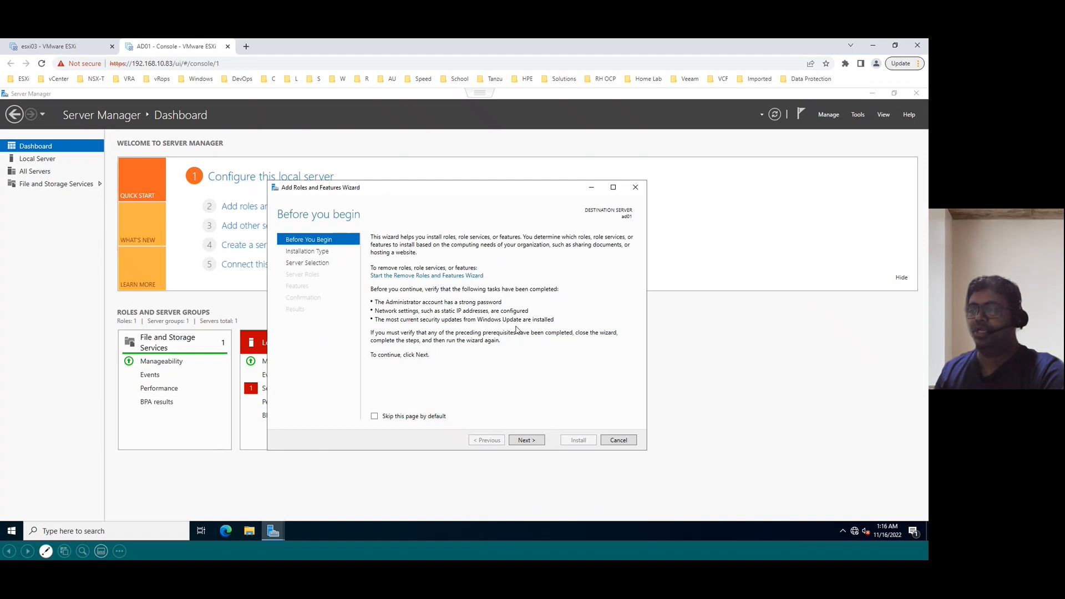
mouse_move(445, 330)
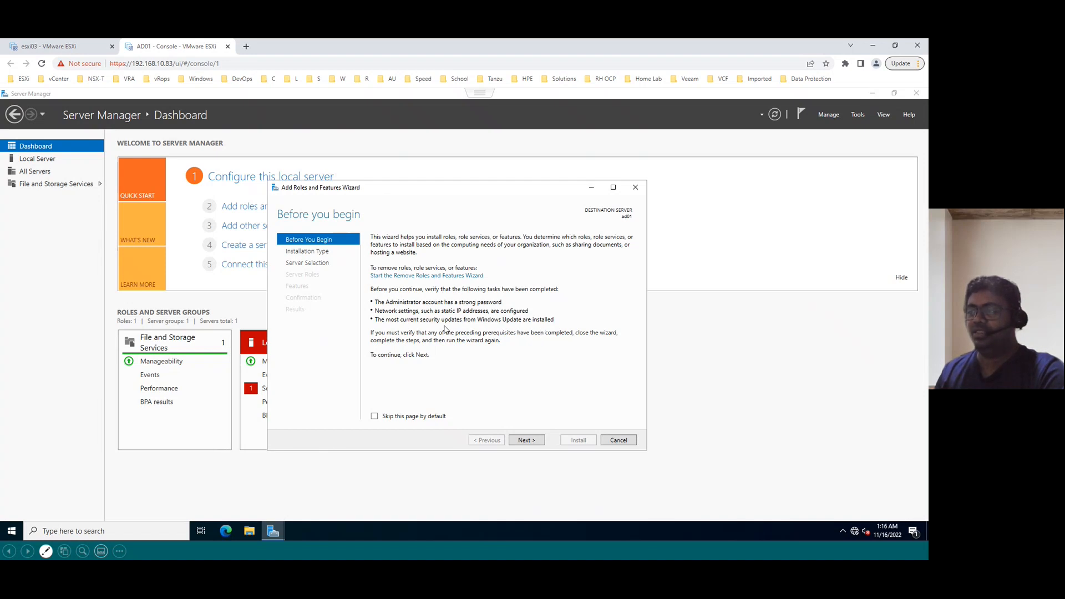
click(526, 439)
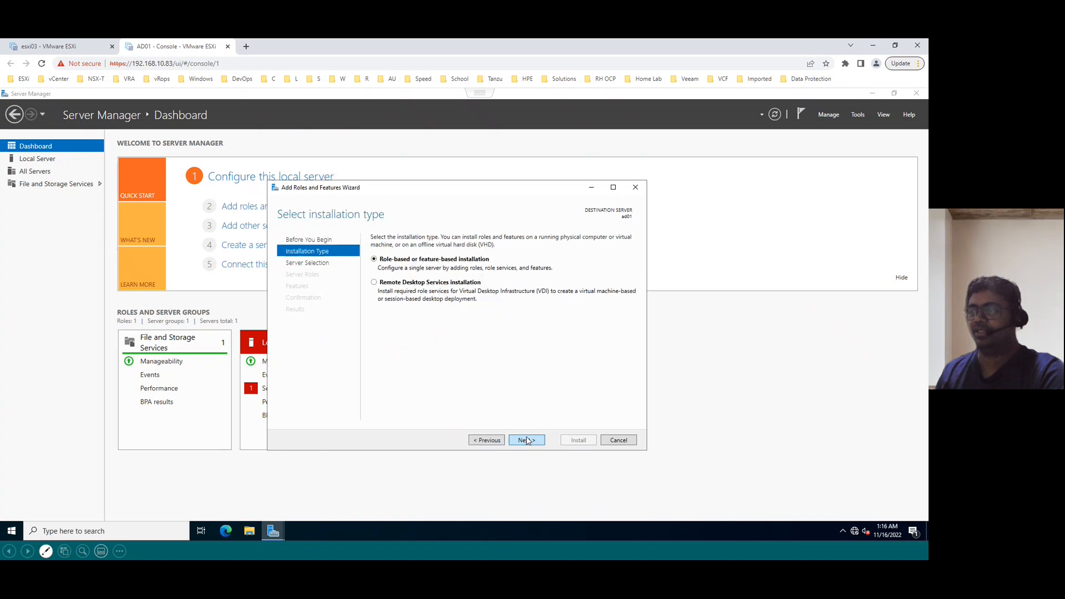
mouse_move(428, 271)
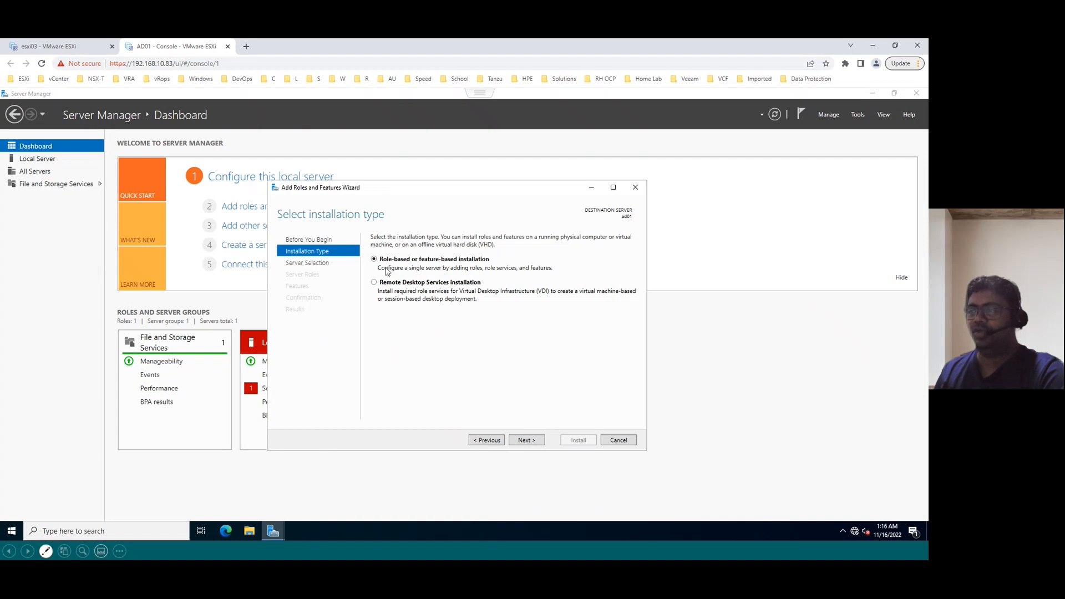
mouse_move(436, 289)
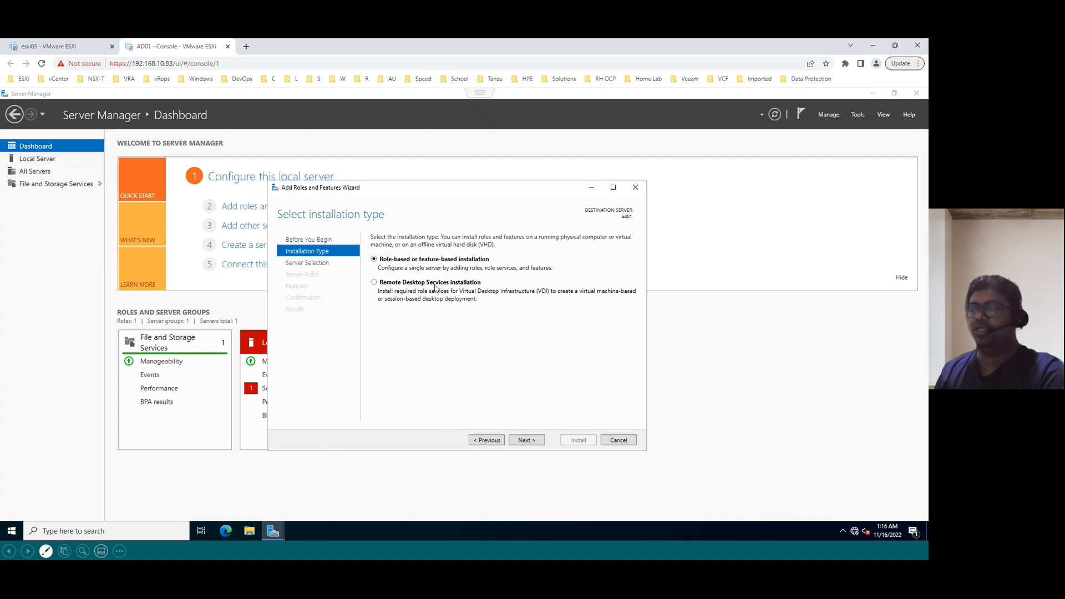
mouse_move(378, 293)
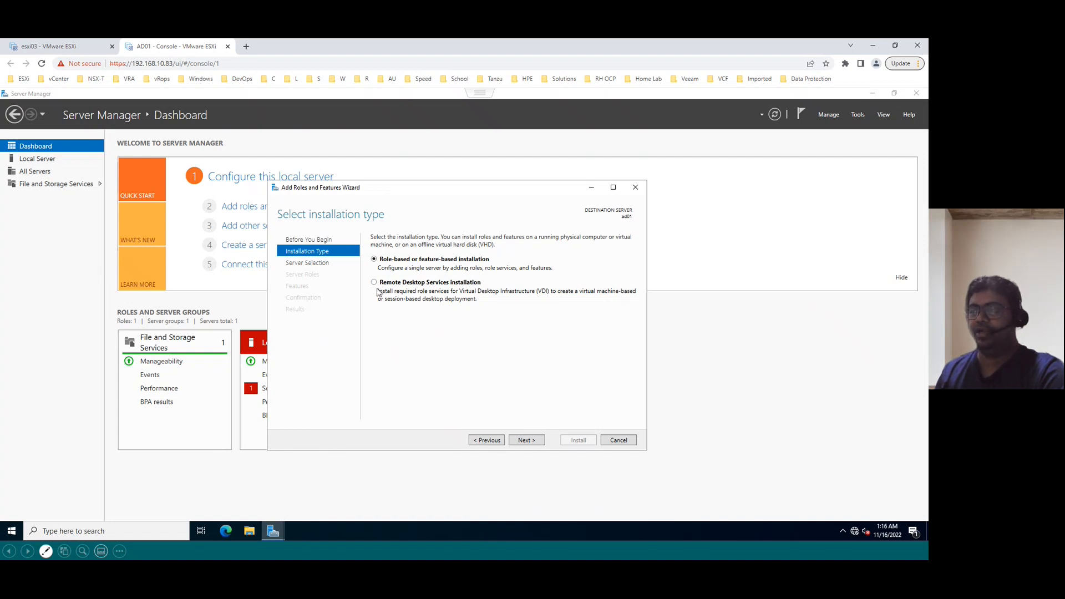
mouse_move(422, 265)
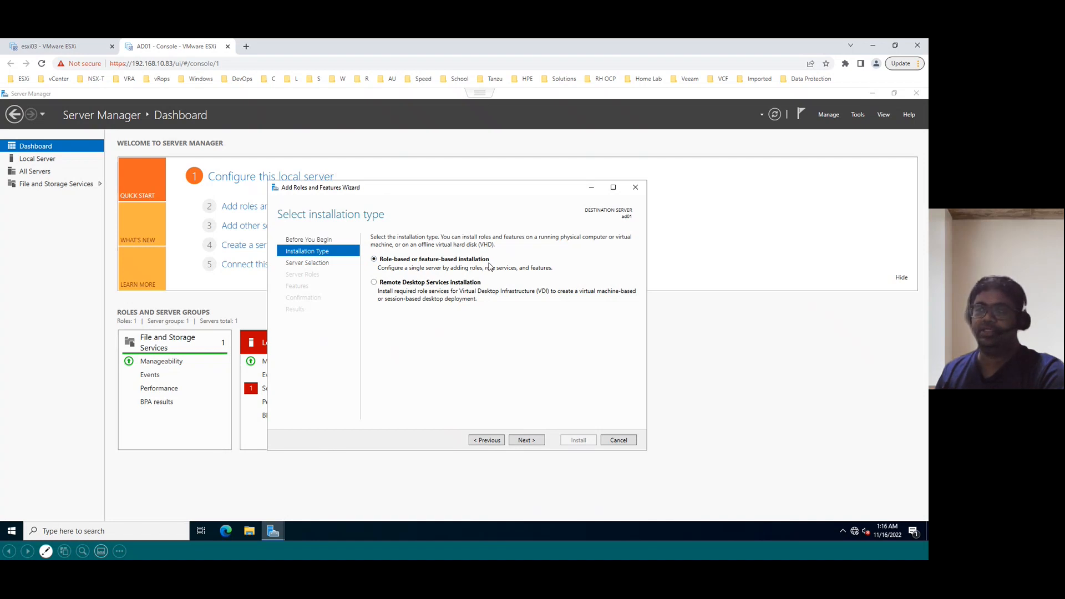
click(526, 439)
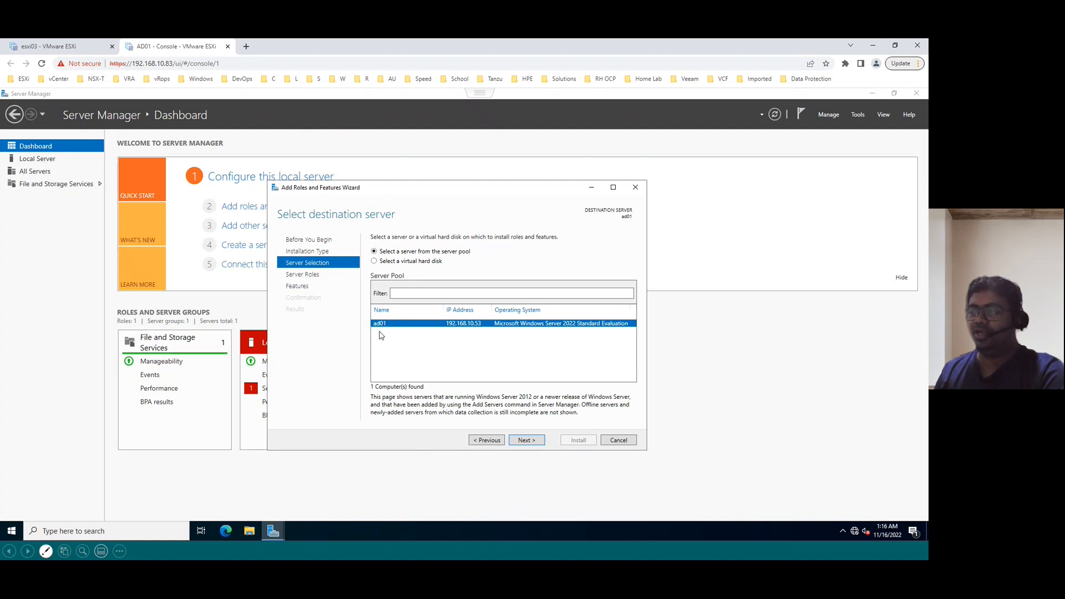
mouse_move(467, 351)
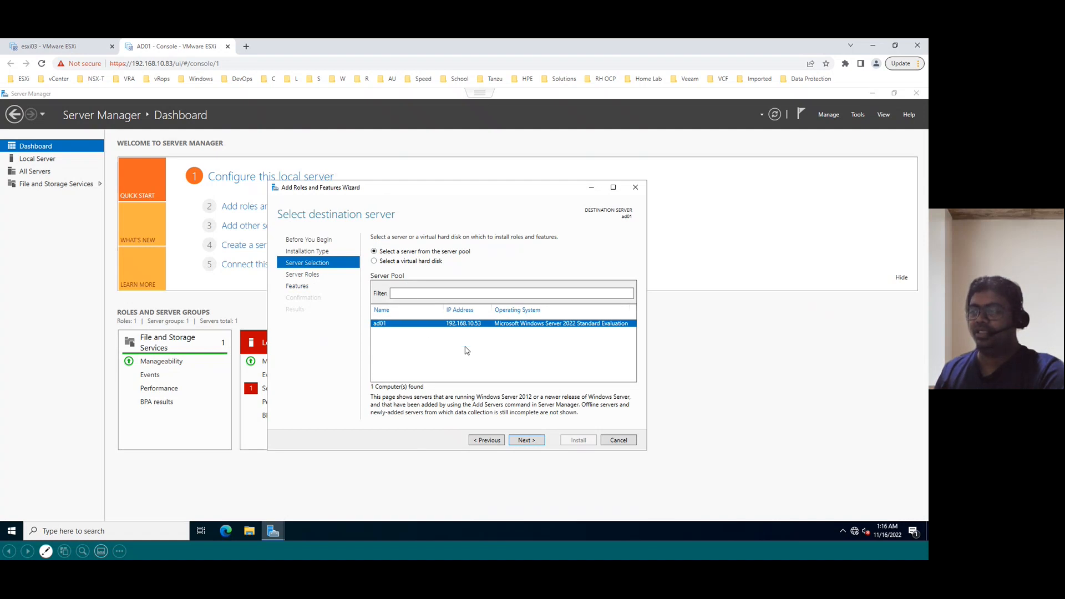
Check Active Directory Domain Services as a server role and accept its required management features.
click(526, 441)
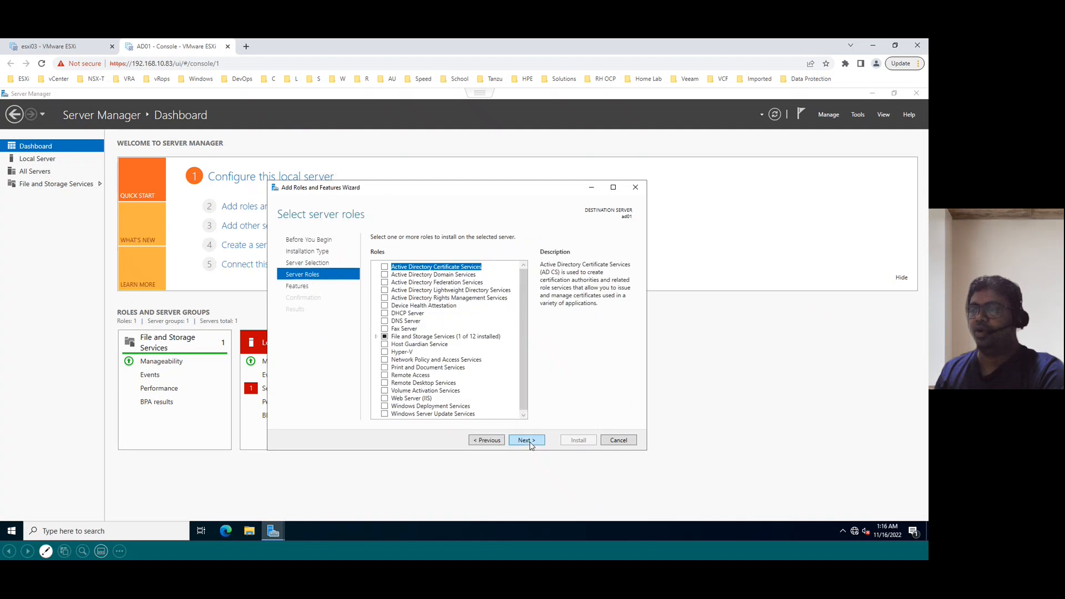
mouse_move(432, 369)
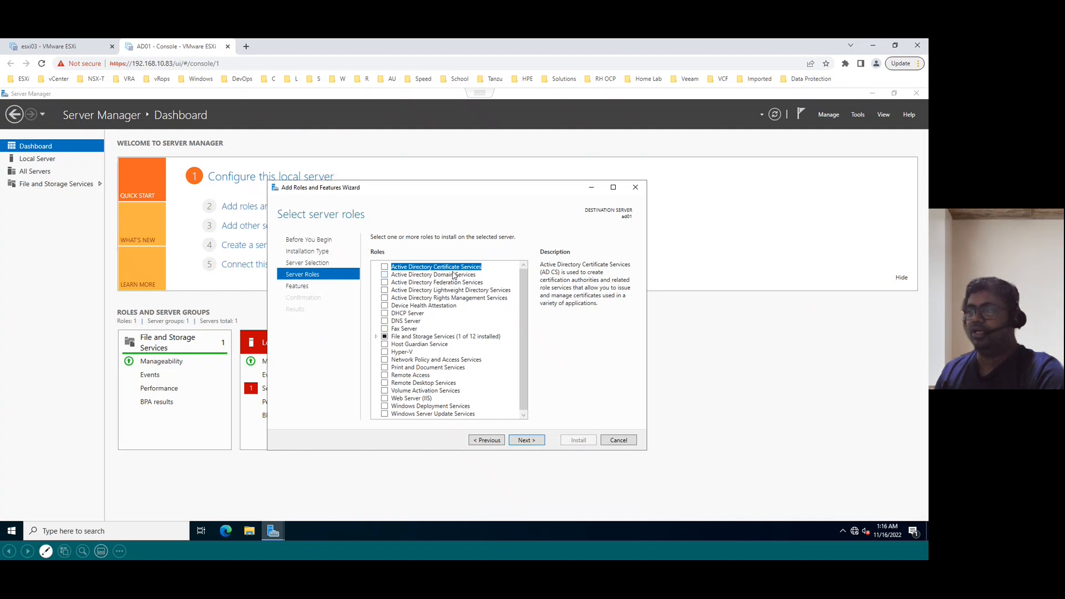
mouse_move(472, 276)
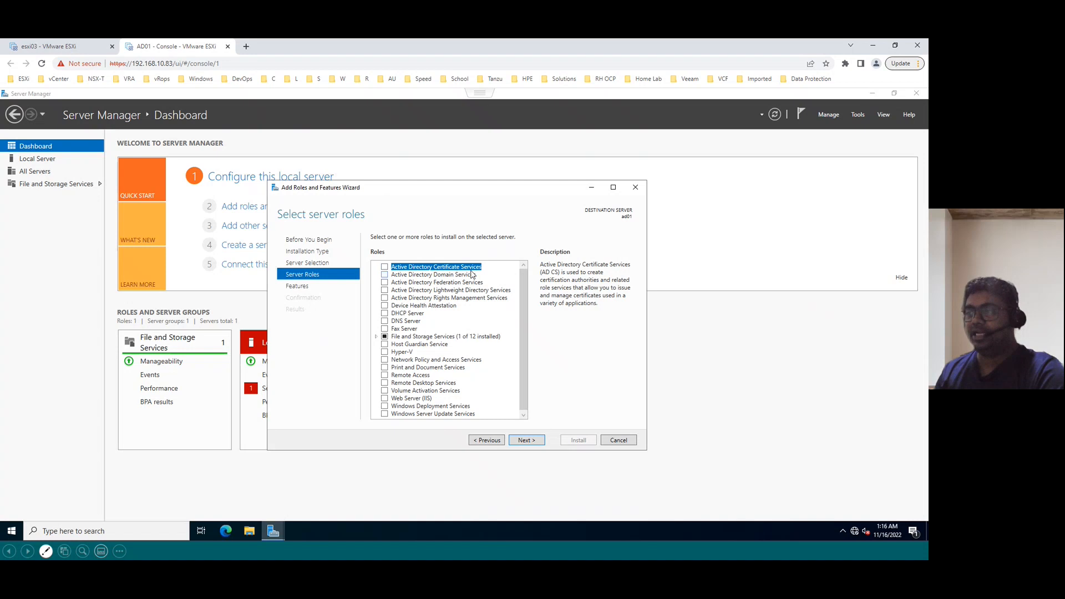
click(433, 274)
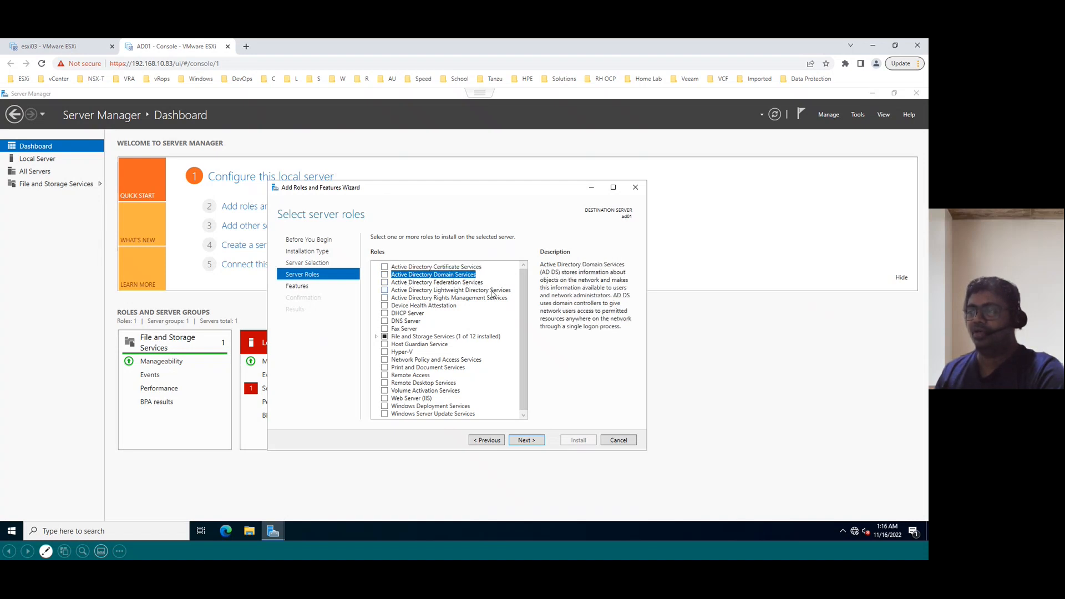
mouse_move(573, 328)
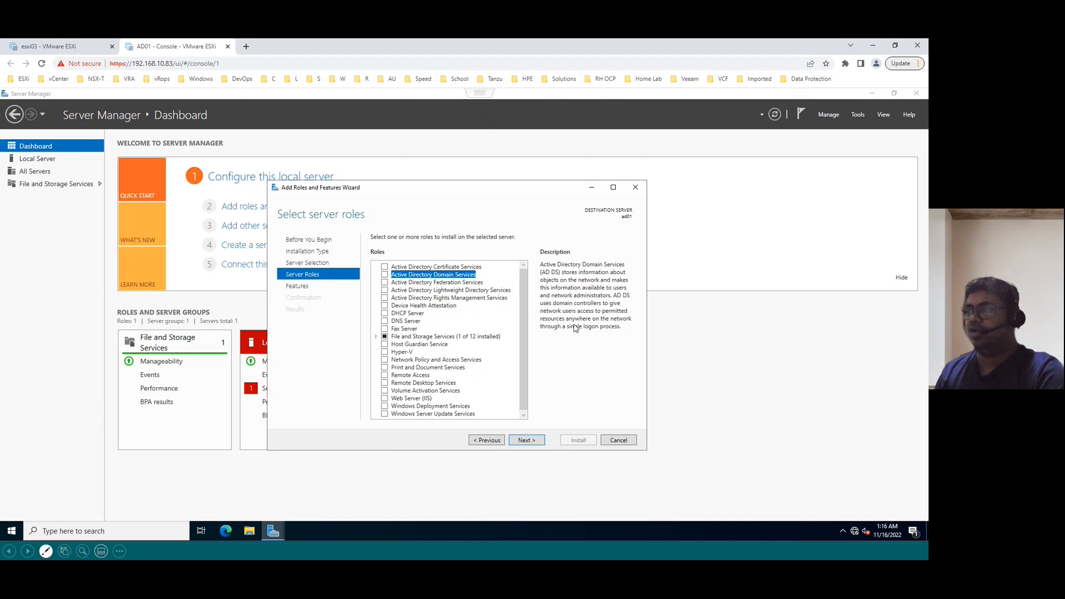
mouse_move(607, 274)
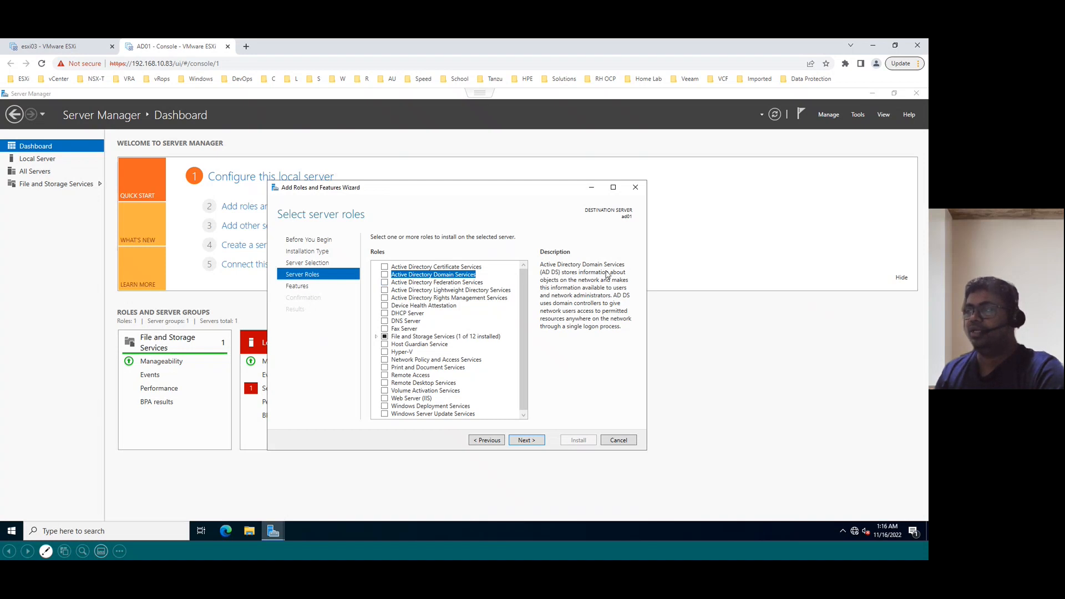
mouse_move(562, 286)
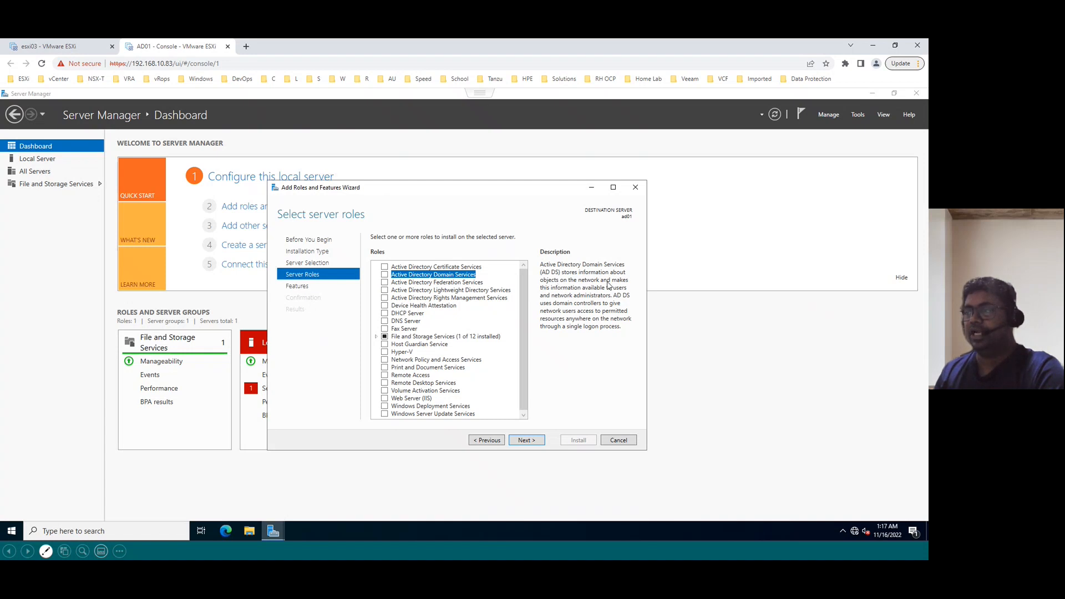
mouse_move(620, 294)
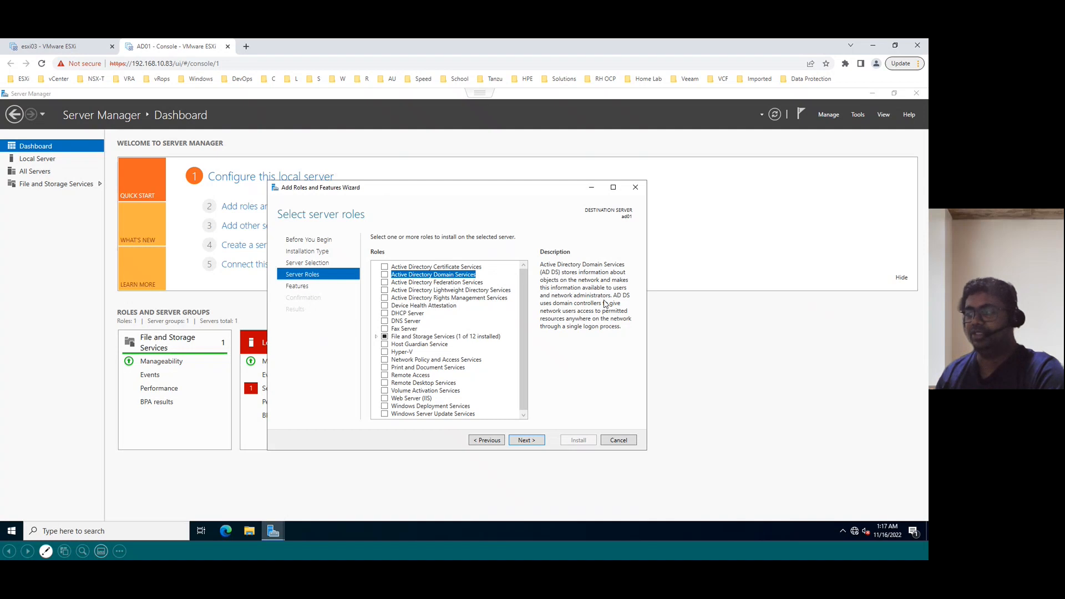
mouse_move(577, 310)
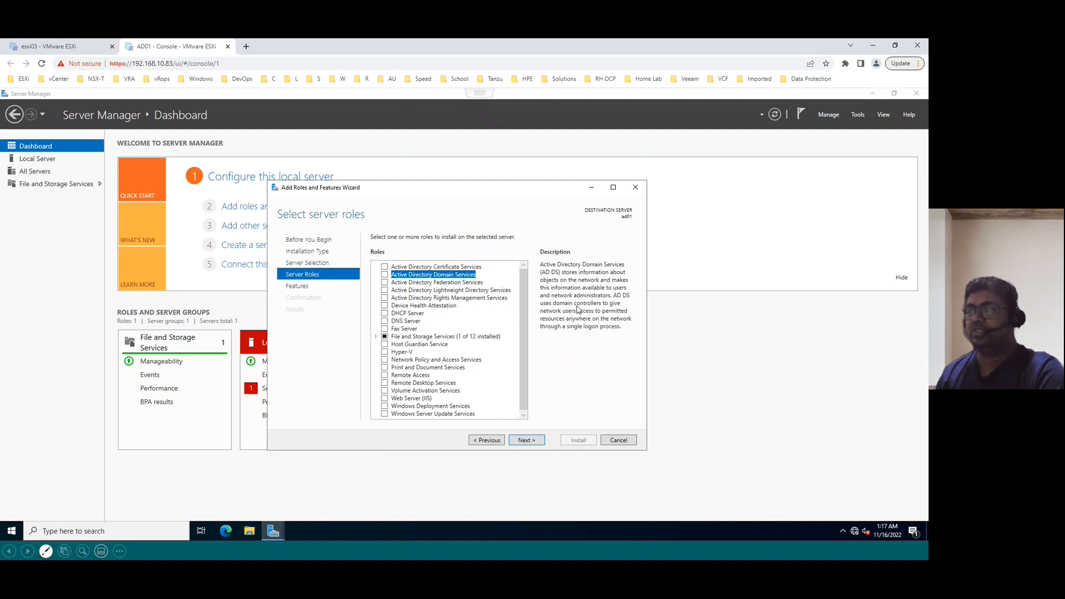
mouse_move(564, 314)
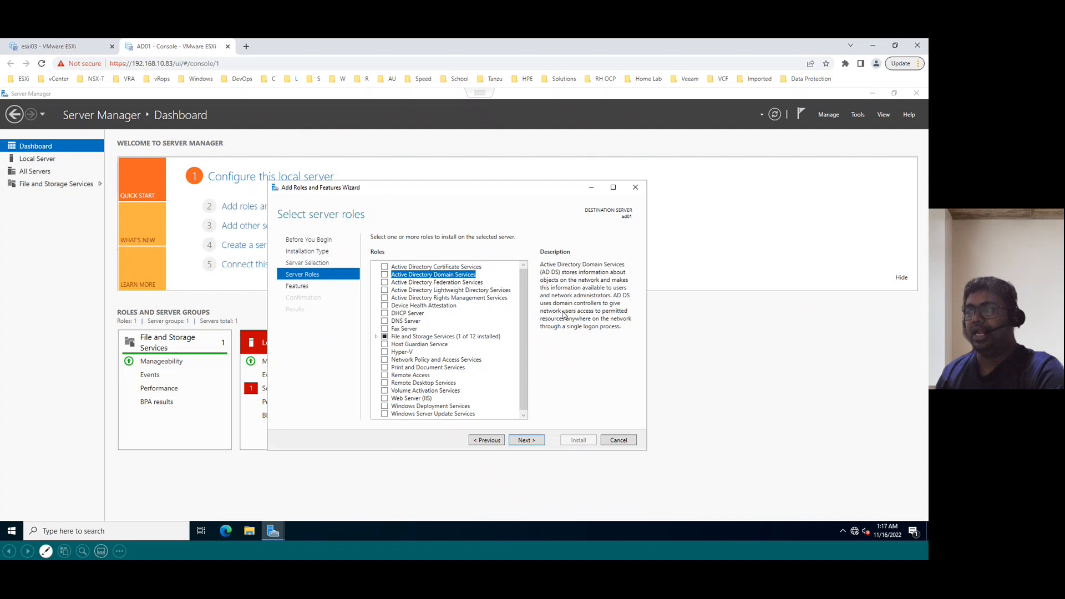
mouse_move(625, 318)
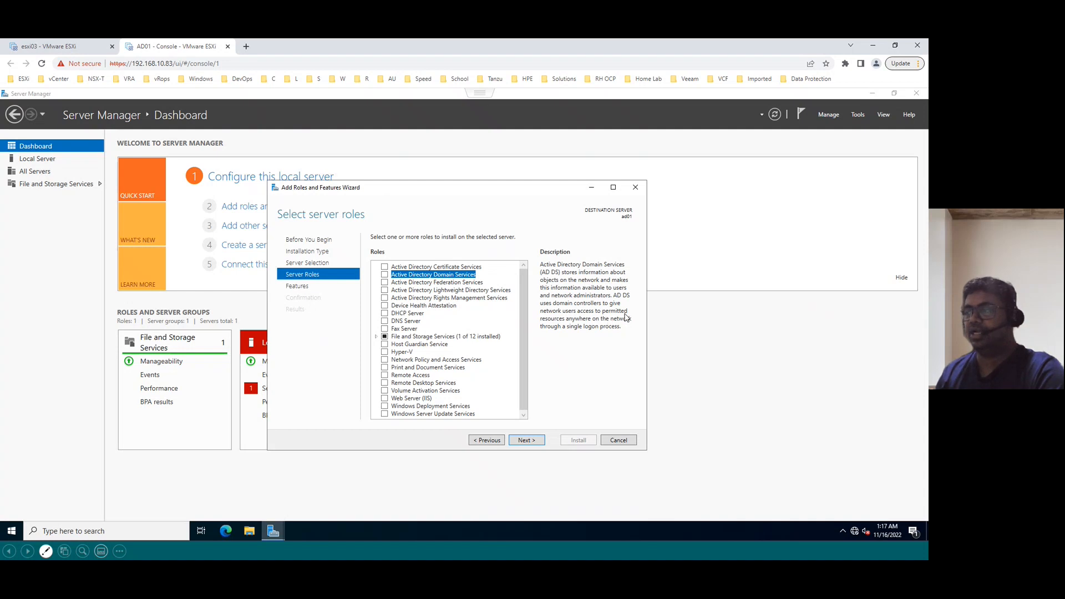
mouse_move(625, 319)
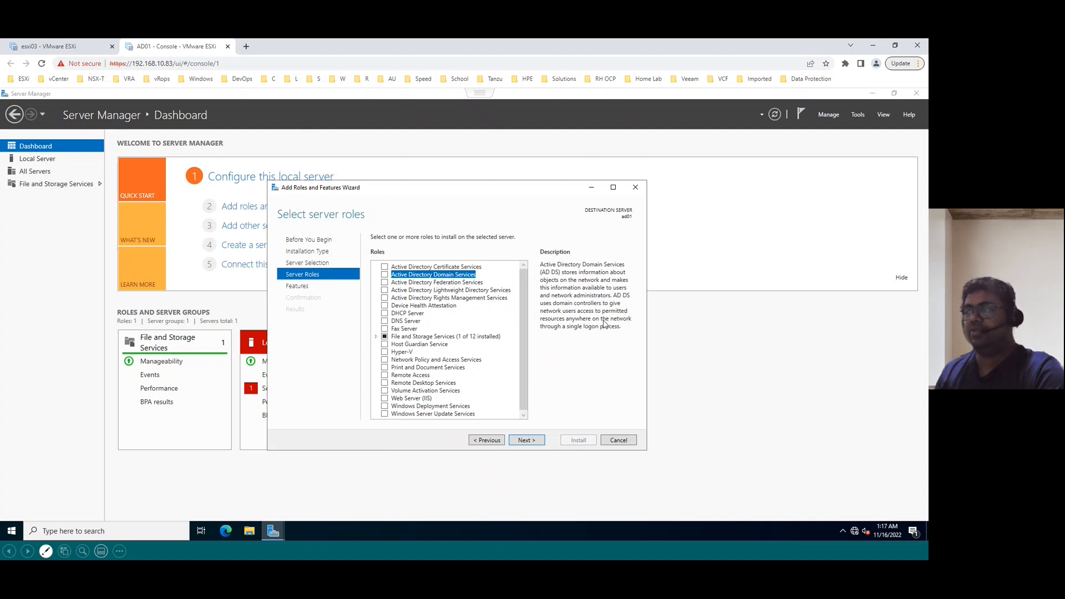
mouse_move(595, 339)
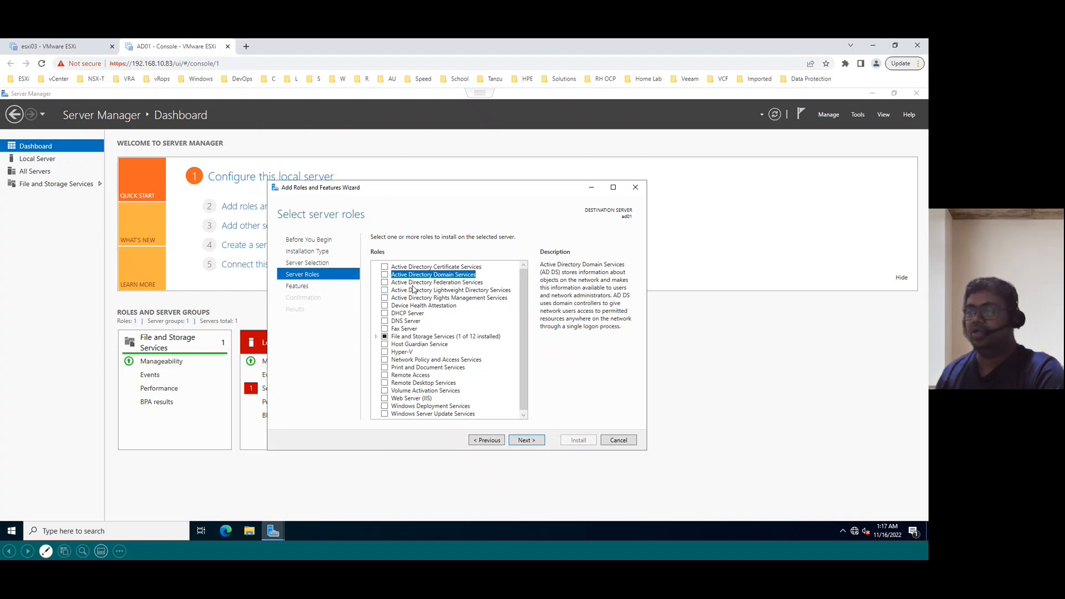
click(385, 275)
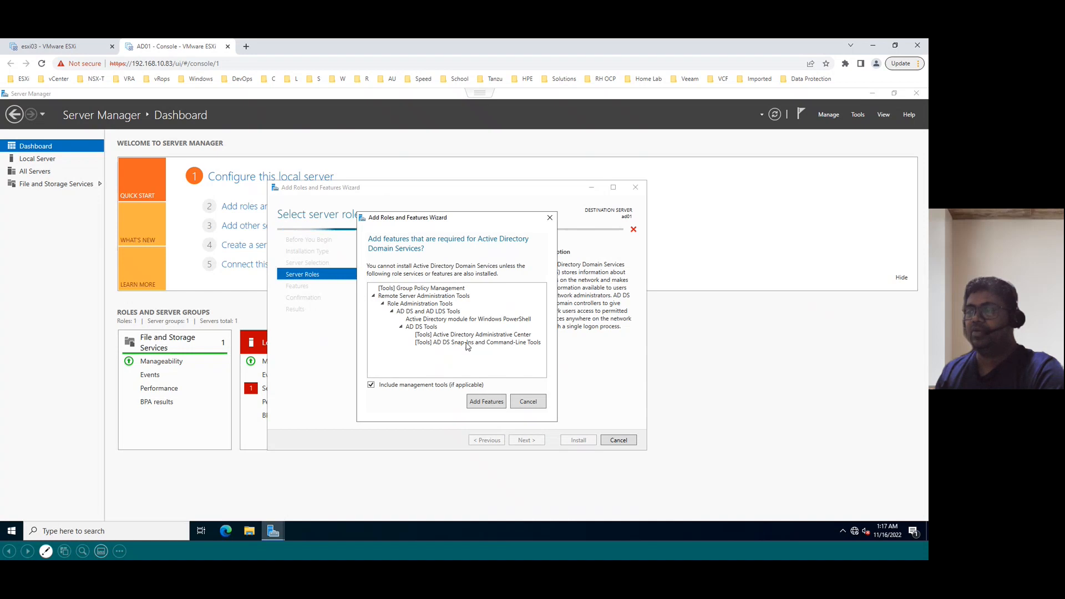
click(486, 401)
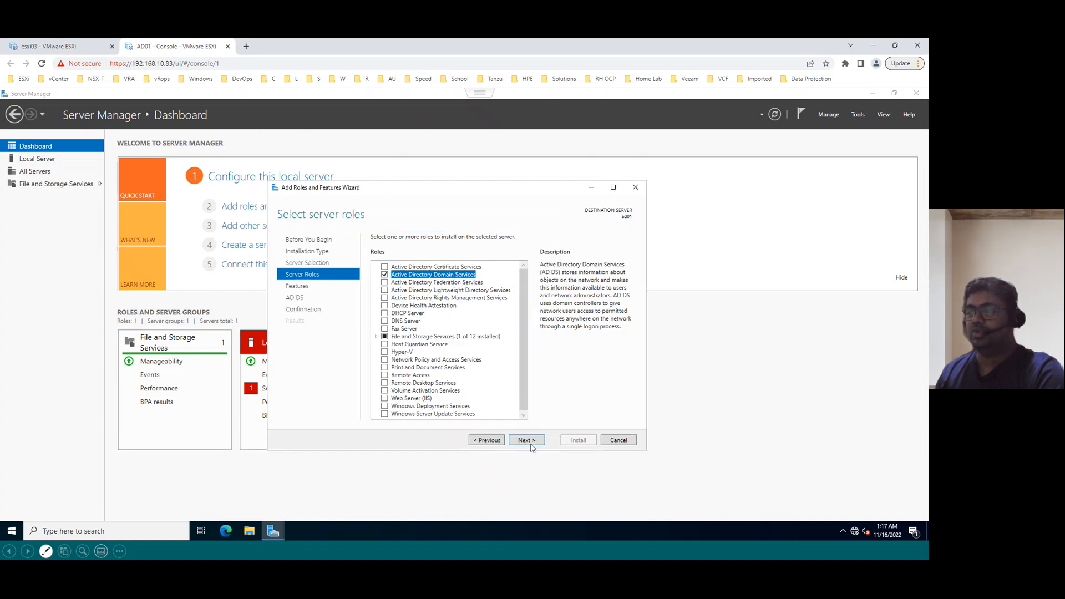
Advance past the Features and AD DS pages to the Confirmation summary listing AD DS and its tools.
click(526, 441)
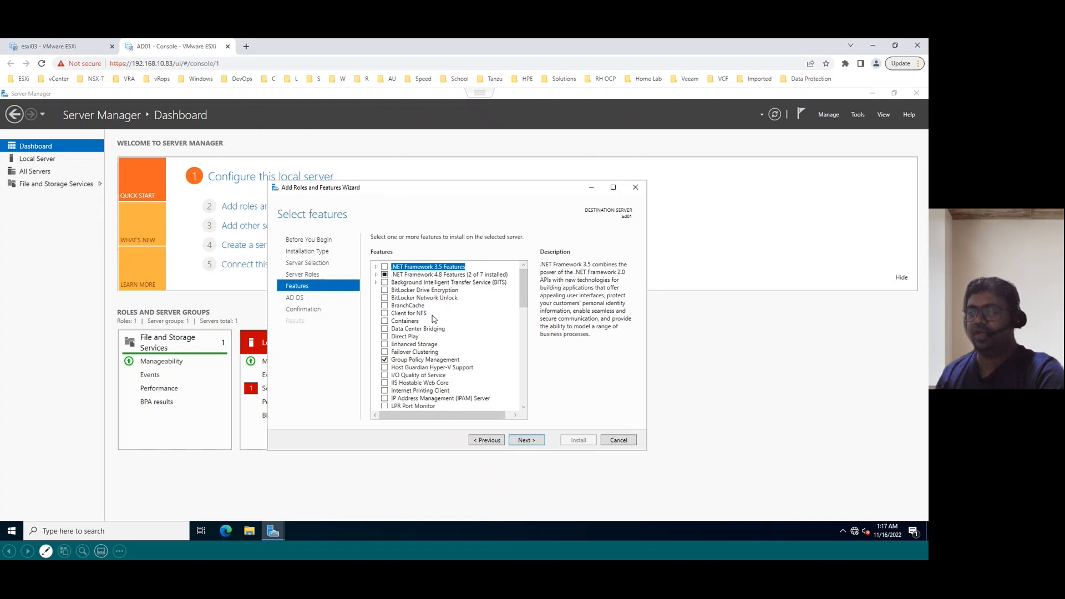
mouse_move(486, 440)
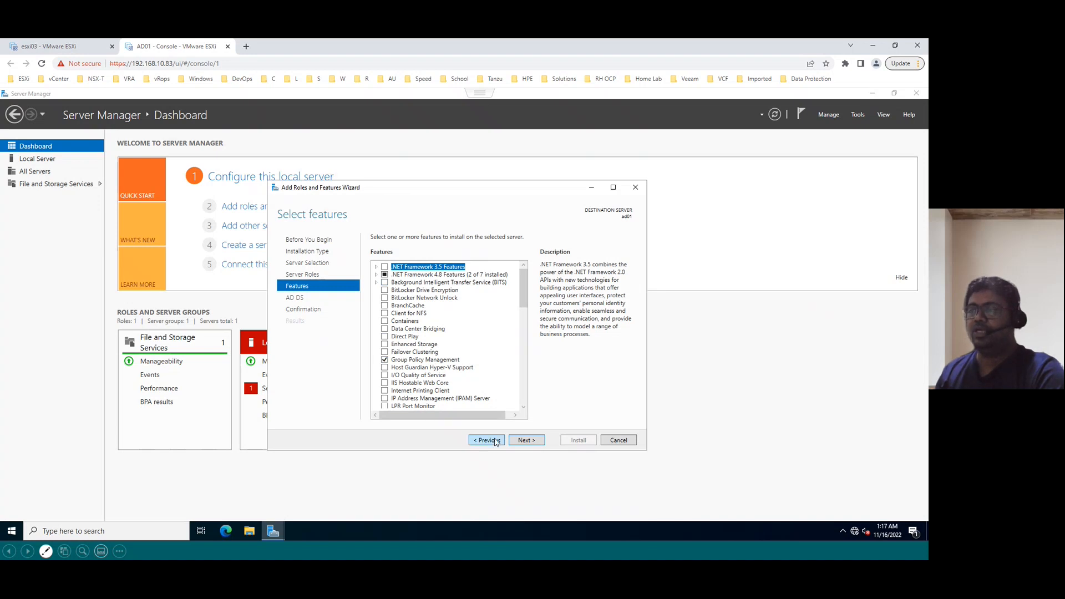
mouse_move(359, 216)
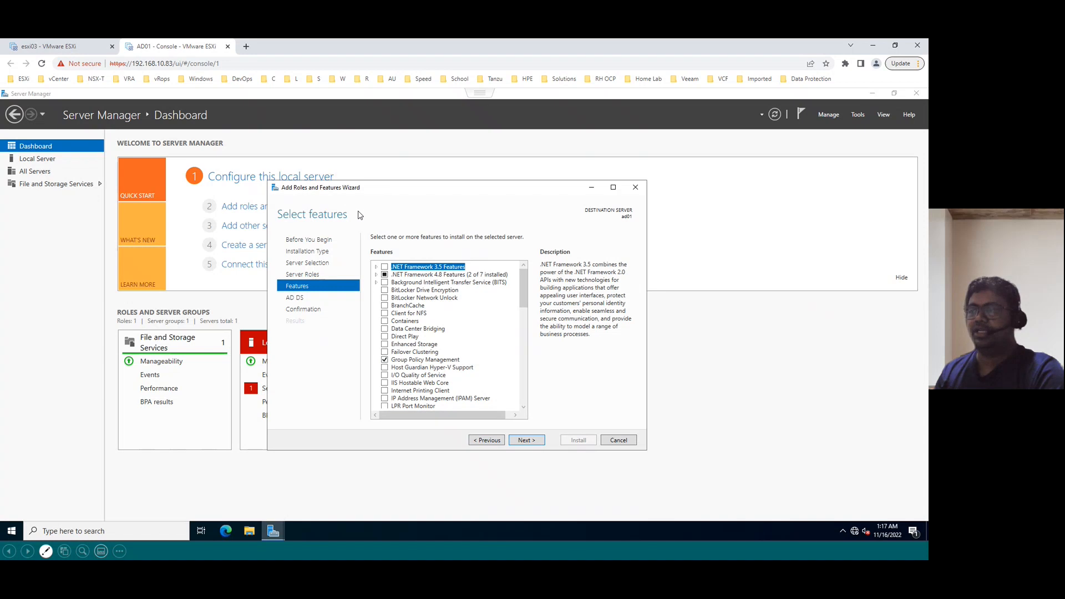
mouse_move(526, 441)
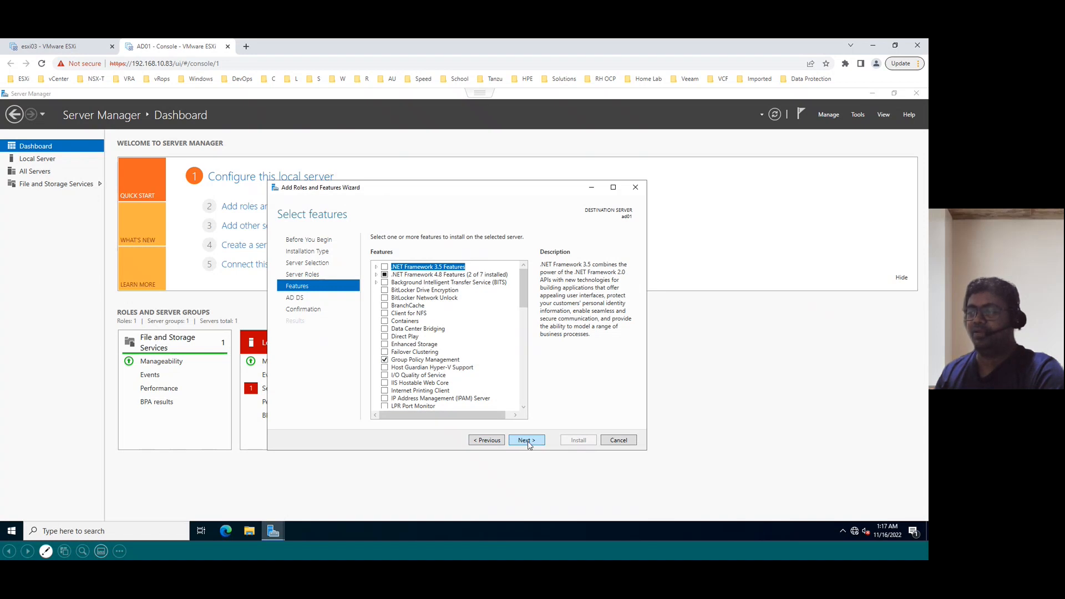
click(526, 440)
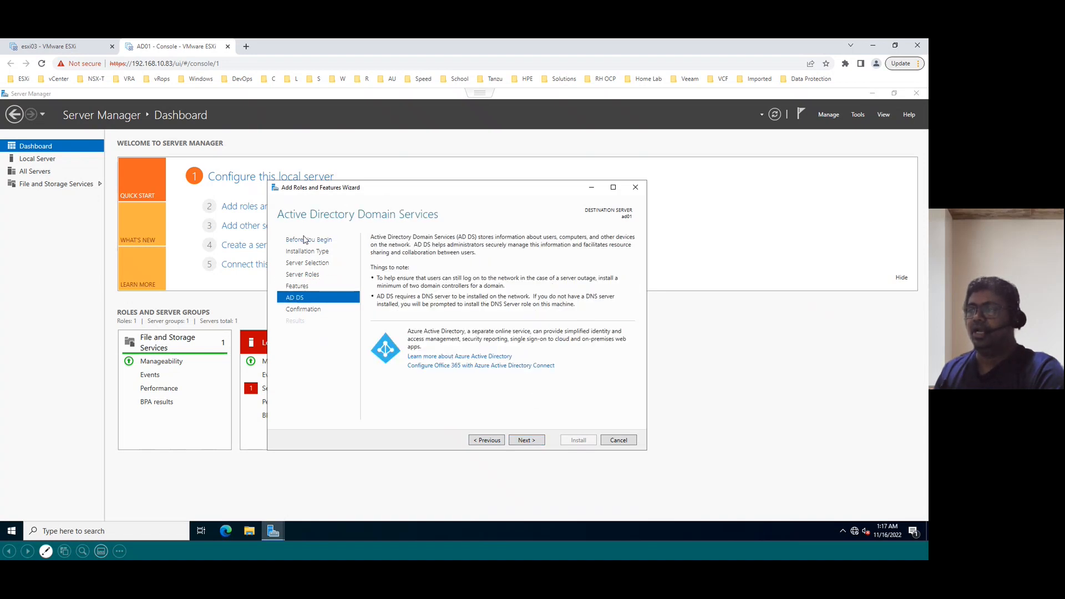
click(527, 440)
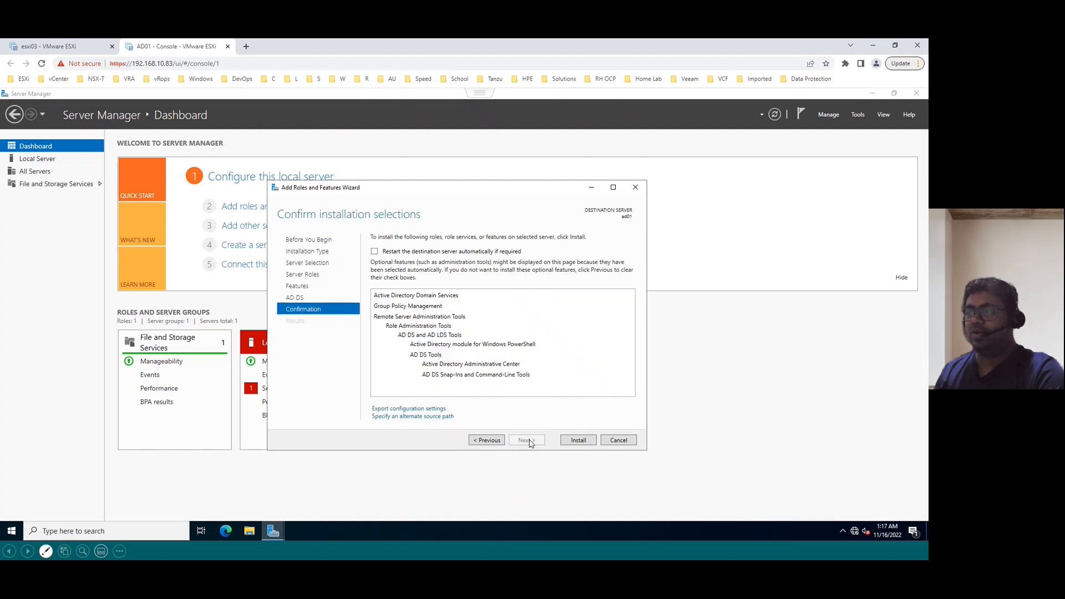
mouse_move(416, 355)
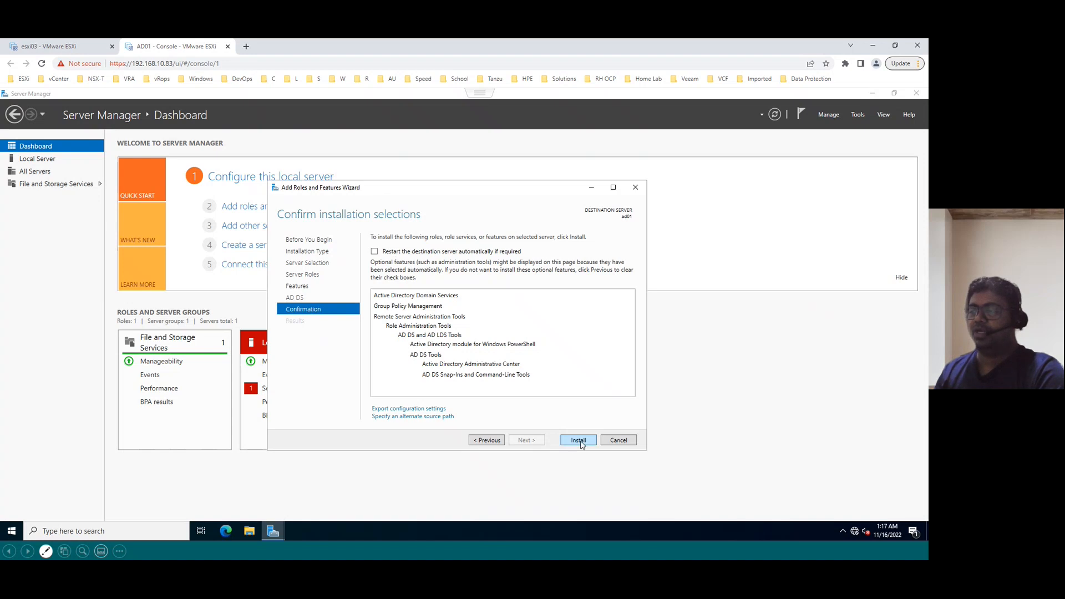
Start installing AD DS and its management tools on ad01 and let it run to completion.
click(577, 440)
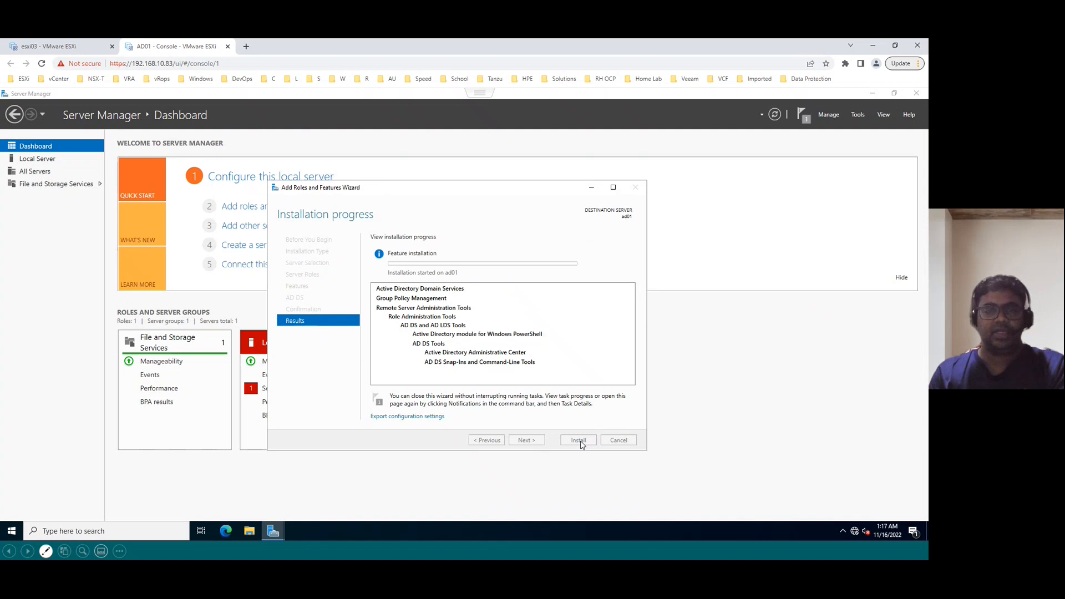
click(577, 440)
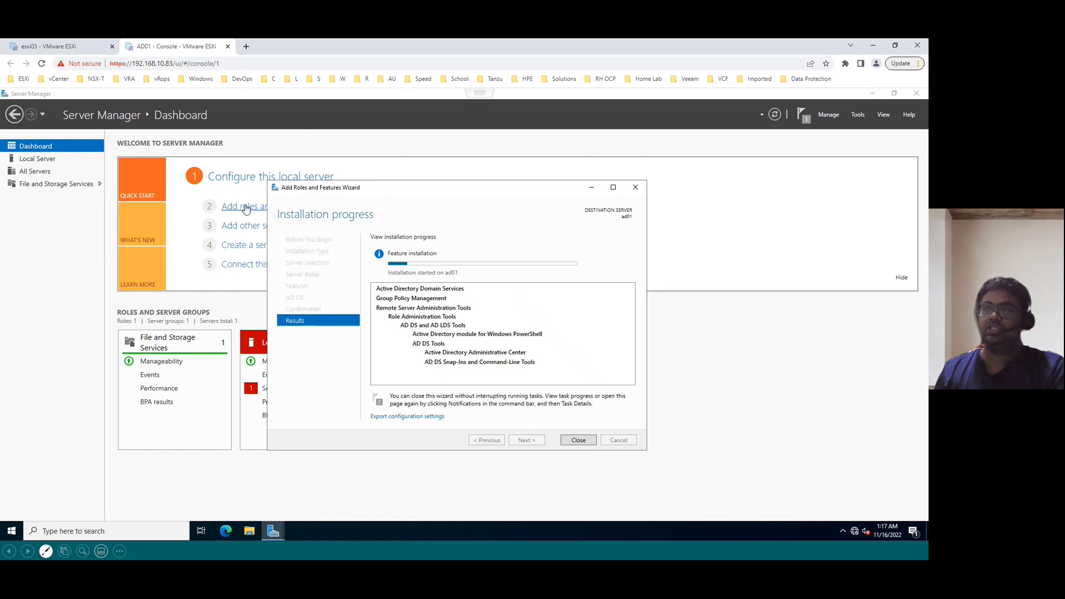
mouse_move(329, 276)
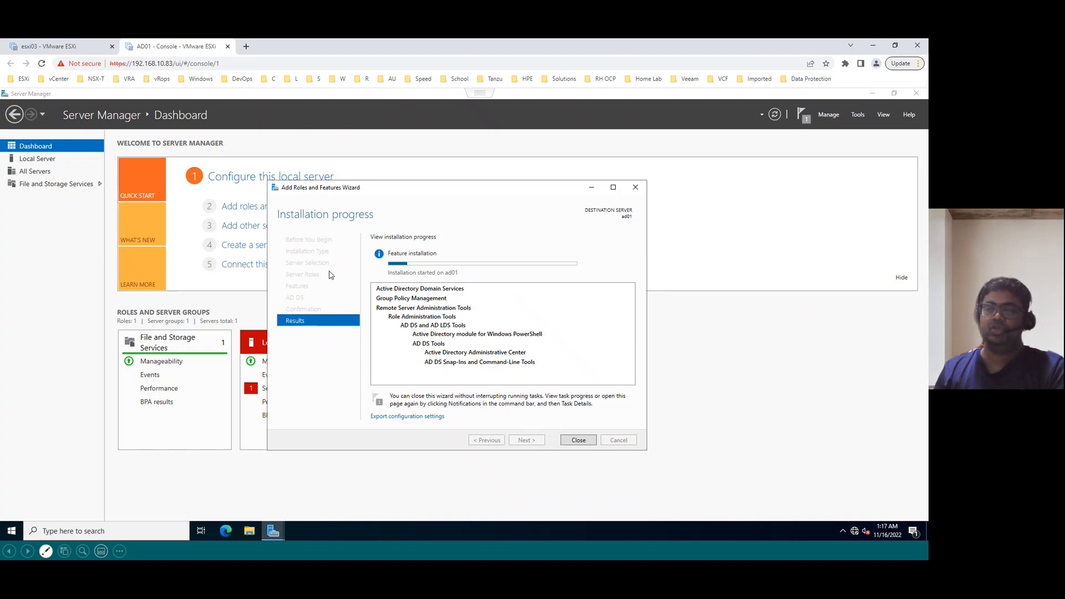
mouse_move(302, 274)
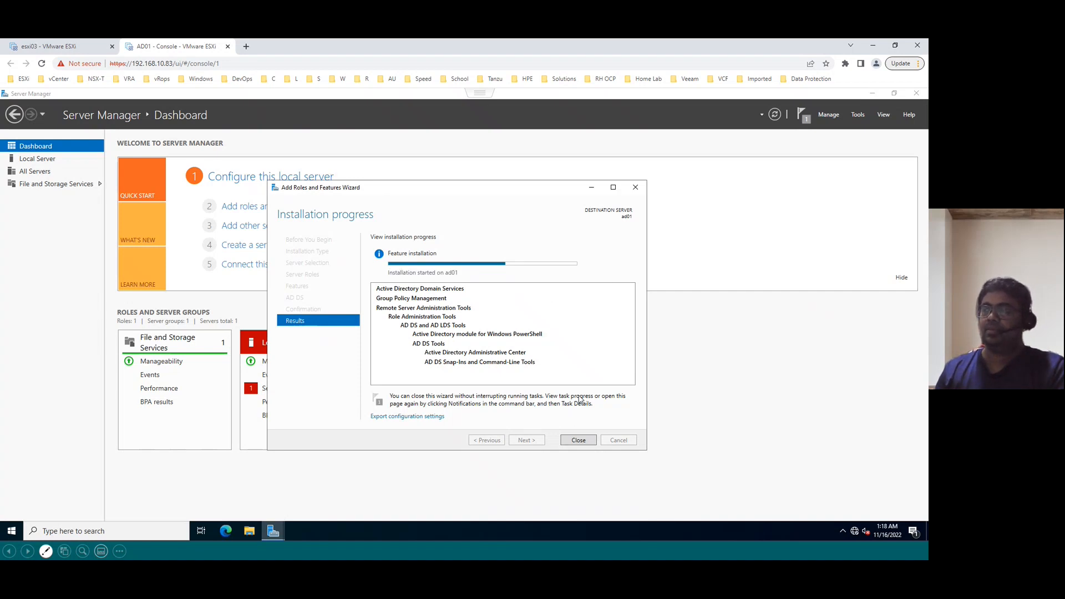
mouse_move(586, 382)
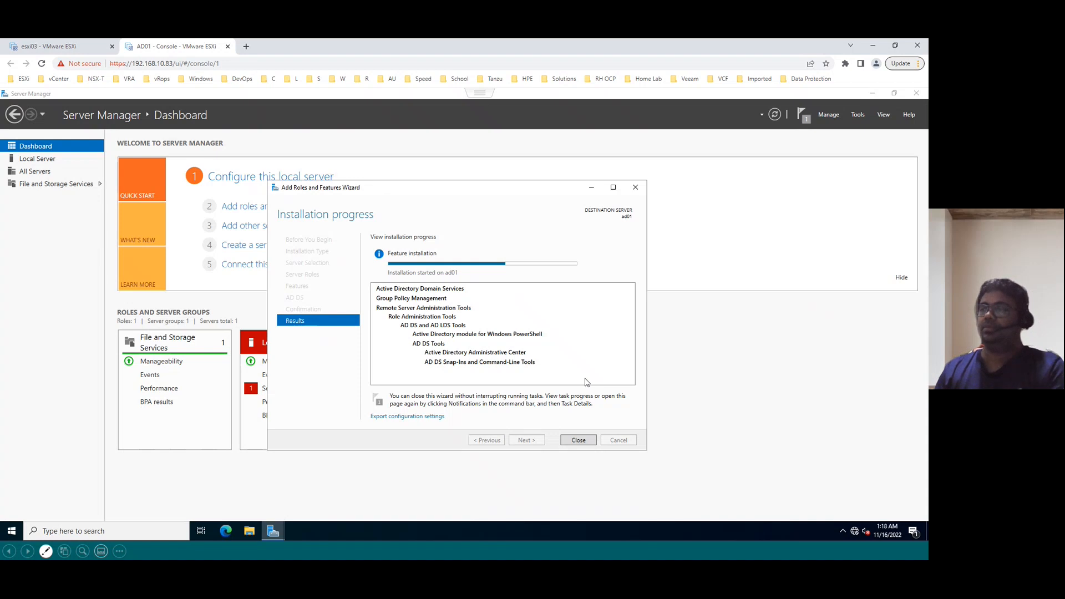
mouse_move(579, 332)
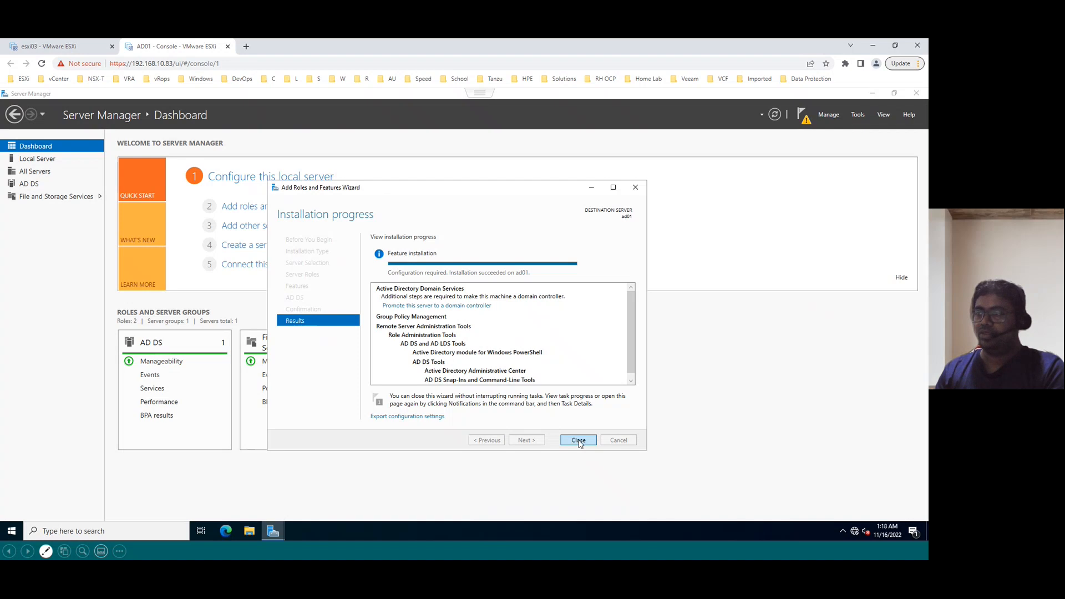
mouse_move(445, 276)
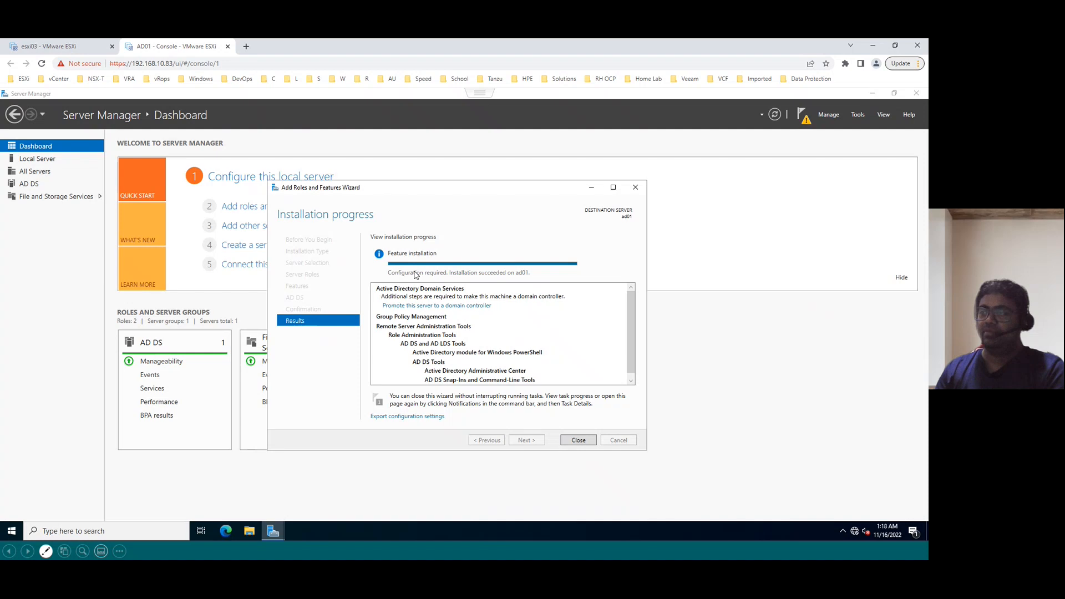
mouse_move(574, 411)
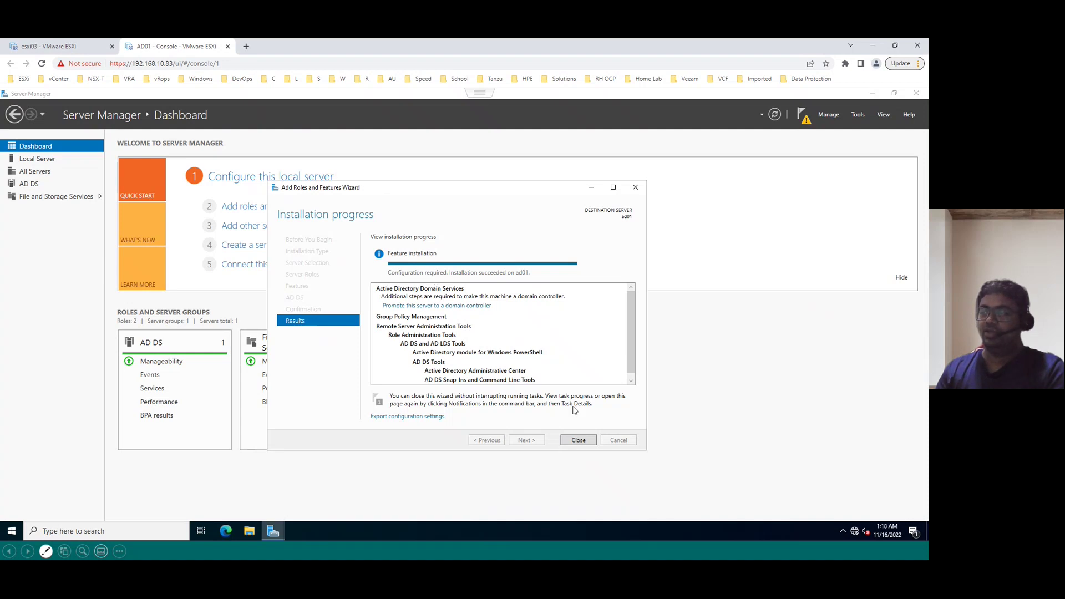
Close the finished wizard and show the notification offering domain controller promotion.
click(578, 440)
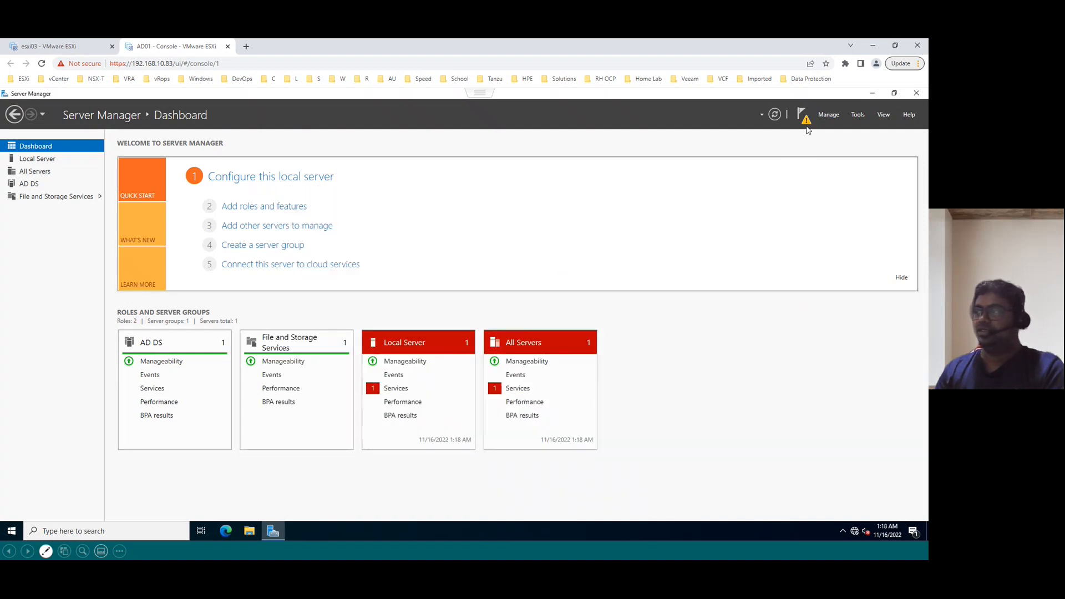
click(806, 114)
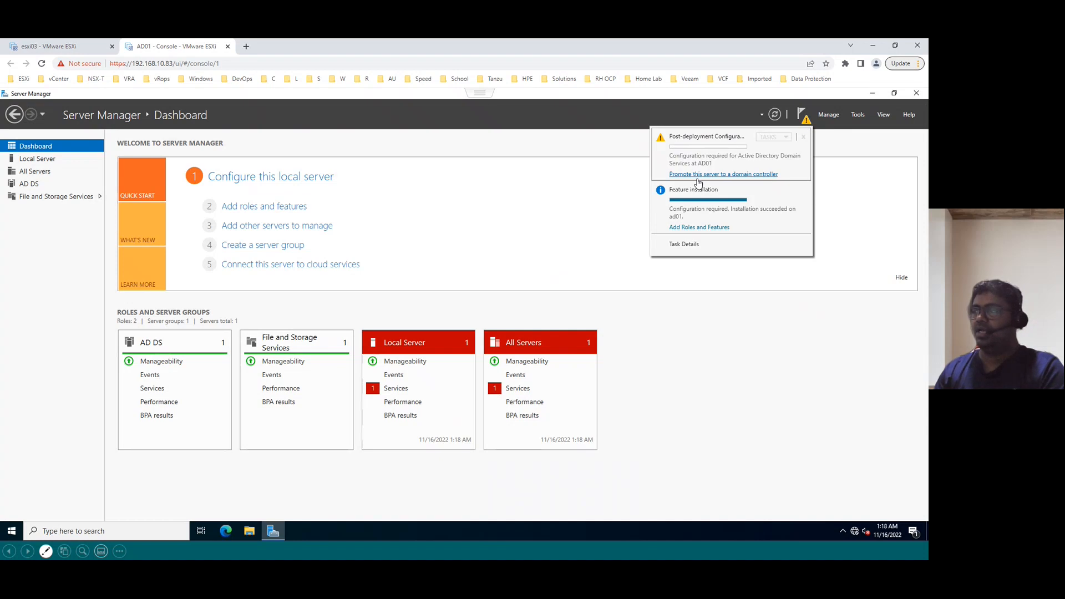
mouse_move(746, 182)
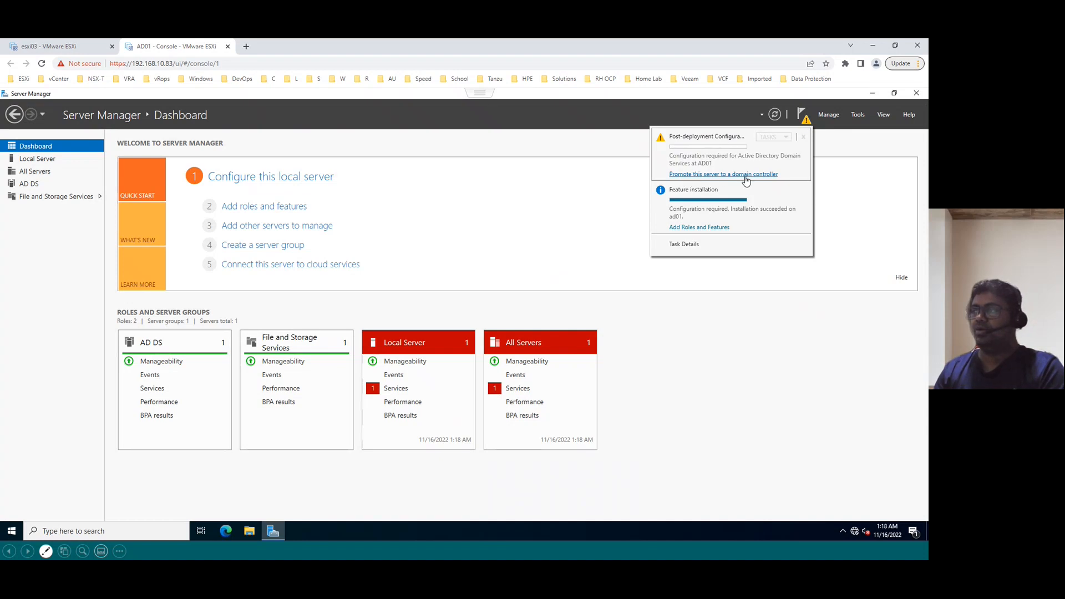
mouse_move(732, 175)
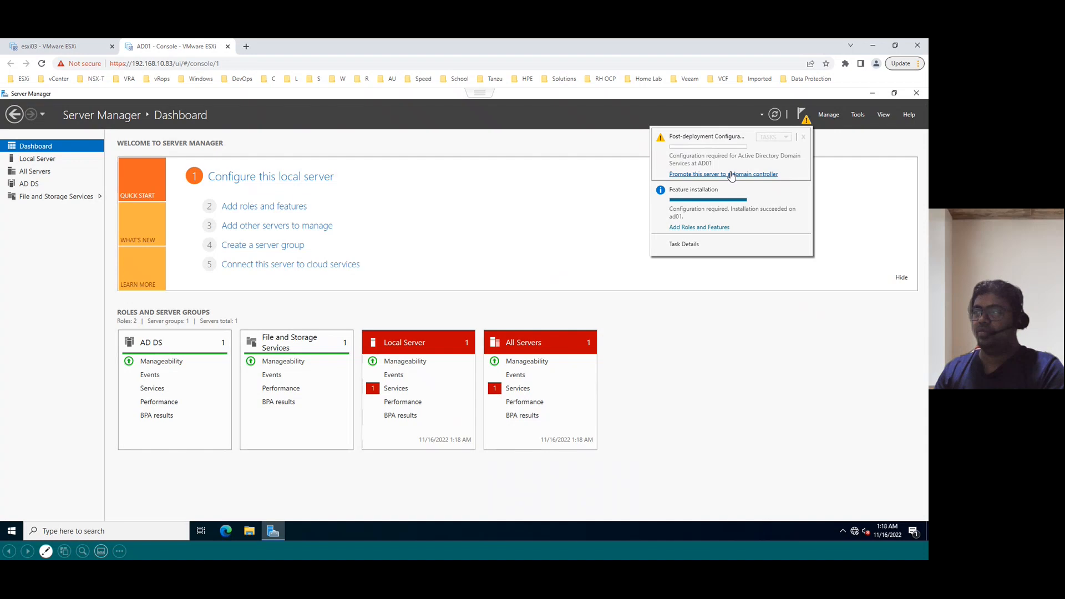
Promote the server as a new forest with root domain name gcglab.com and continue.
click(722, 174)
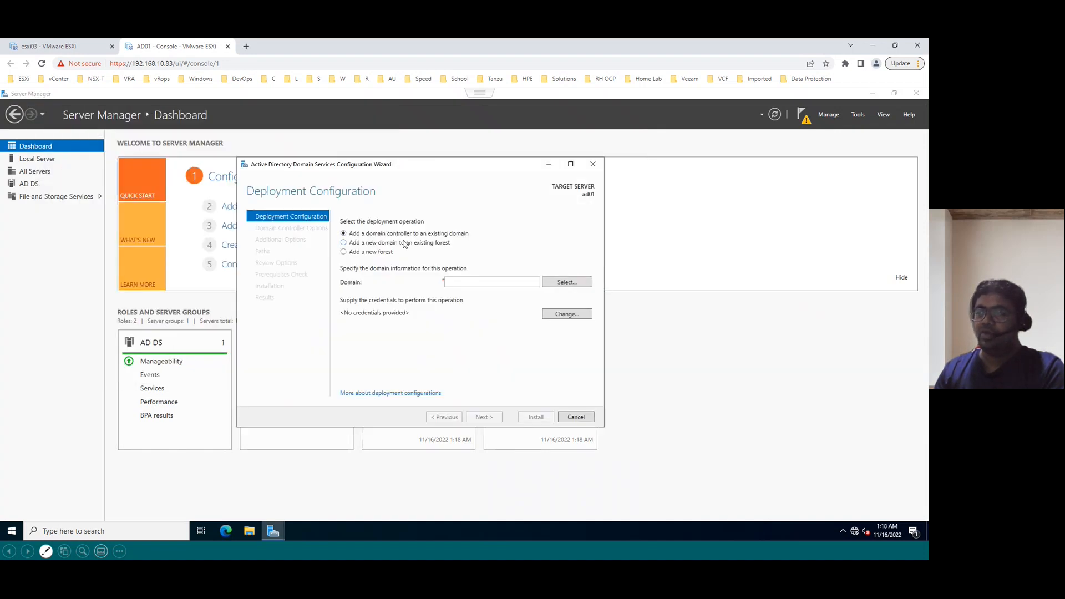
mouse_move(455, 240)
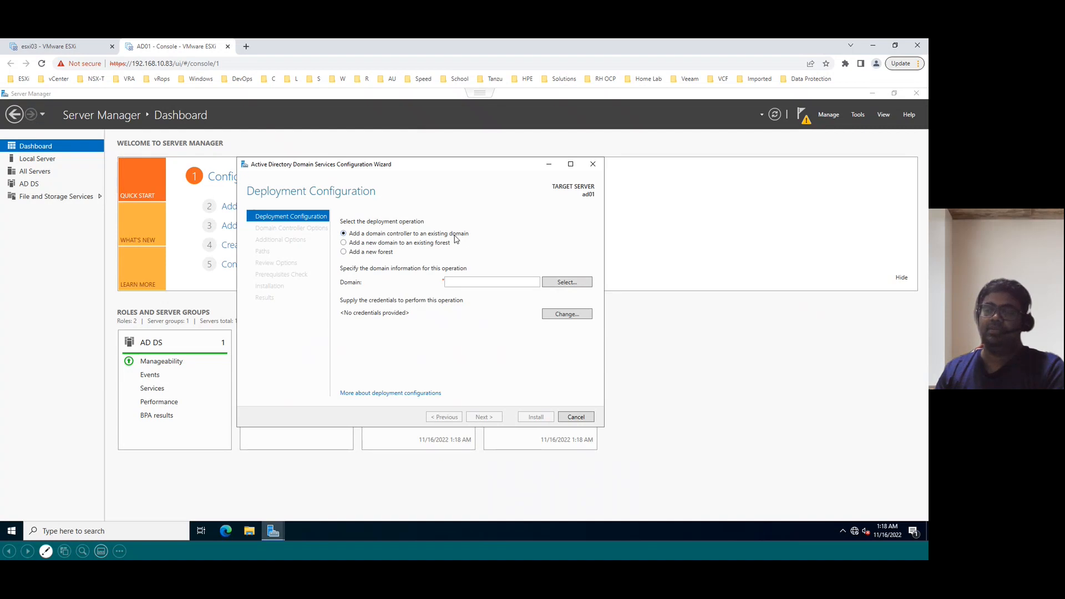
mouse_move(388, 258)
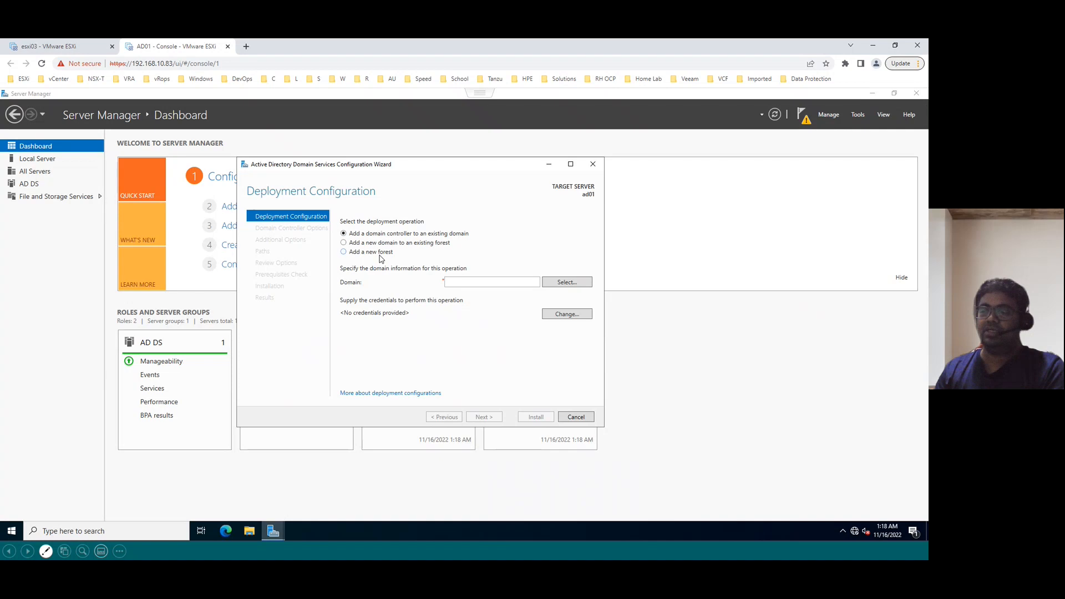
click(344, 252)
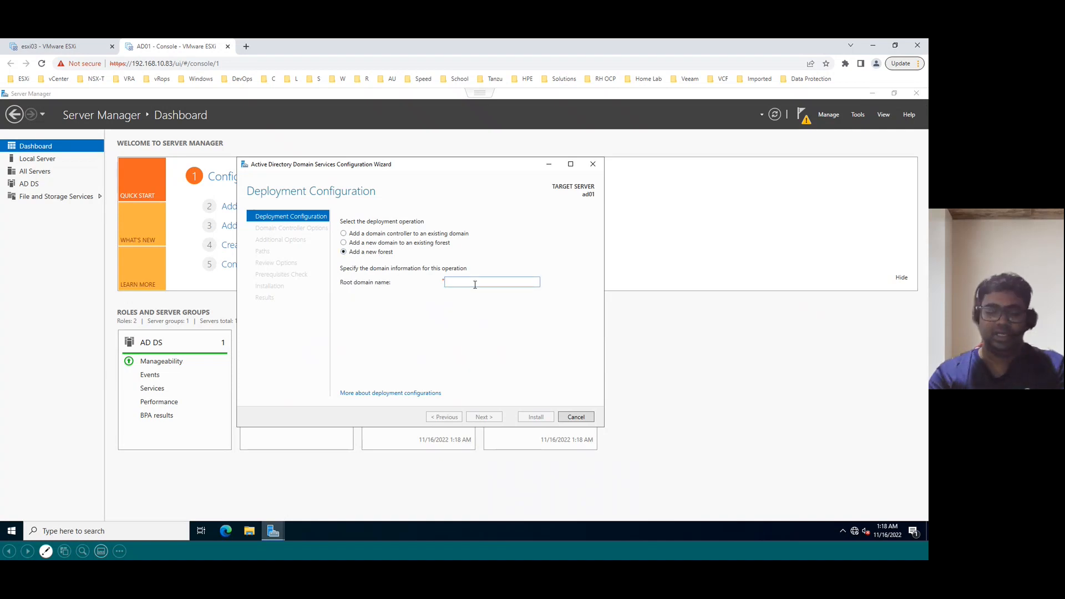
text(gc)
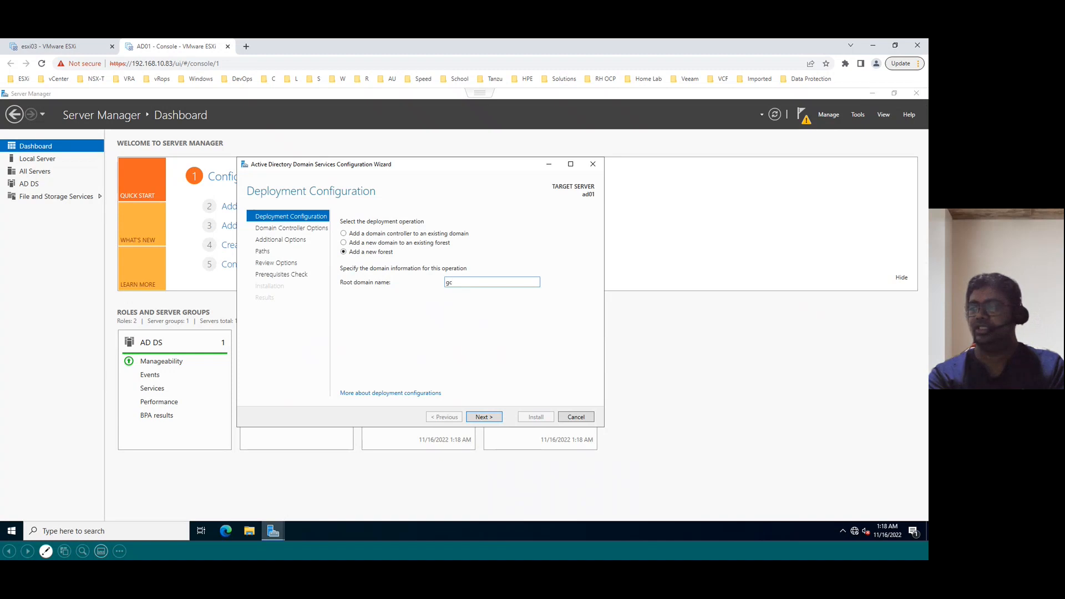
text(glab.com)
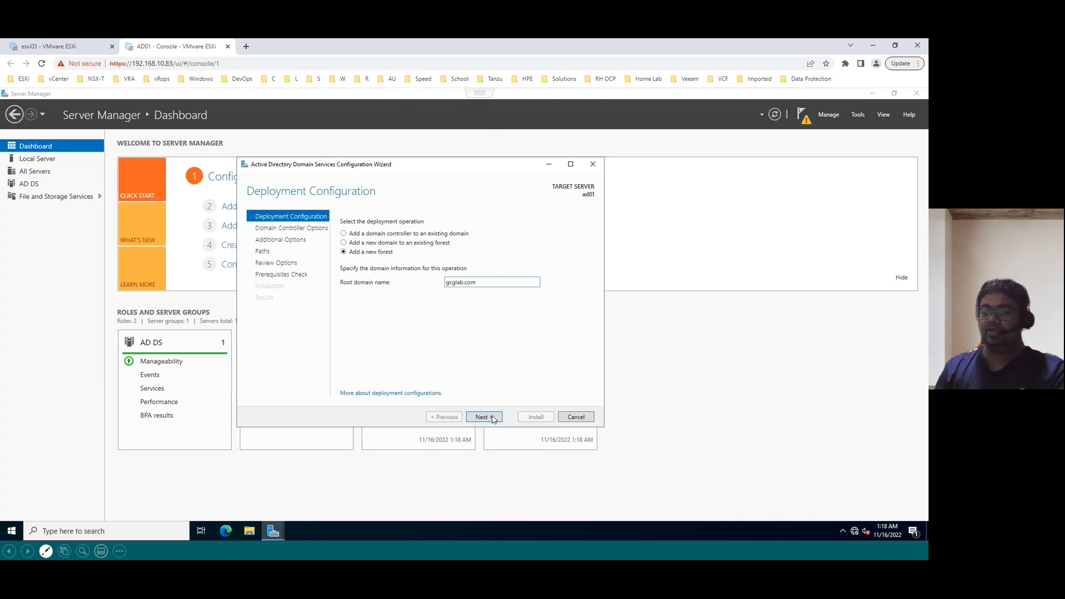
click(483, 416)
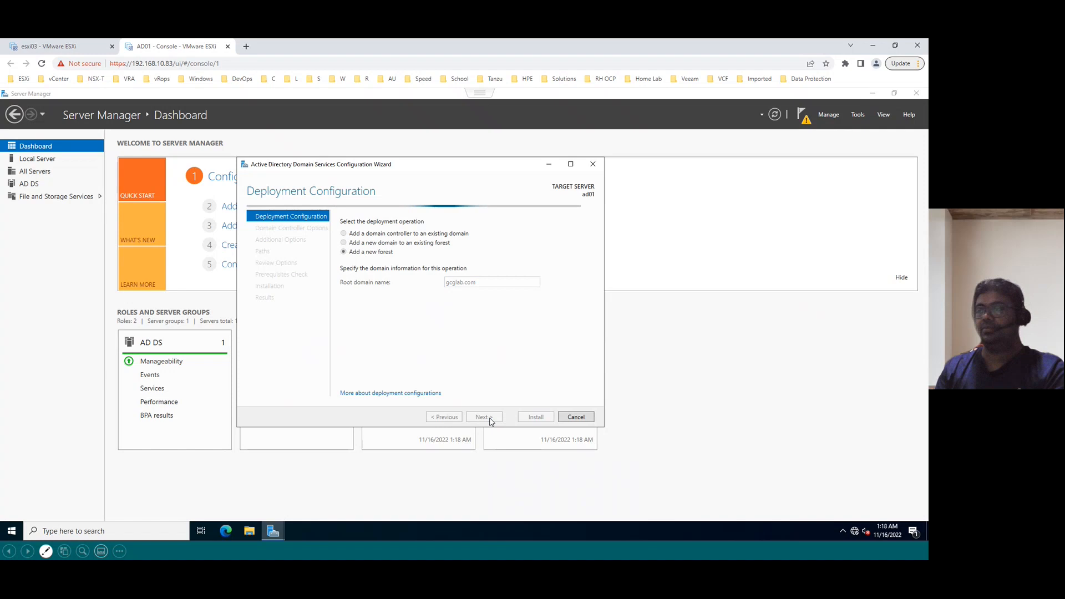
Keep Windows Server 2016 forest functional level and enter the DSRM password.
click(482, 416)
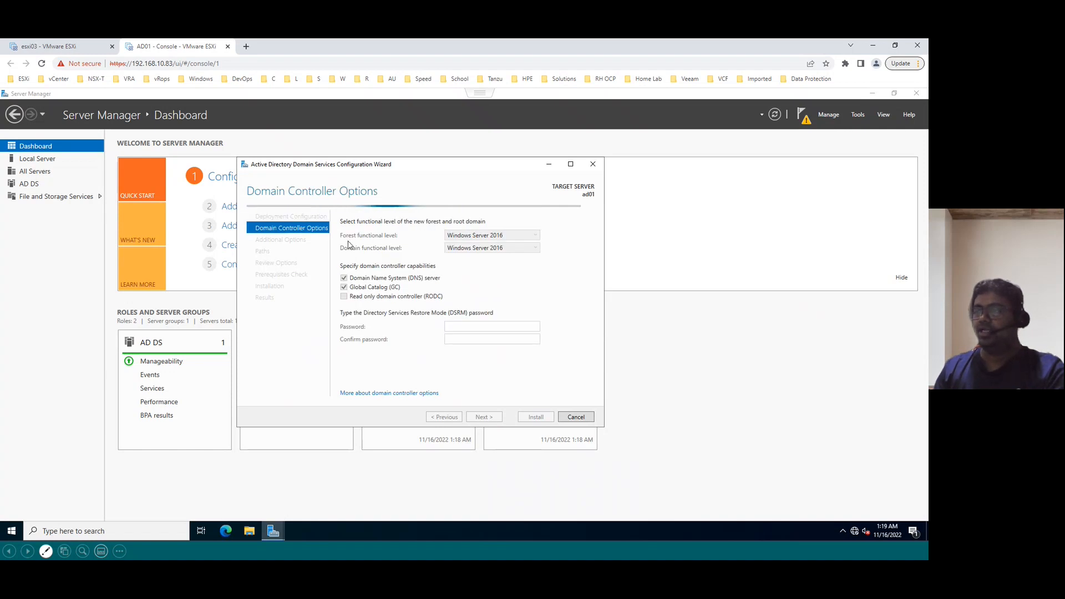
mouse_move(507, 243)
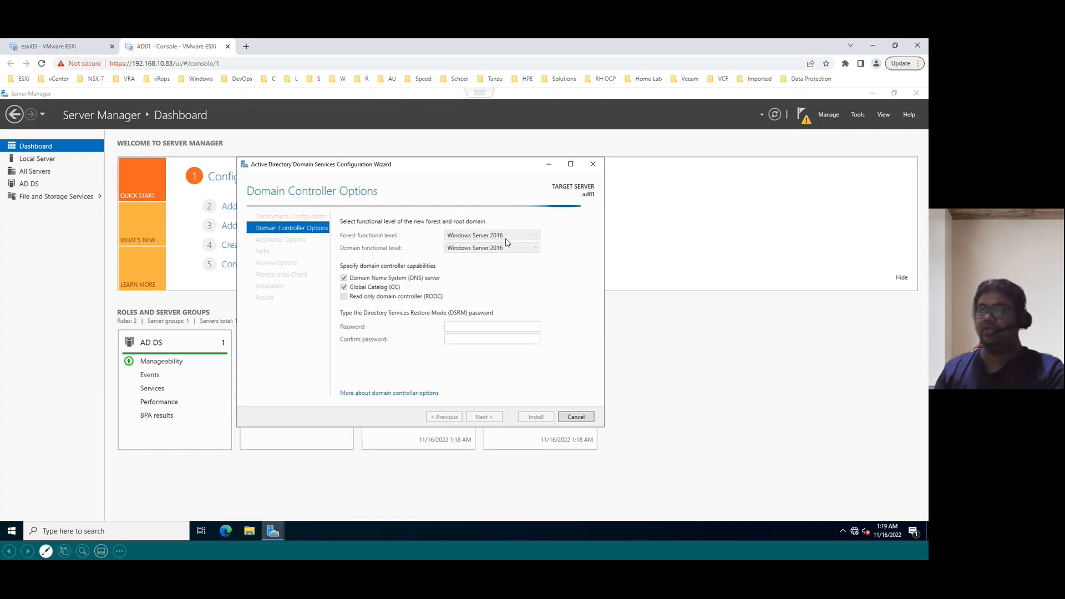
click(535, 235)
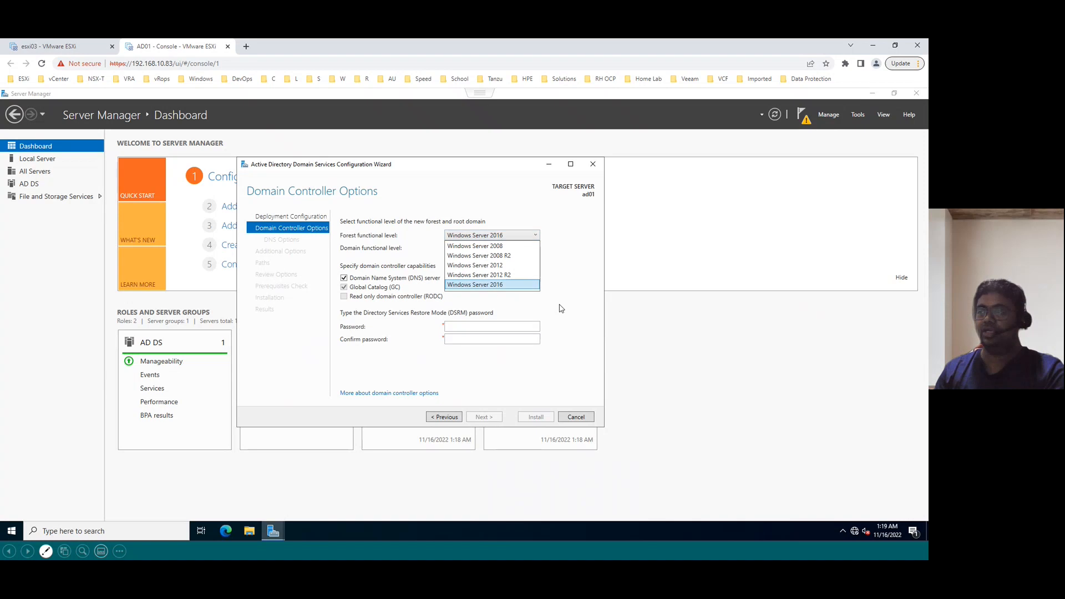
click(491, 285)
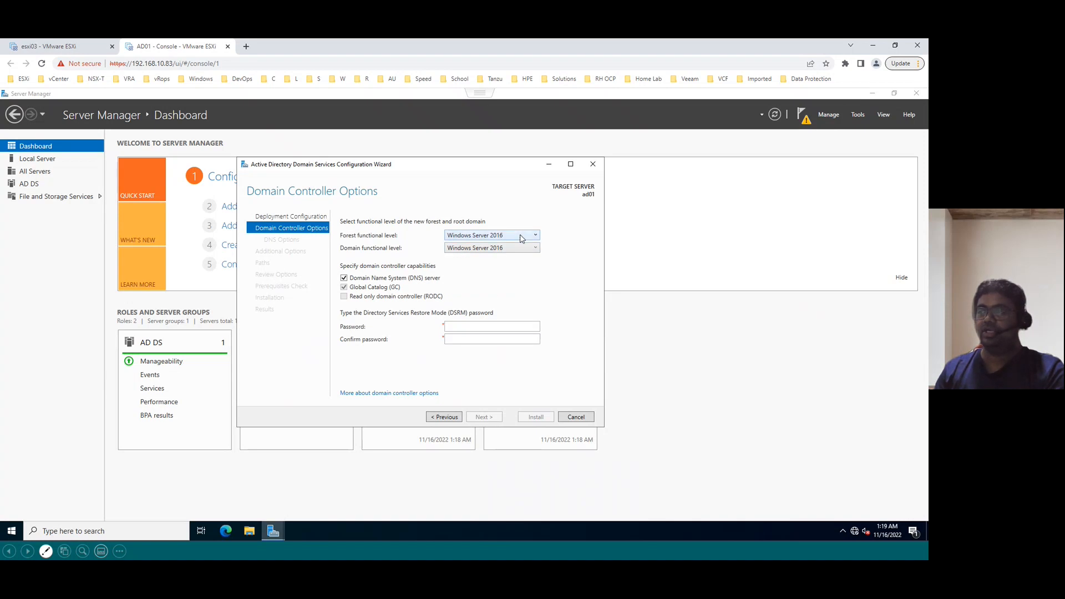
mouse_move(521, 261)
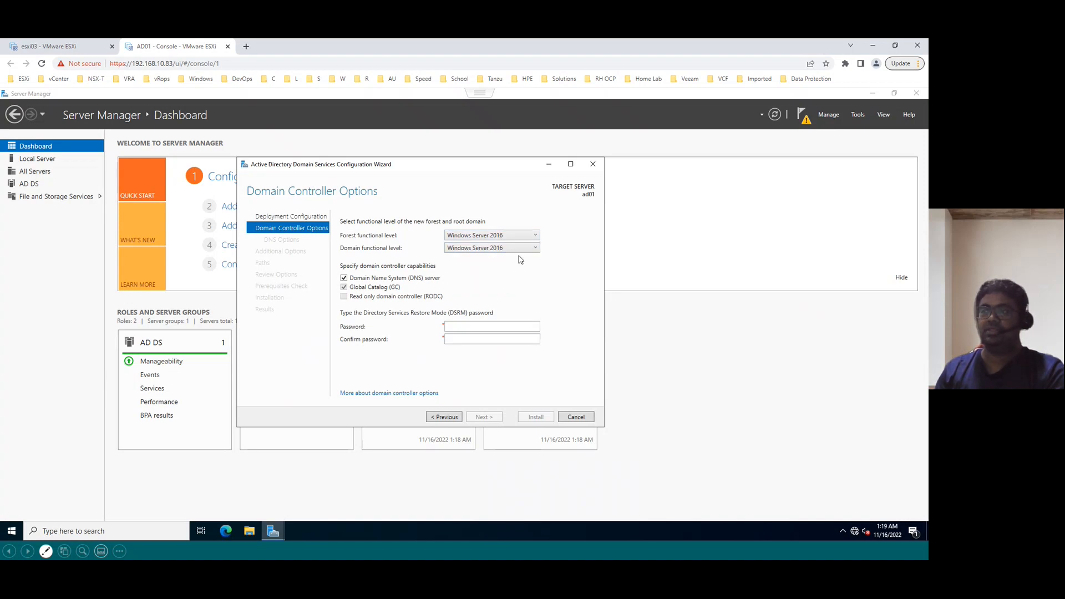
click(492, 327)
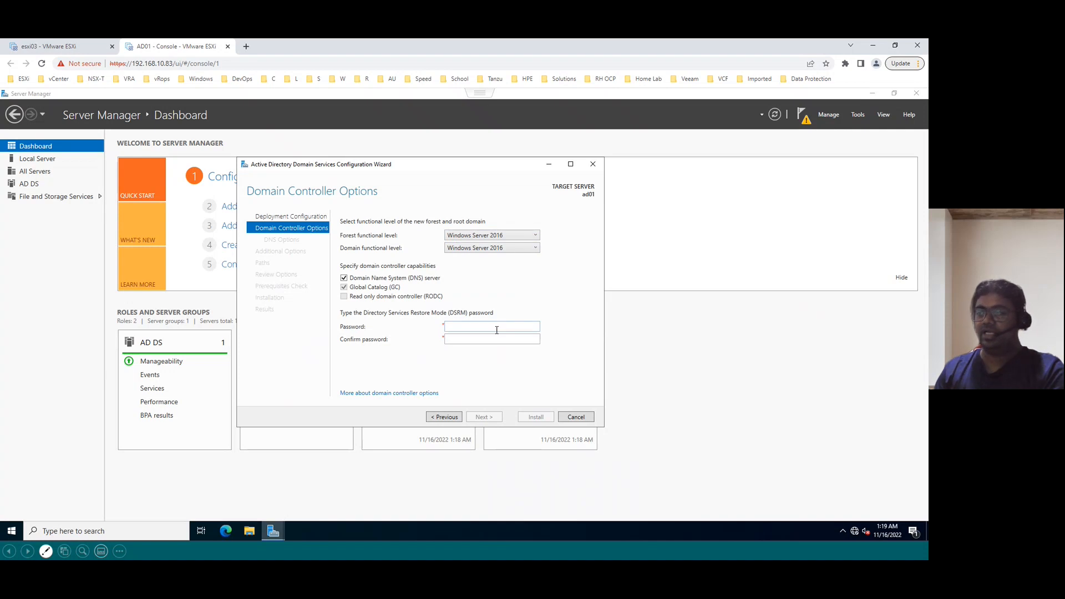
text(•)
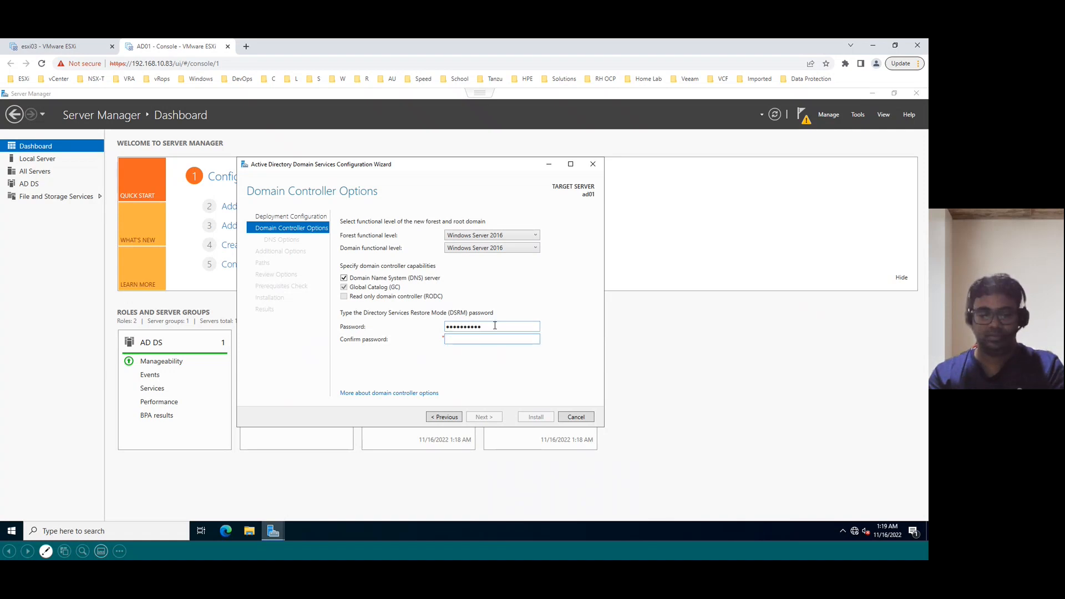
text(••••)
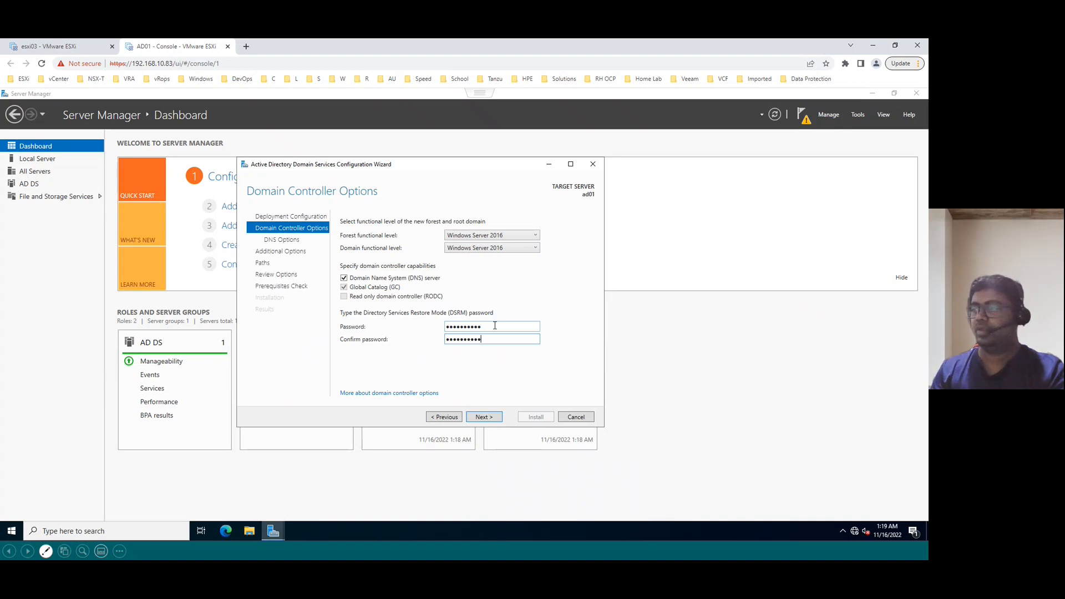
Accept domain controller options and skip DNS delegation, reaching Additional Options with NetBIOS name GCGLAB.
click(482, 416)
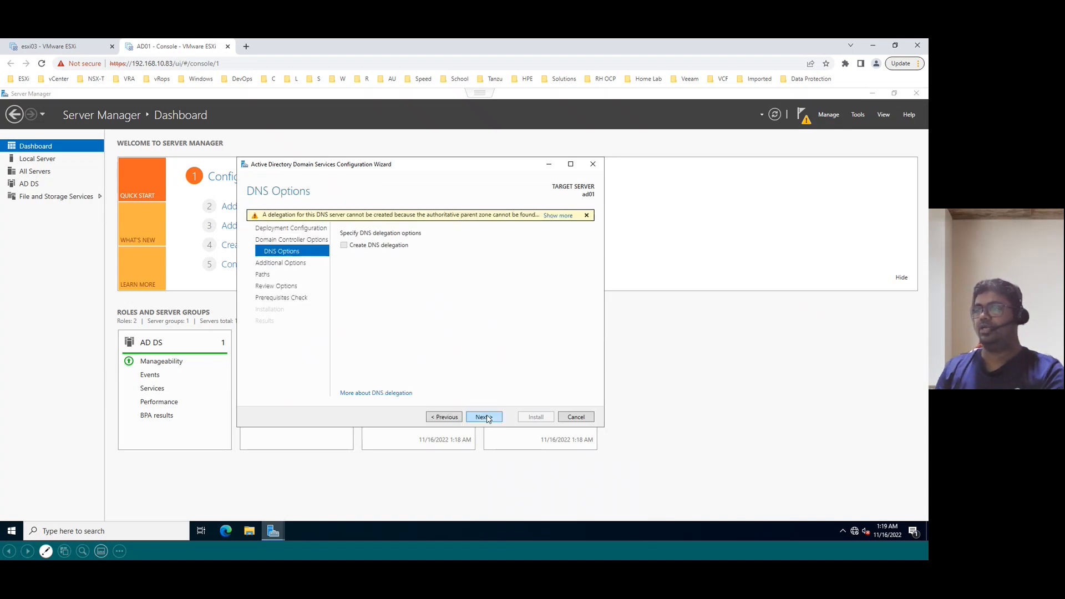
mouse_move(371, 274)
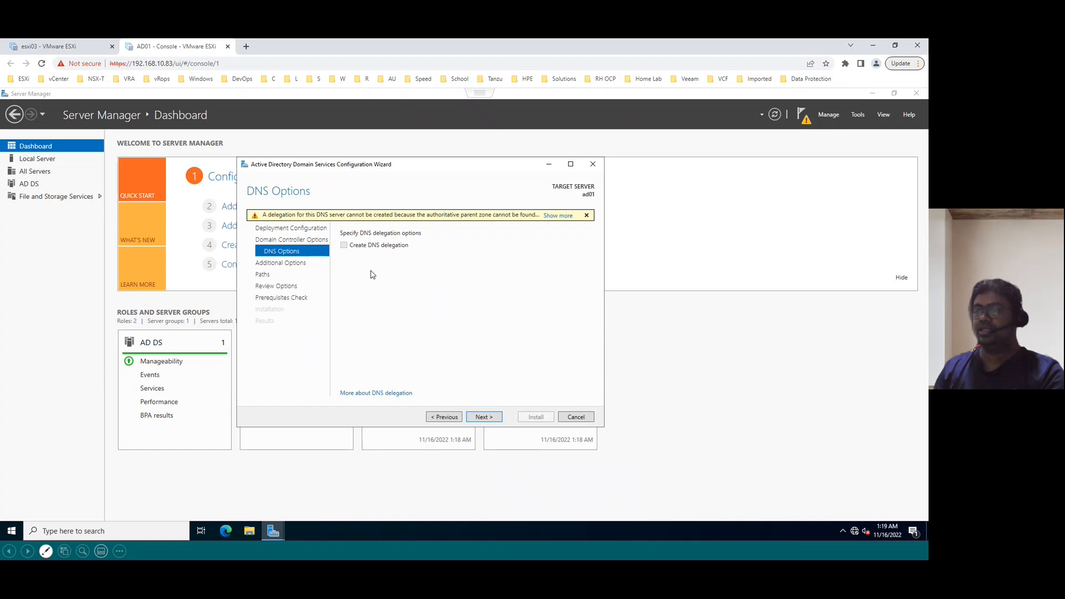
click(482, 416)
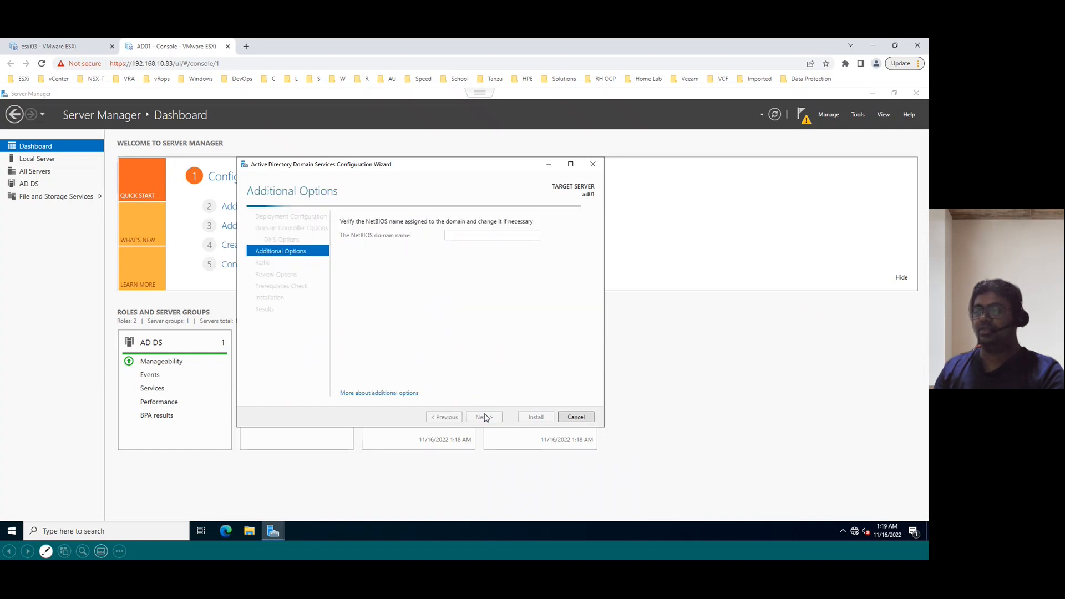
mouse_move(465, 238)
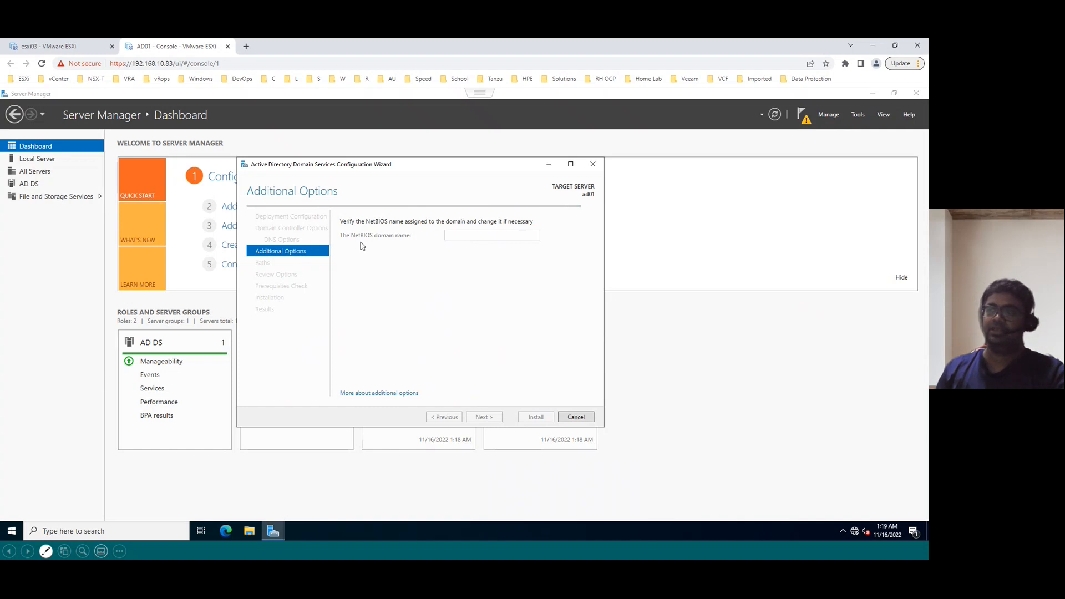
mouse_move(477, 223)
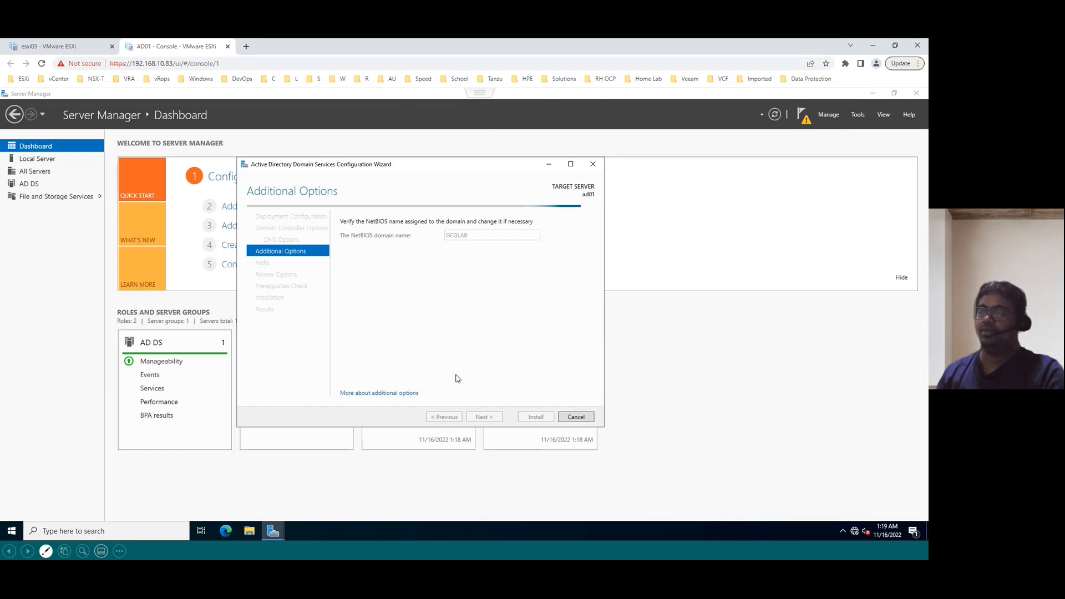
Accept NetBIOS name GCGLAB and default NTDS/SYSVOL paths, then scroll the Review Options summary.
click(483, 416)
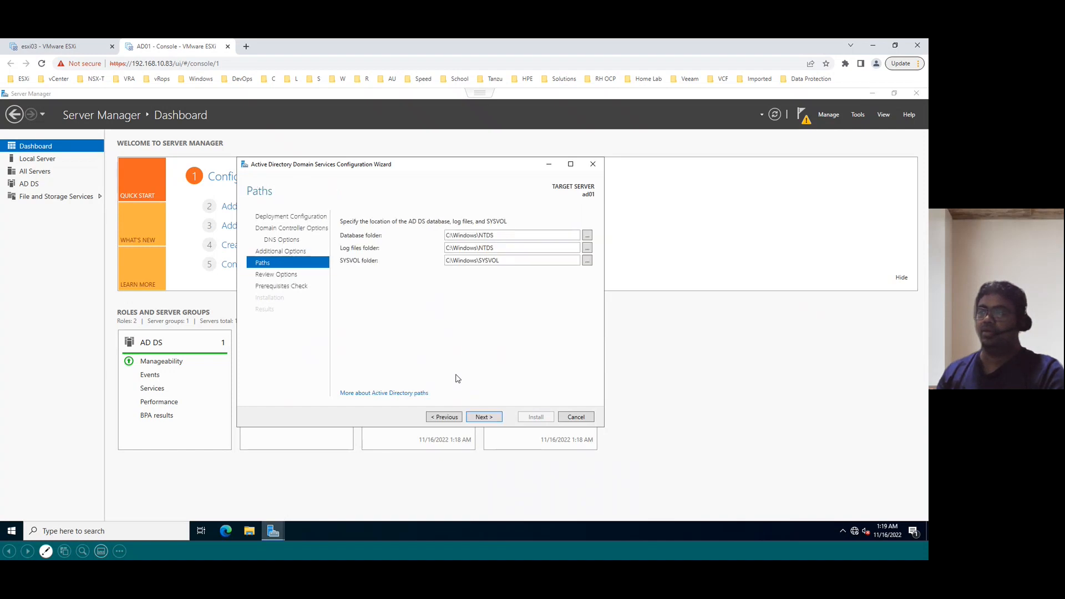
mouse_move(365, 241)
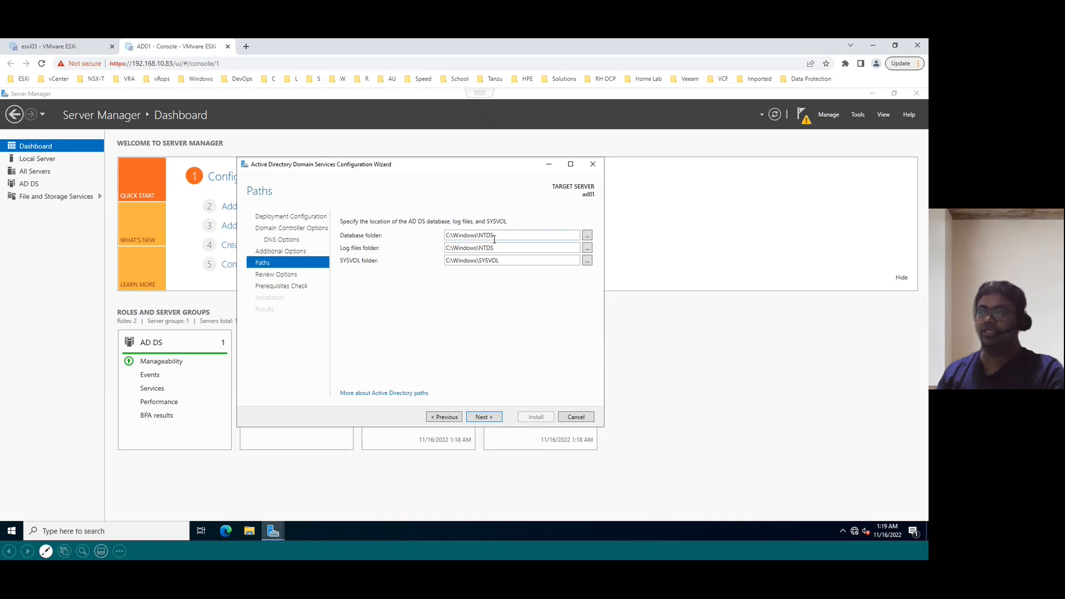
mouse_move(423, 256)
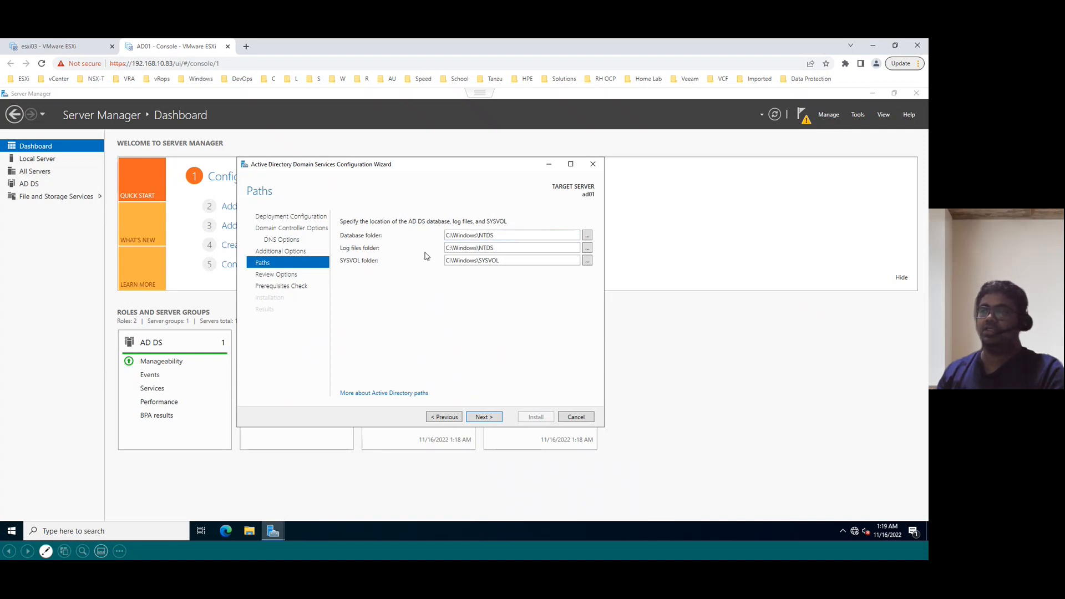
mouse_move(345, 269)
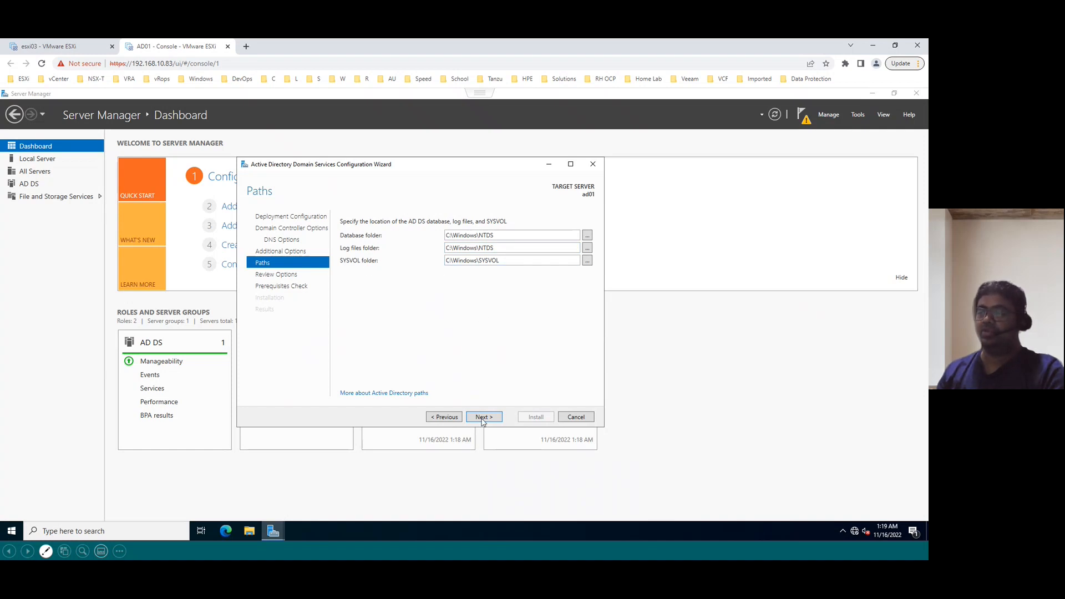
click(482, 416)
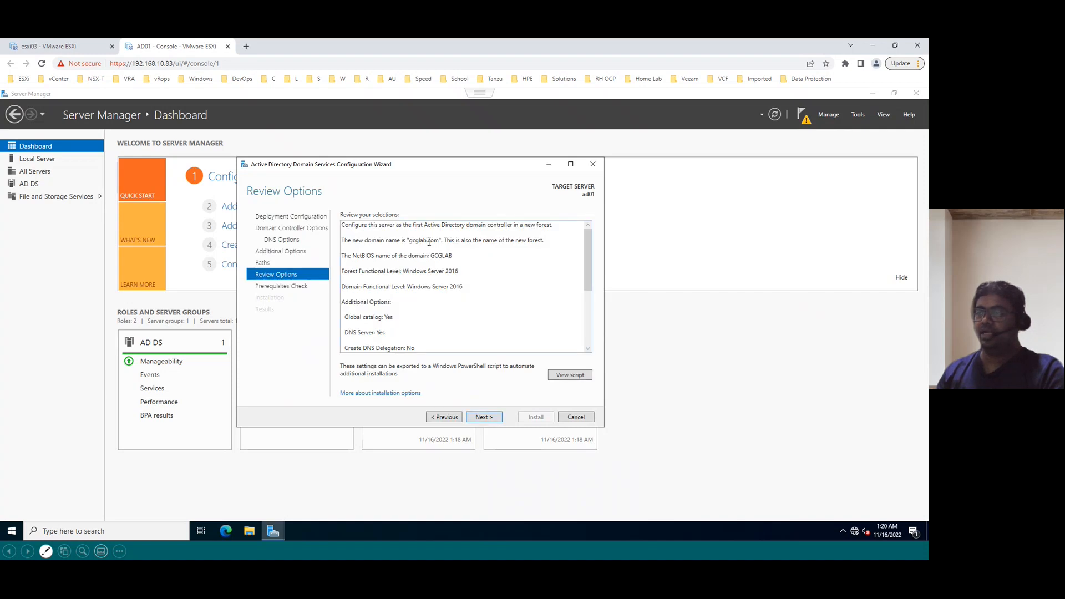
scroll(down, 3)
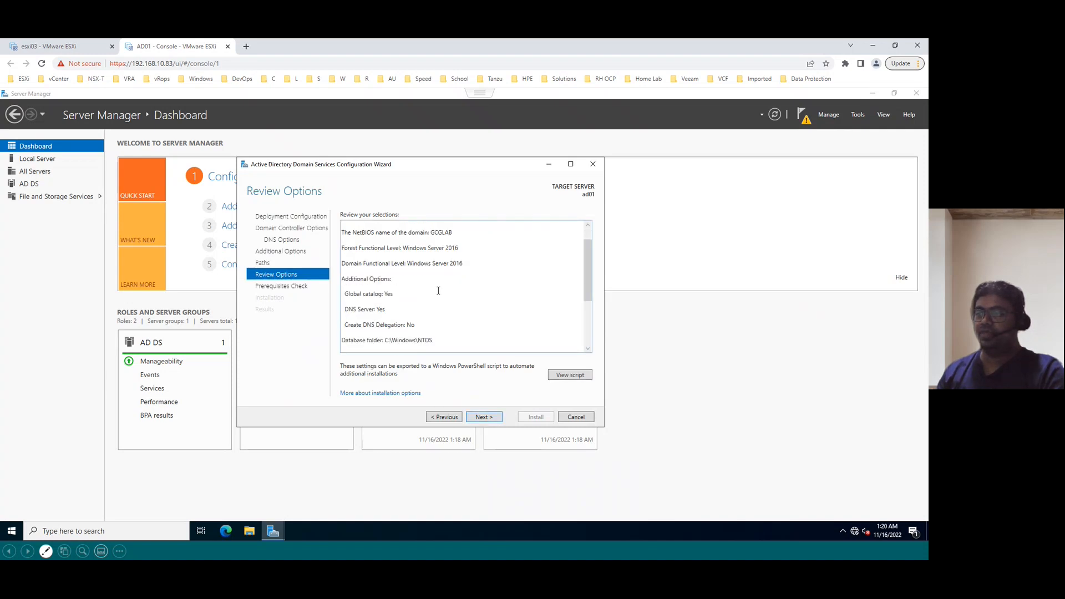
scroll(down, 3)
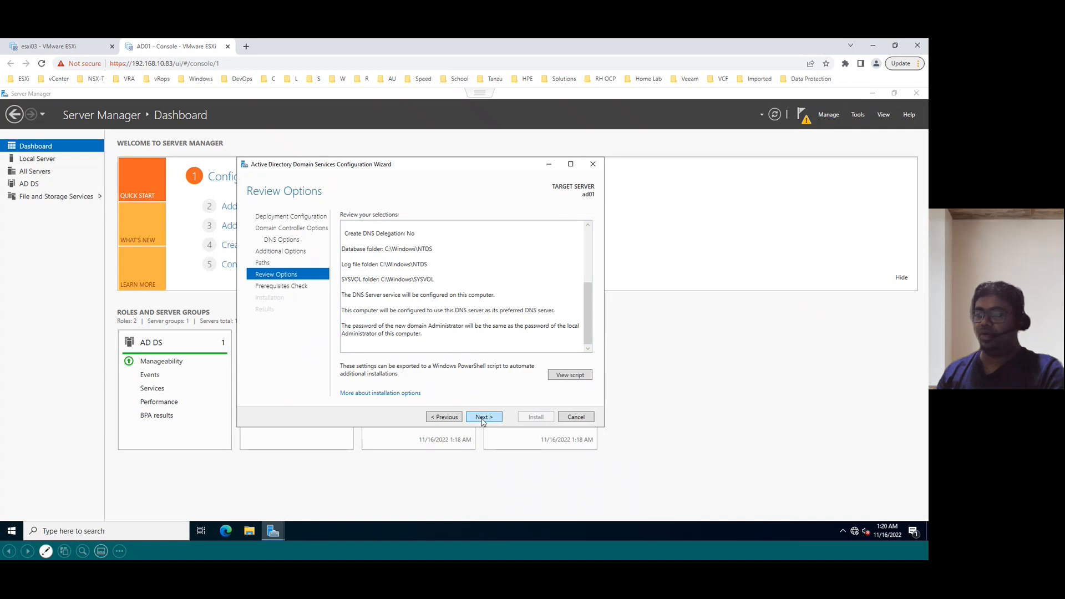
Pass the prerequisite checks and begin installing Active Directory Domain Services.
click(483, 416)
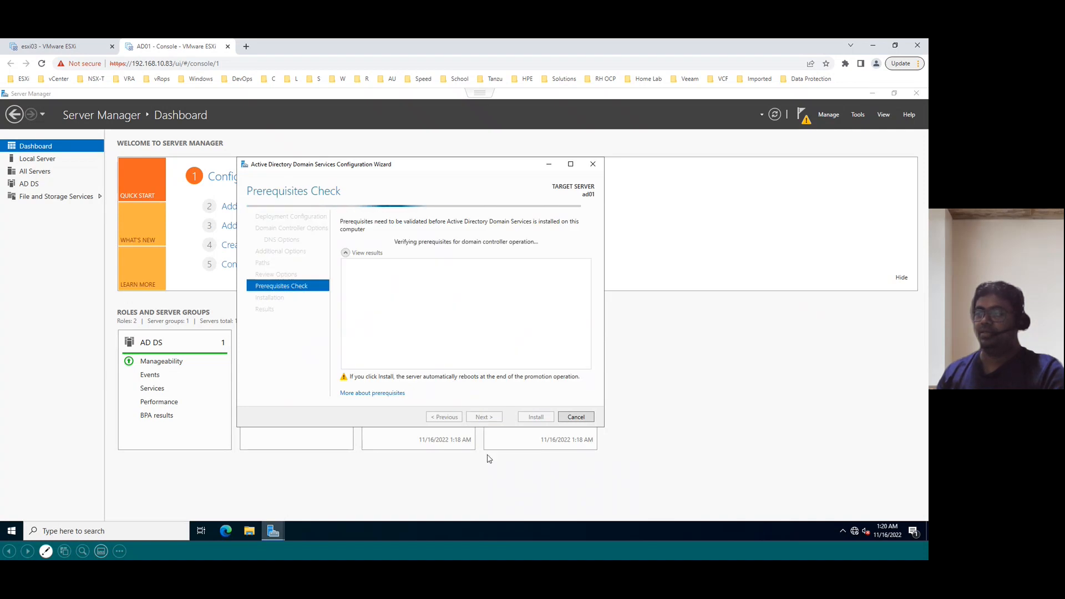
mouse_move(307, 202)
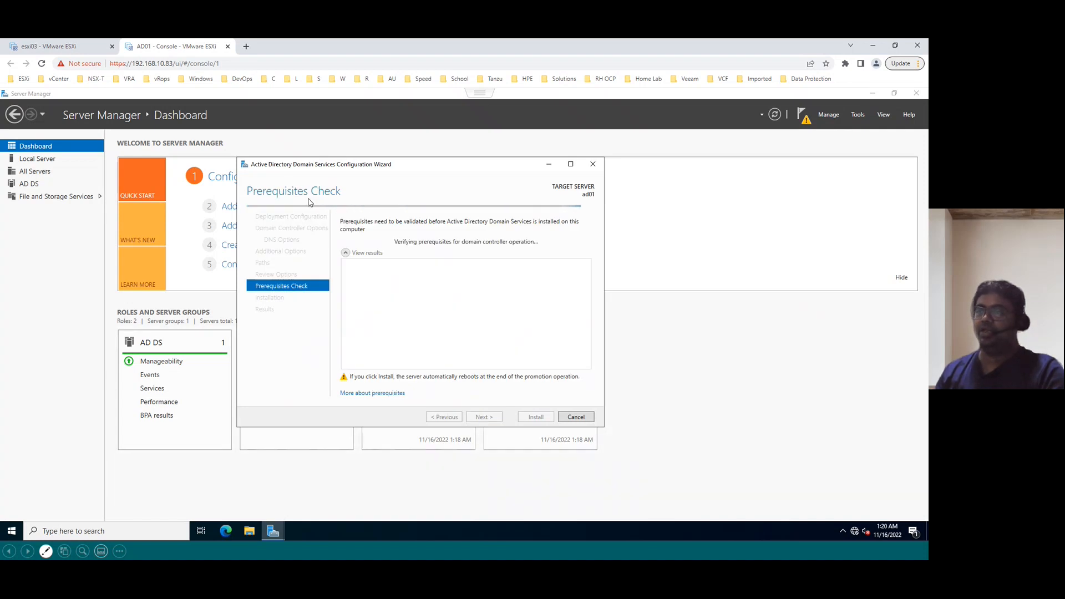
mouse_move(338, 204)
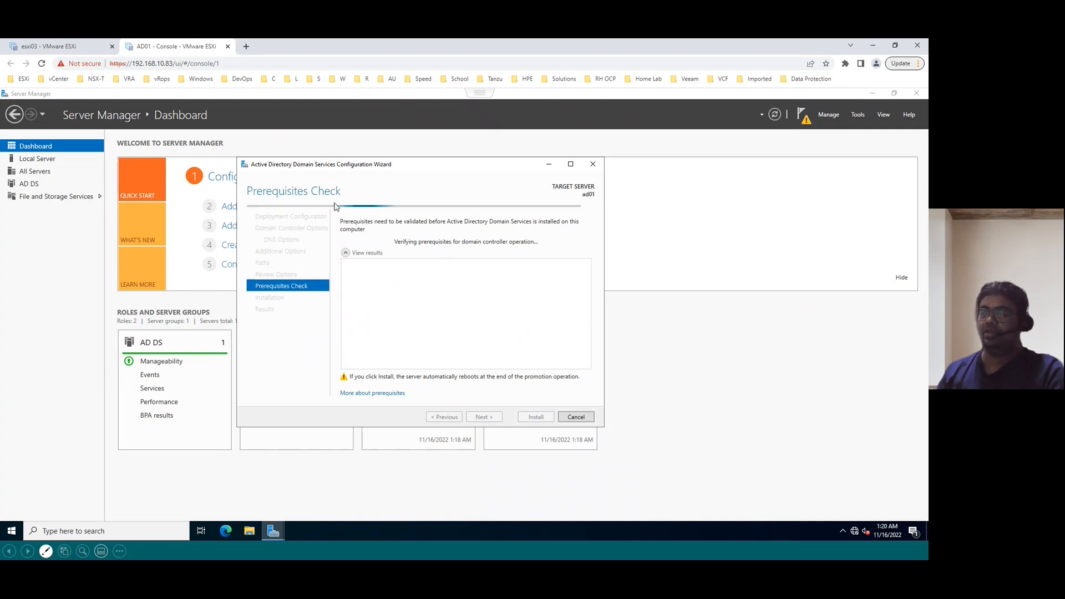
mouse_move(528, 401)
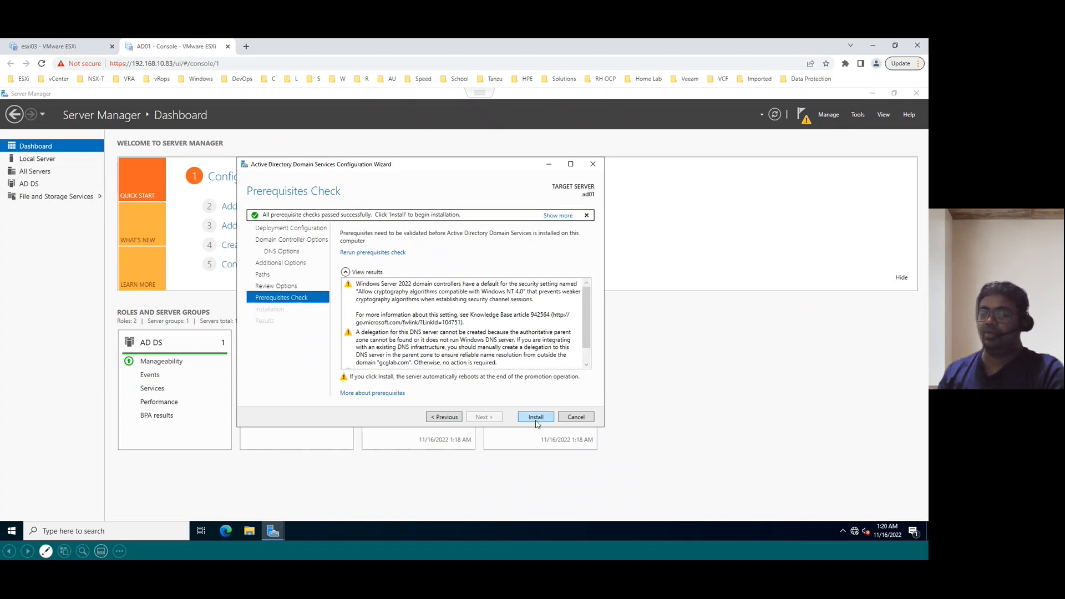
click(535, 416)
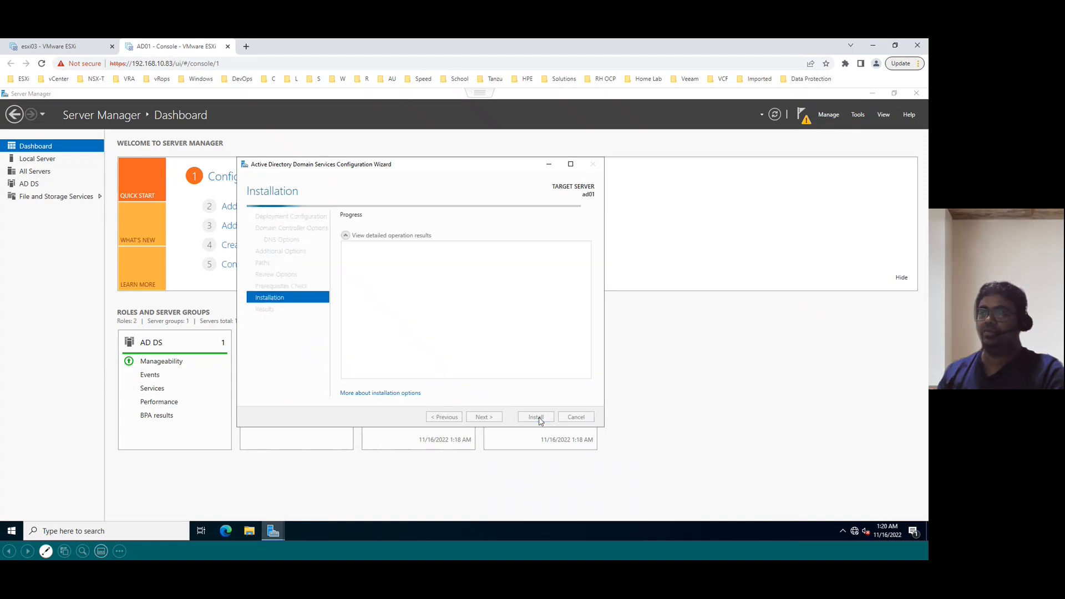
Let the domain controller promotion run through DNS installation to completion.
click(535, 416)
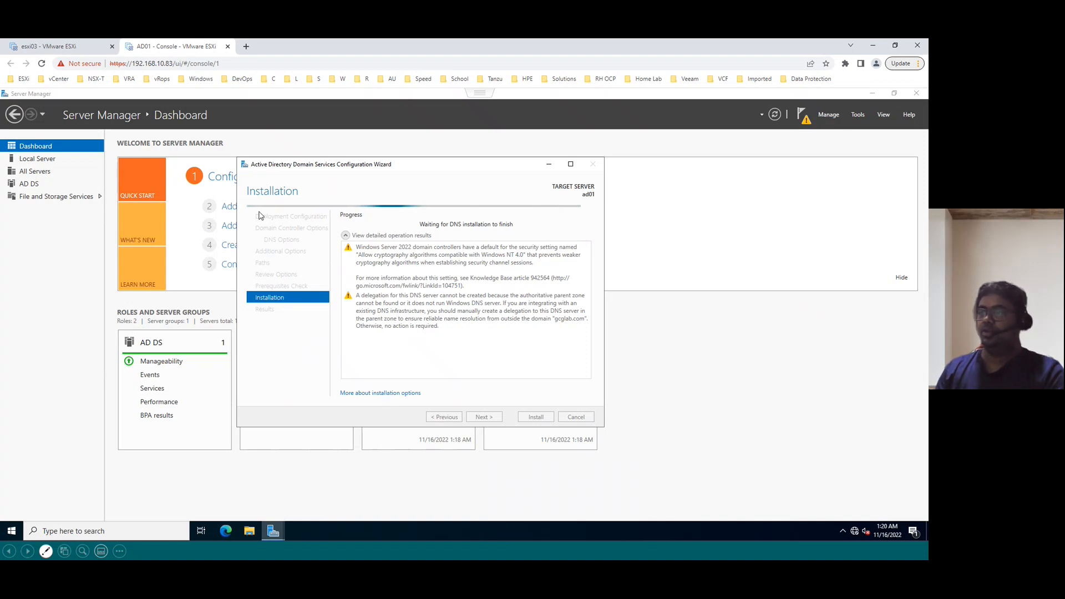
mouse_move(540, 220)
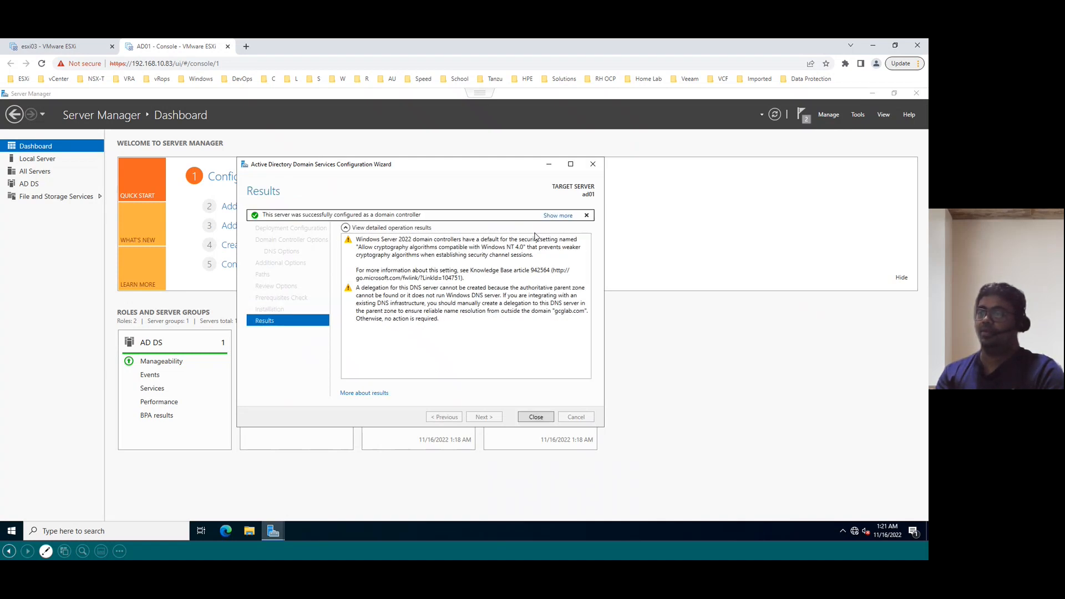
Dismiss the 'You're about to be signed out' notice so AD01 restarts as a domain controller.
click(535, 416)
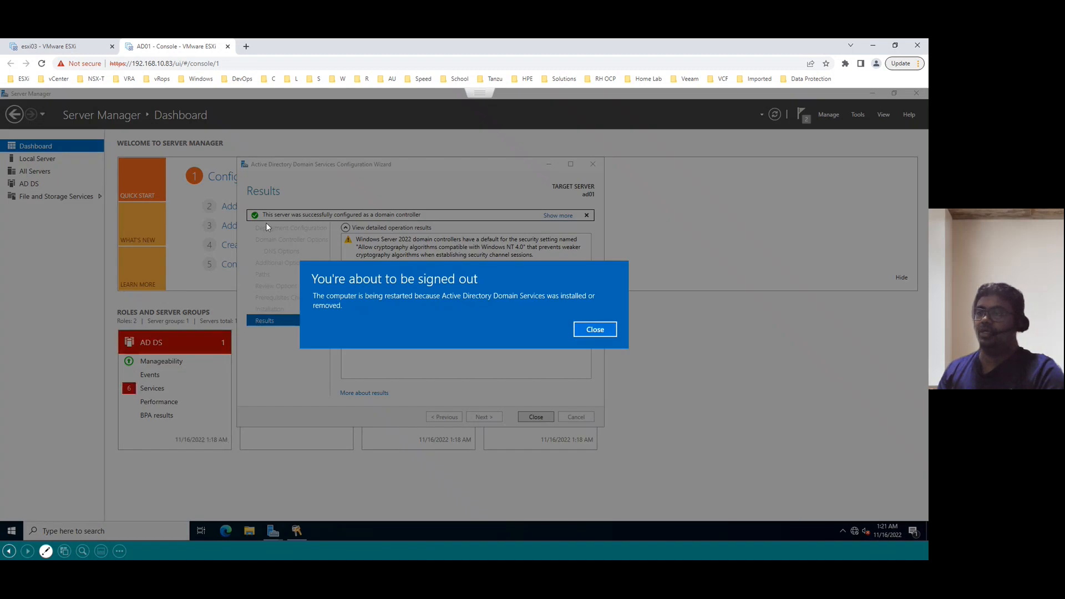
mouse_move(320, 230)
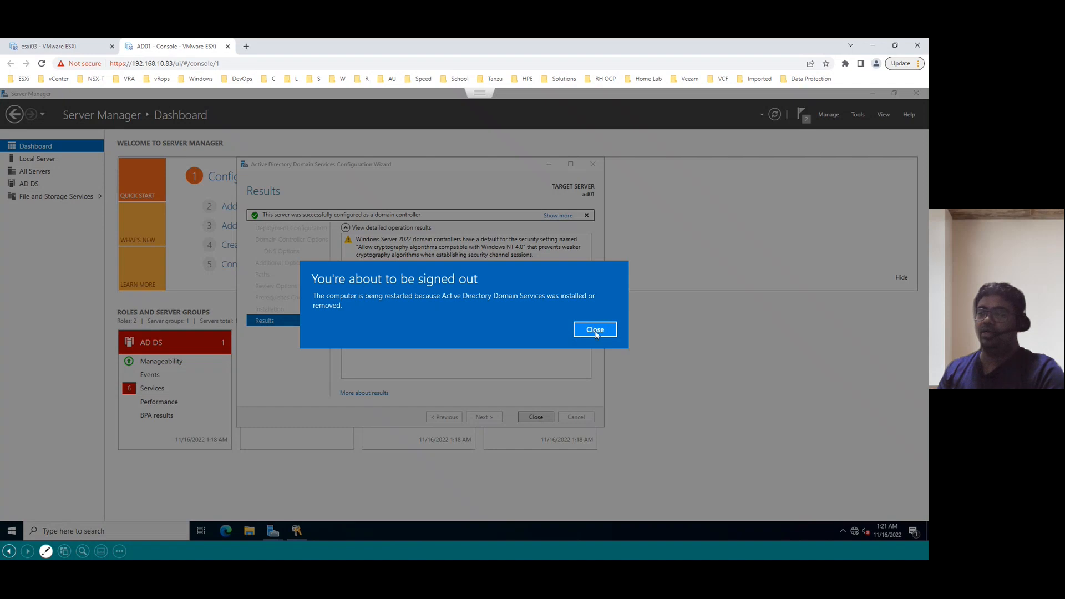
click(595, 330)
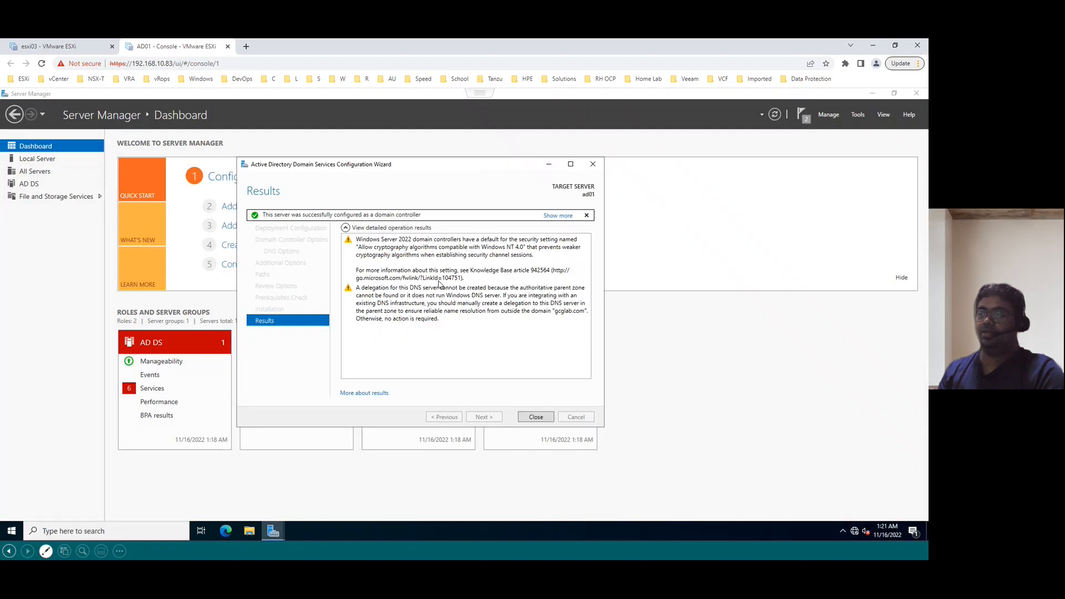
click(535, 416)
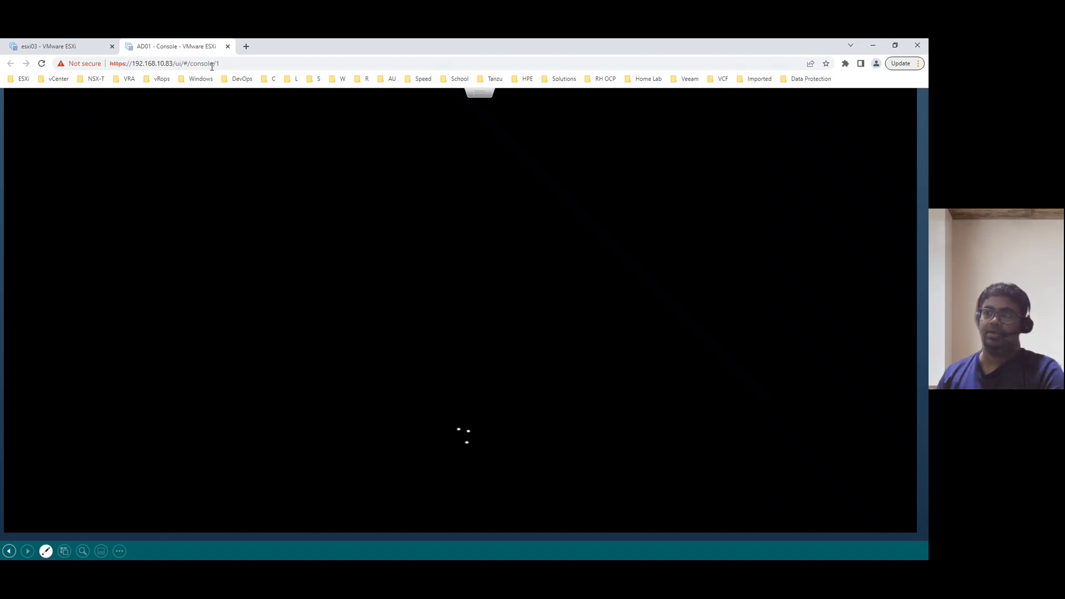
Return to the ESXi host summary and bring up the AD01 virtual machine's details.
click(61, 46)
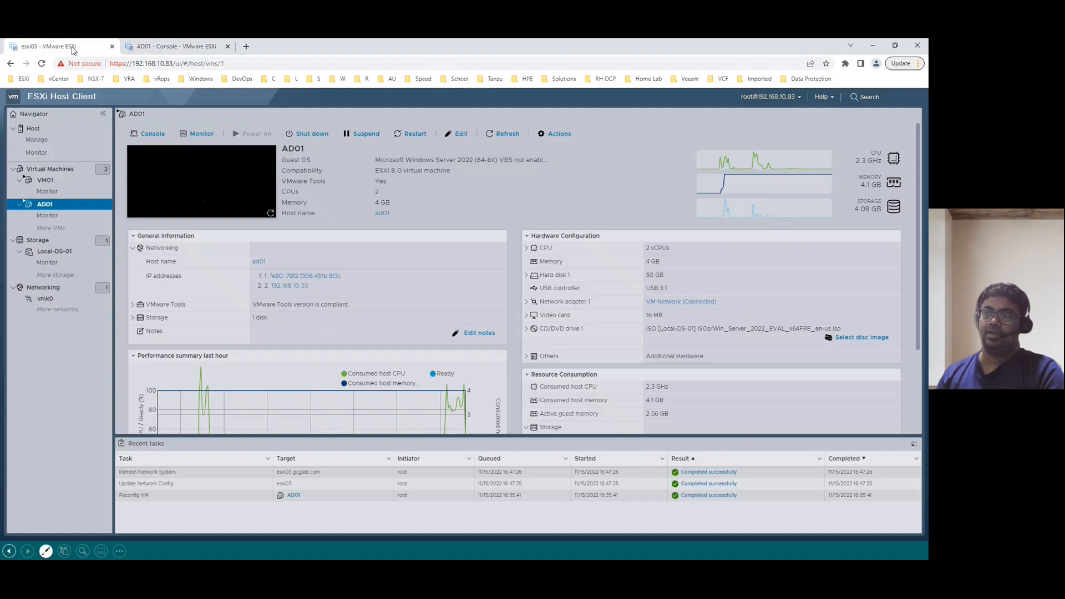
mouse_move(52, 74)
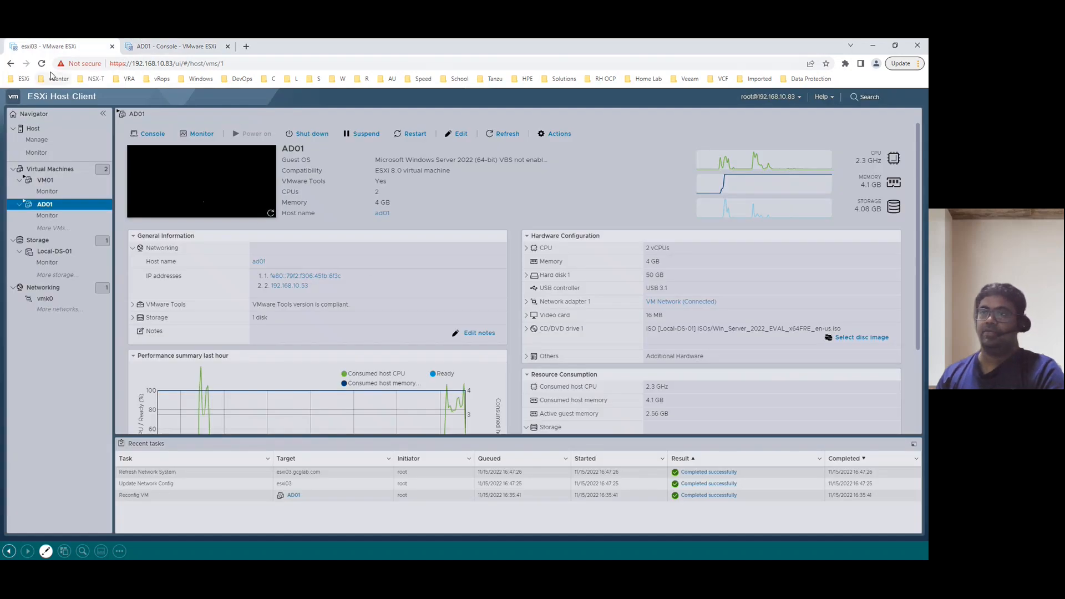
click(41, 63)
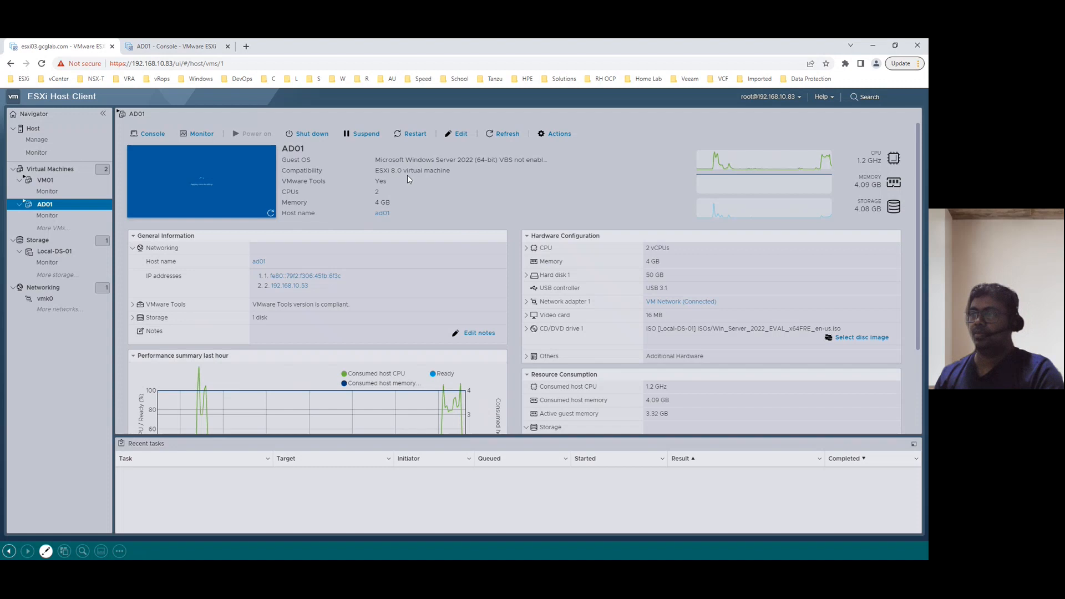
mouse_move(650, 347)
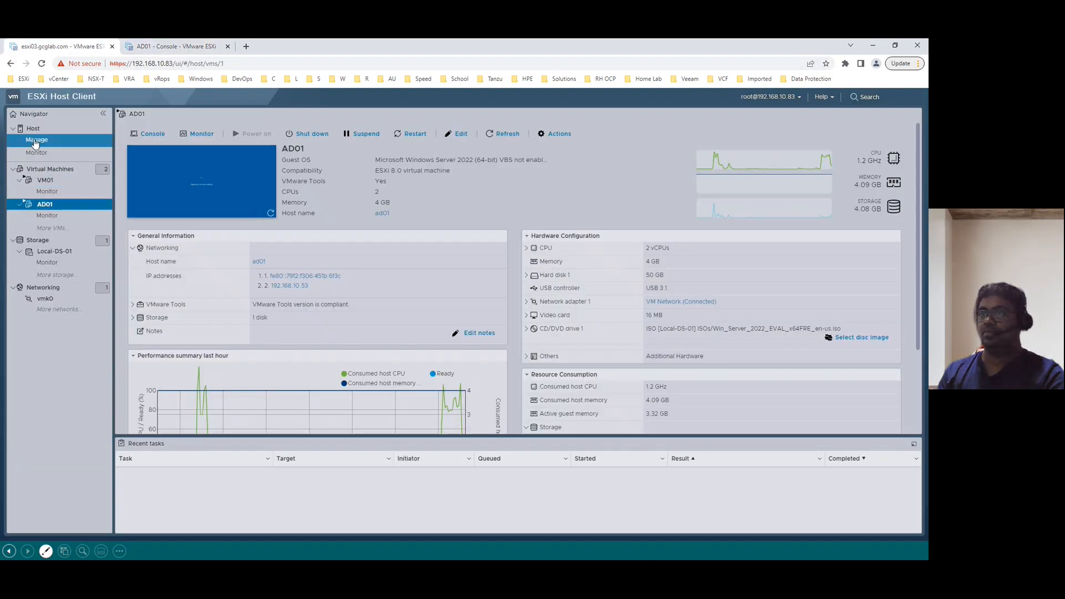
click(32, 129)
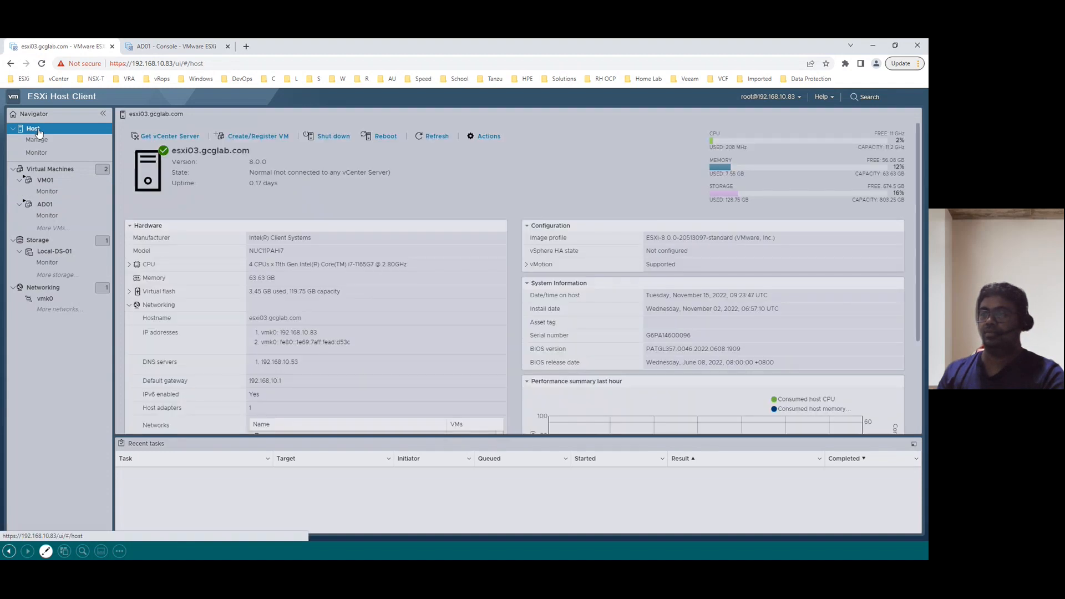
mouse_move(390, 360)
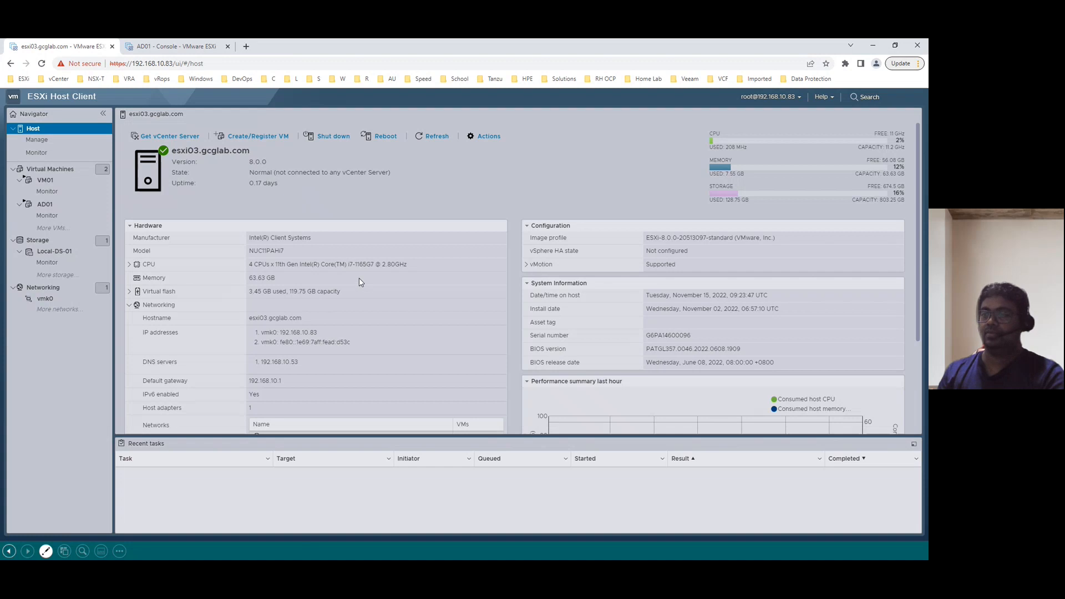
click(44, 205)
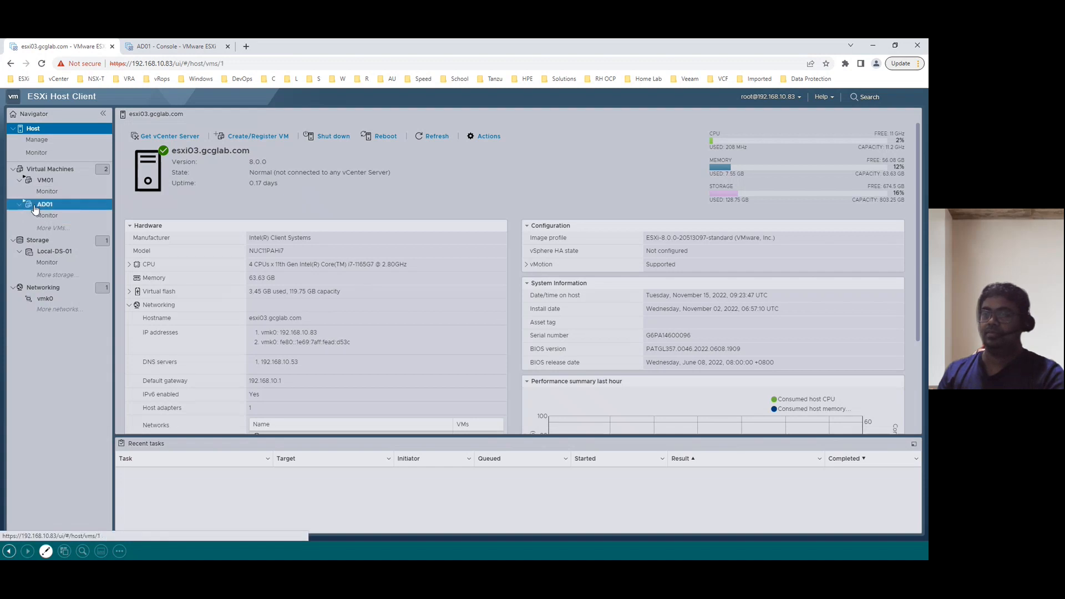
click(44, 204)
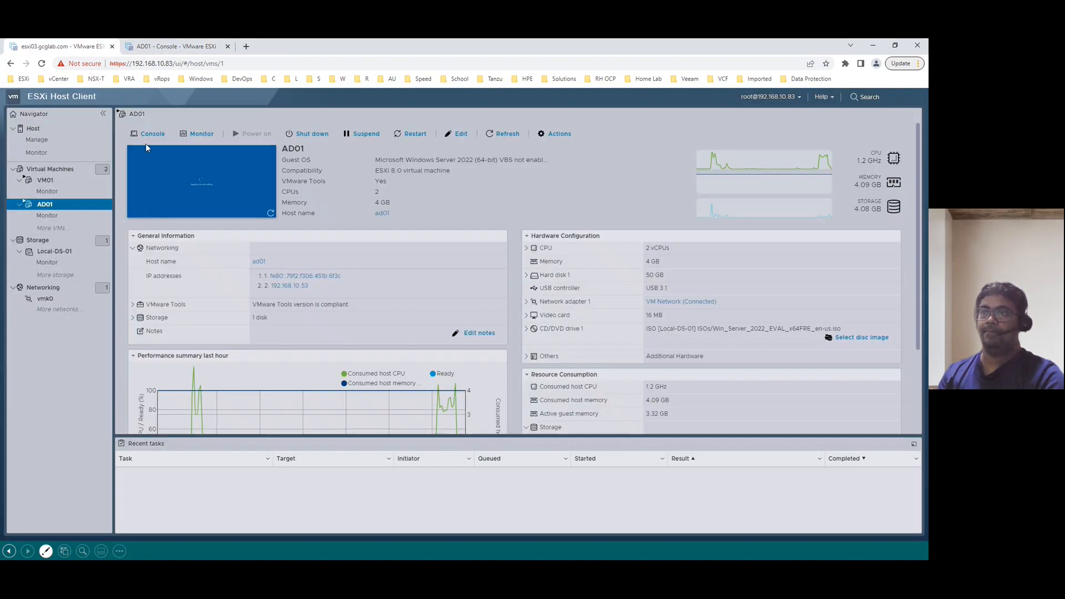
mouse_move(443, 156)
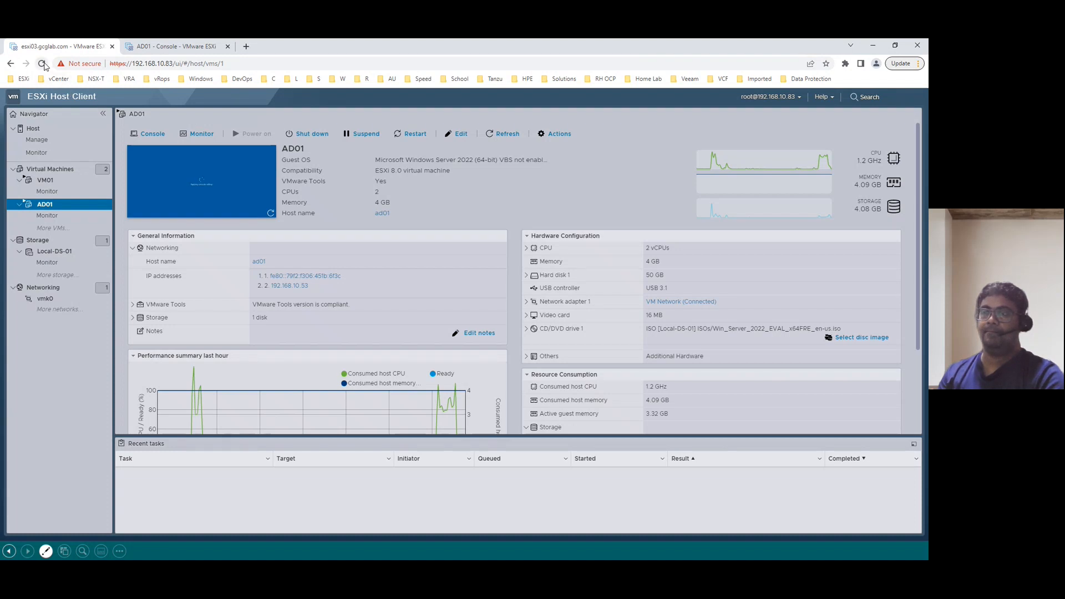
Refresh to show the host name ad01.gcglab.com and launch AD01's web console.
click(42, 63)
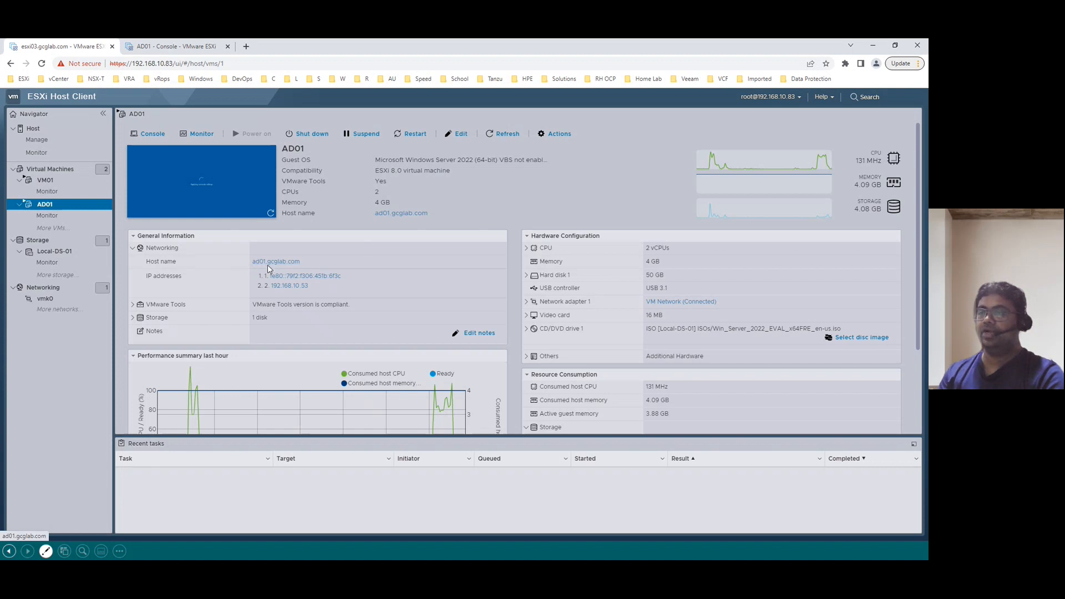
mouse_move(308, 268)
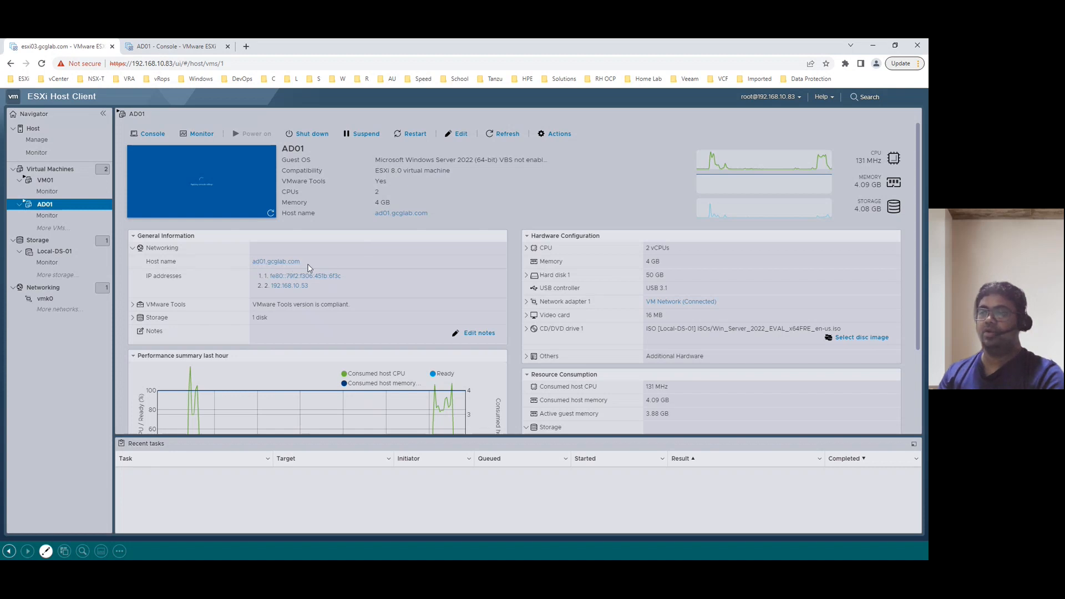
double_click(275, 261)
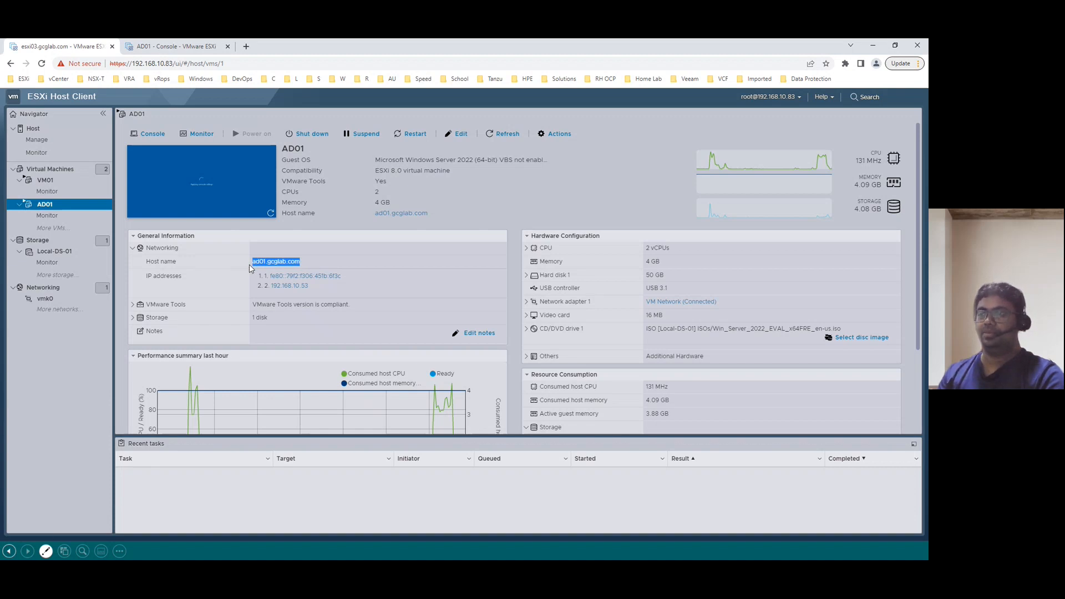
click(173, 47)
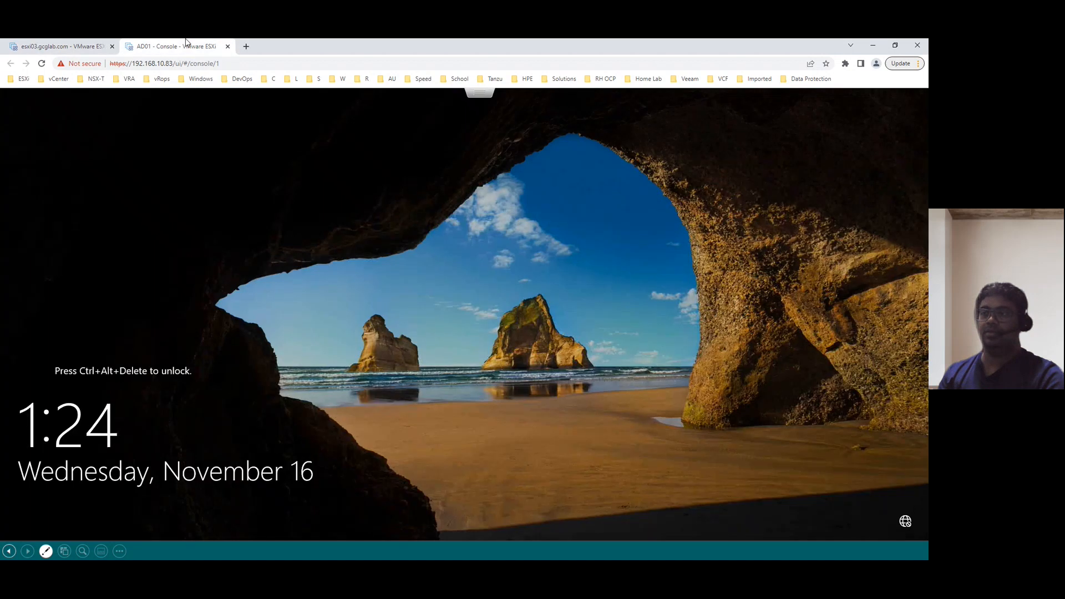
Send Ctrl-Alt-Delete to AD01 and sign in as GCGLAB\Administrator with the password.
click(479, 90)
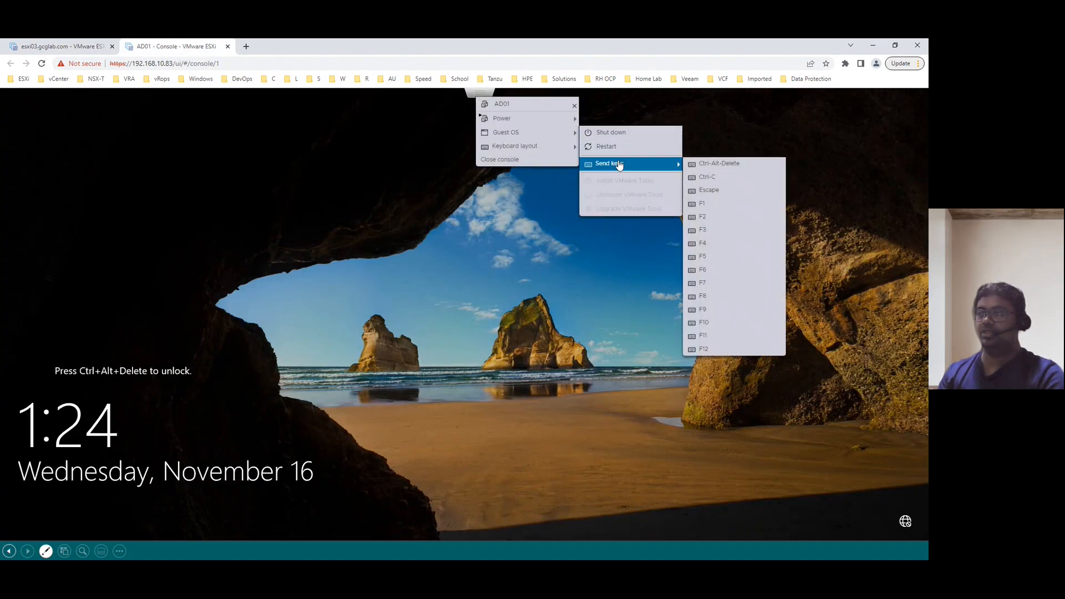
click(718, 163)
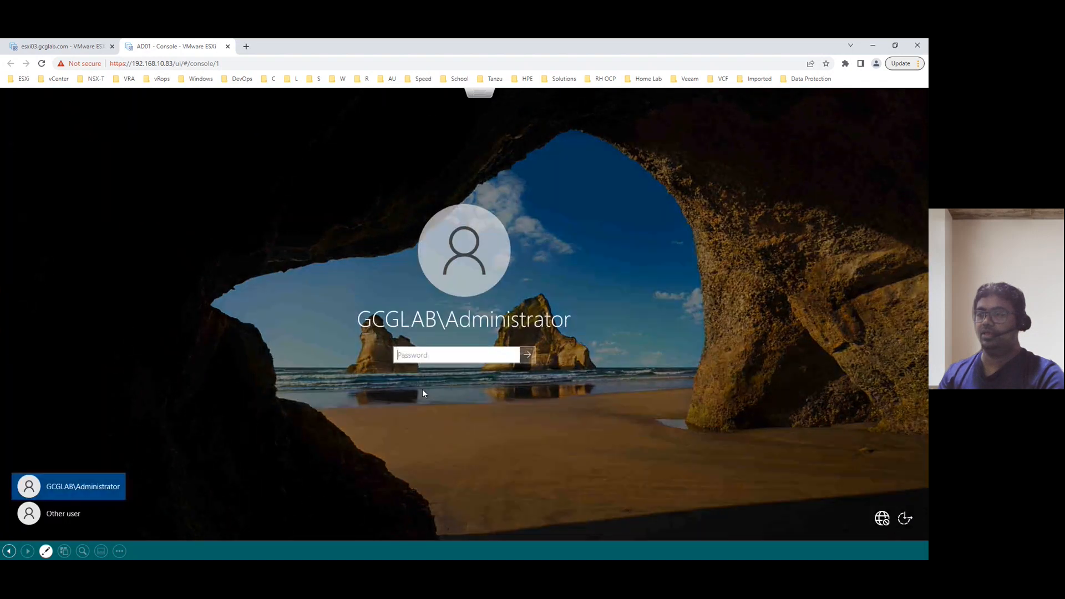
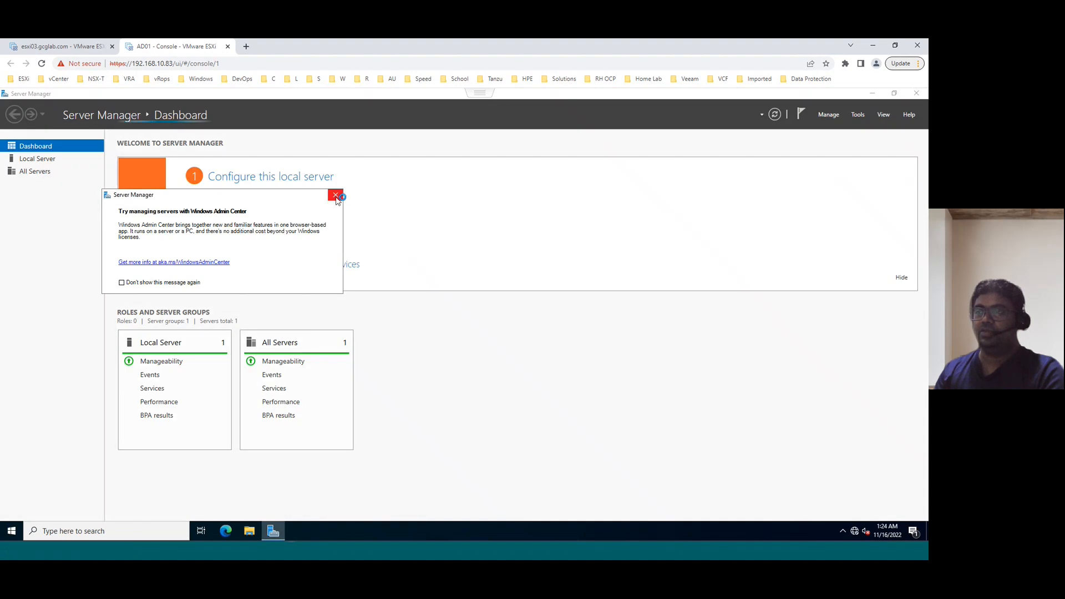
Dismiss the Windows Admin Center pop-up to reach the Local Server domain field.
click(37, 159)
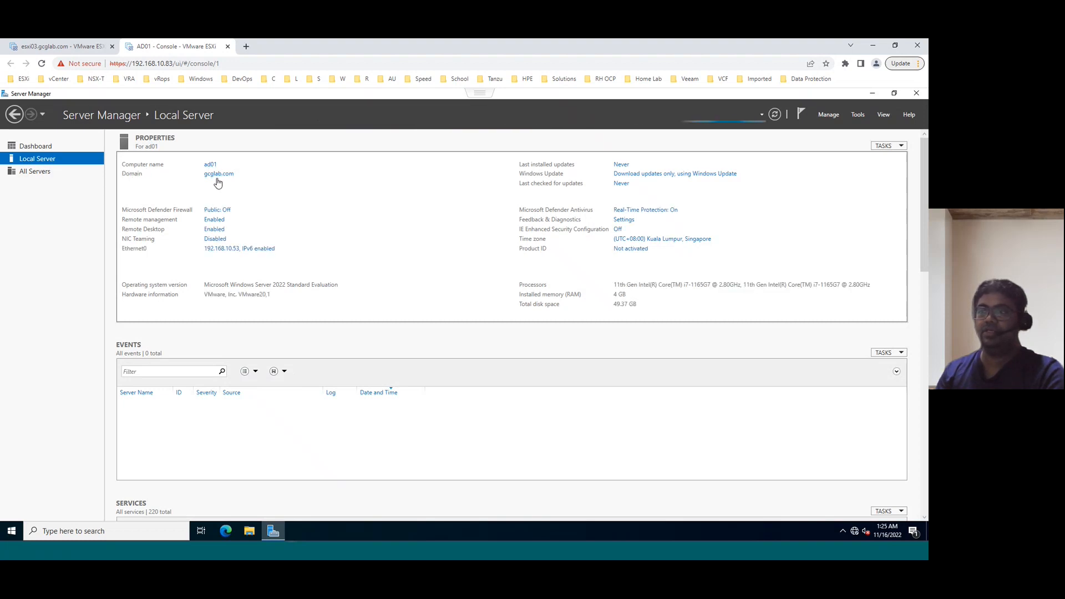
mouse_move(237, 181)
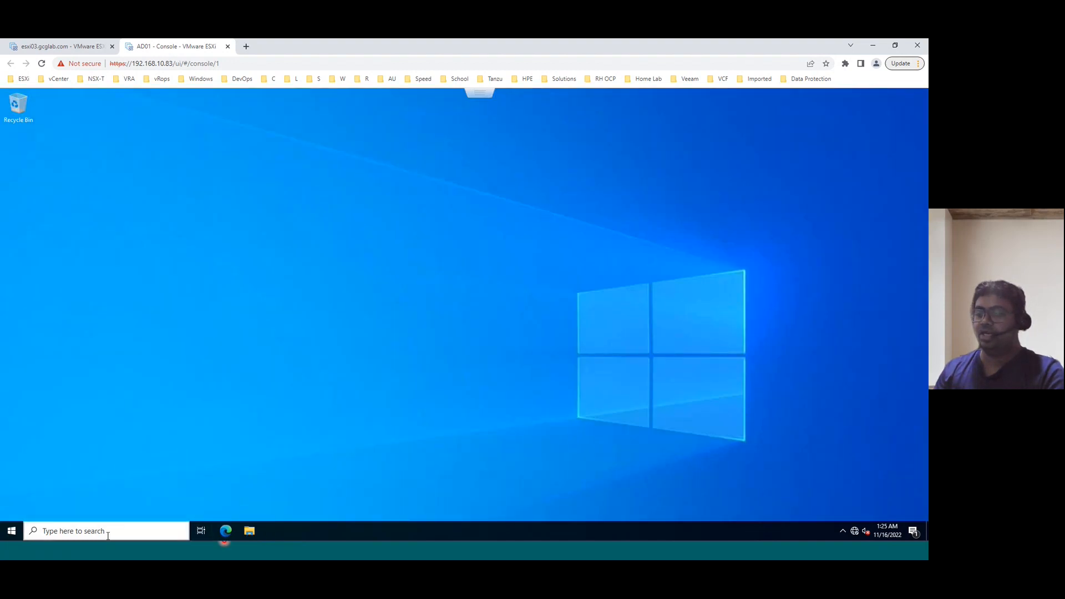
Launch dsa.msc from Run, correcting the mistyped 'dsc' after the cannot-find error.
text(run)
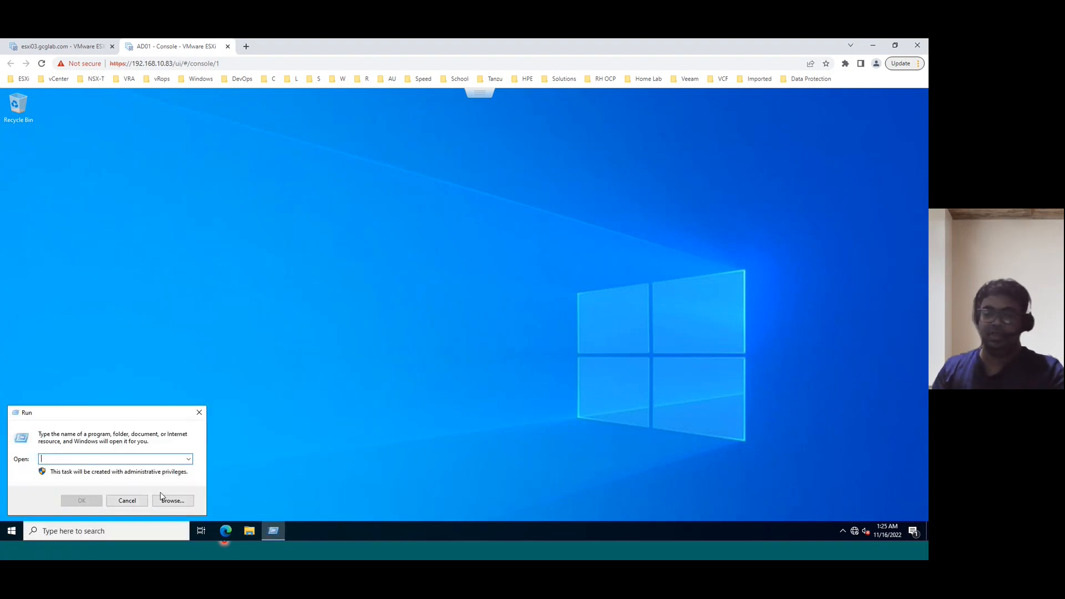
text(dsc)
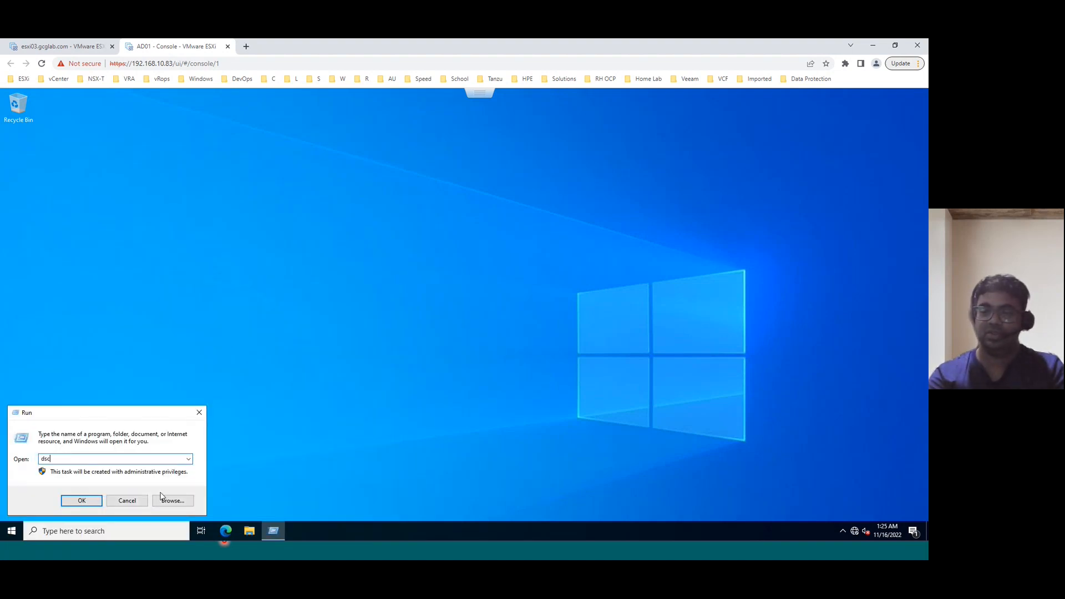
click(81, 500)
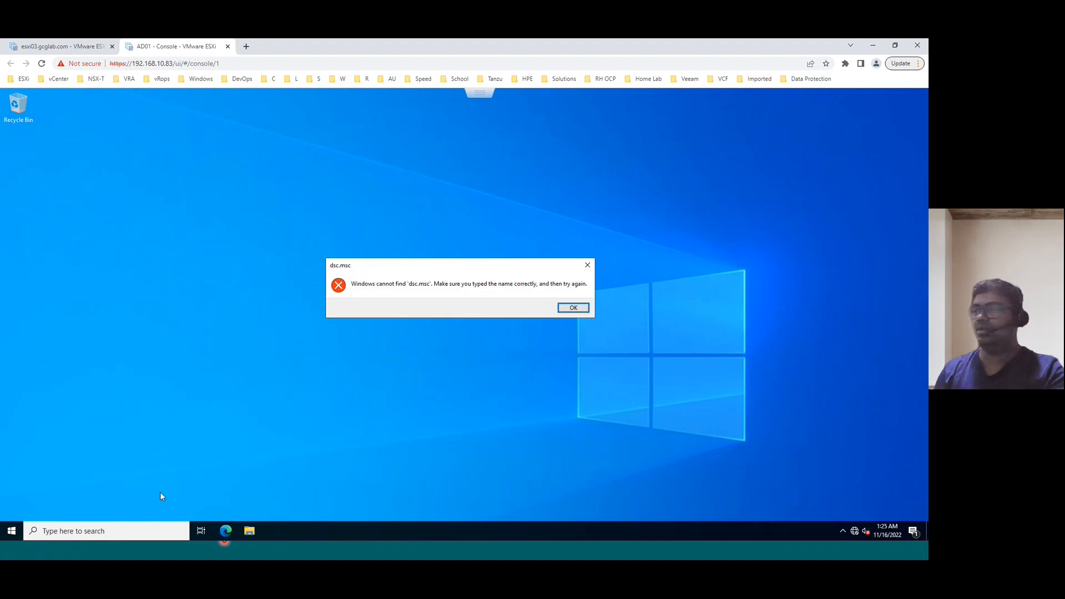
click(573, 307)
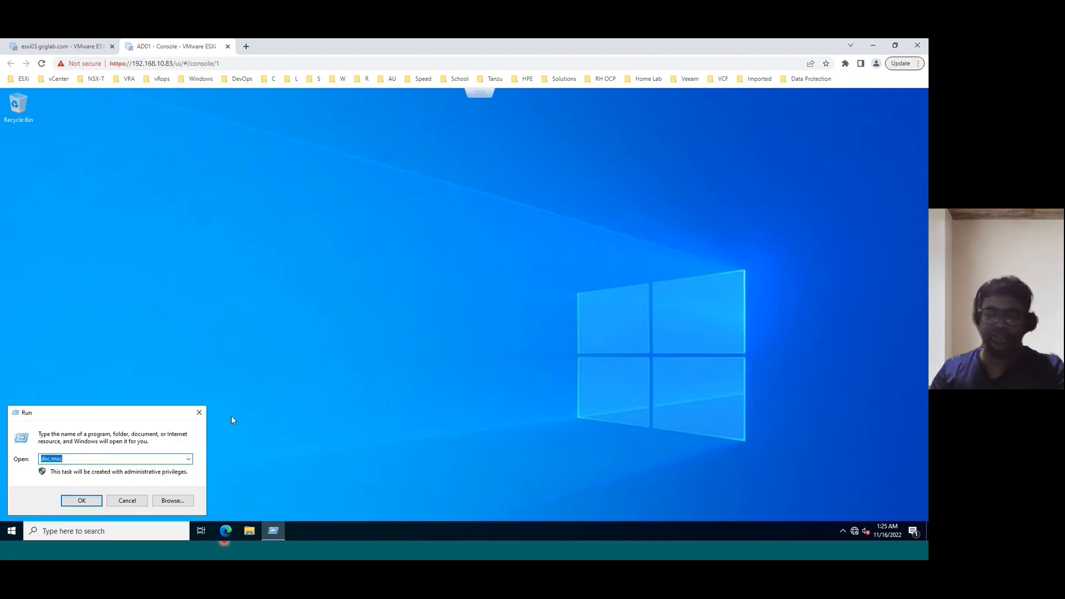
text(dsa.msc)
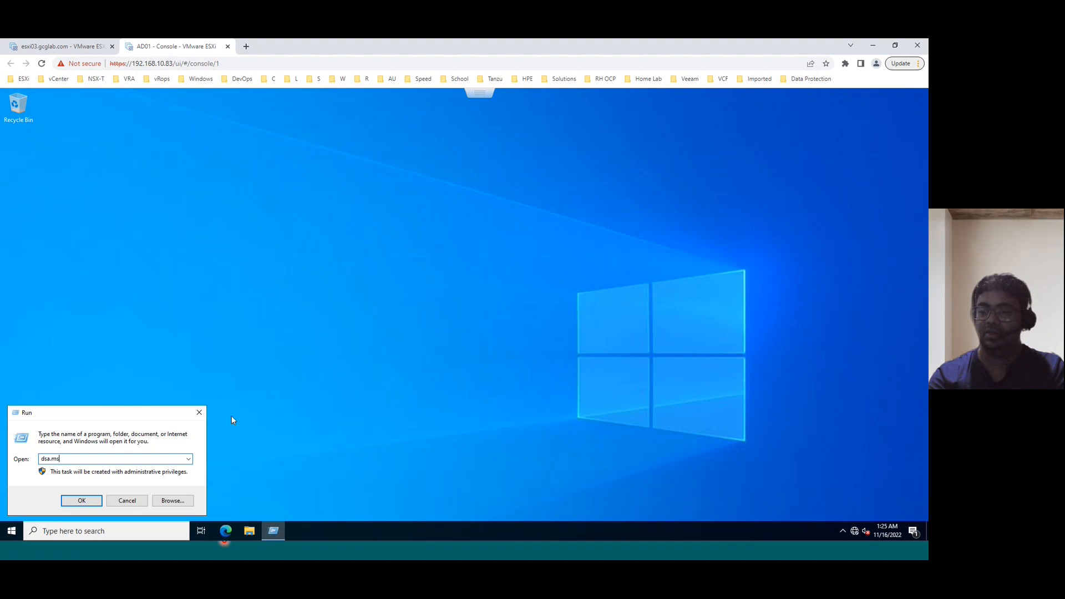
click(81, 500)
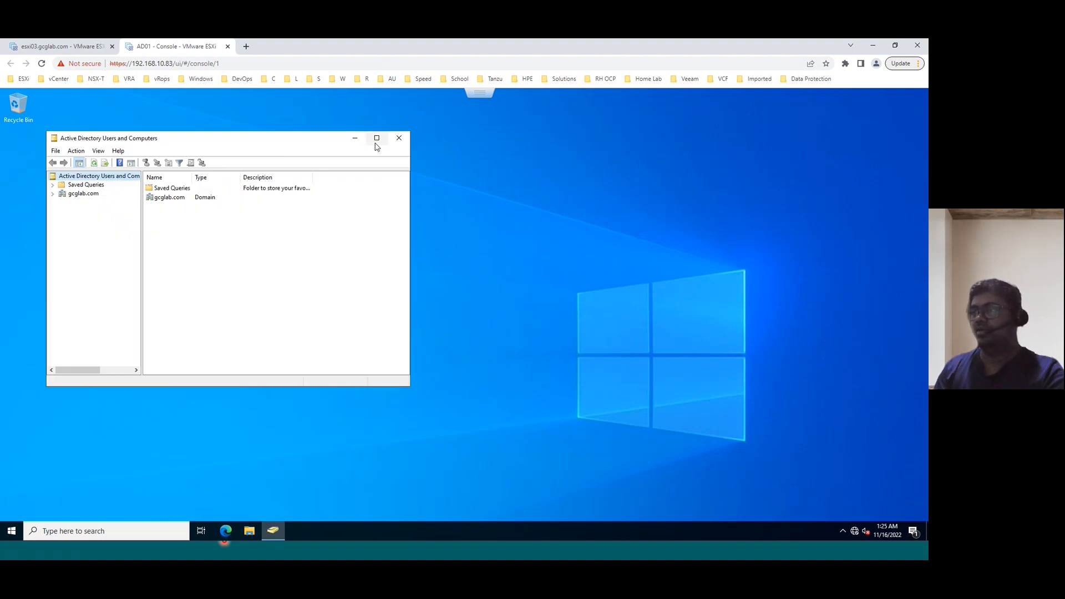
Maximize ADUC and expand gcglab.com to view its Builtin, Domain Controllers and Users containers.
click(376, 137)
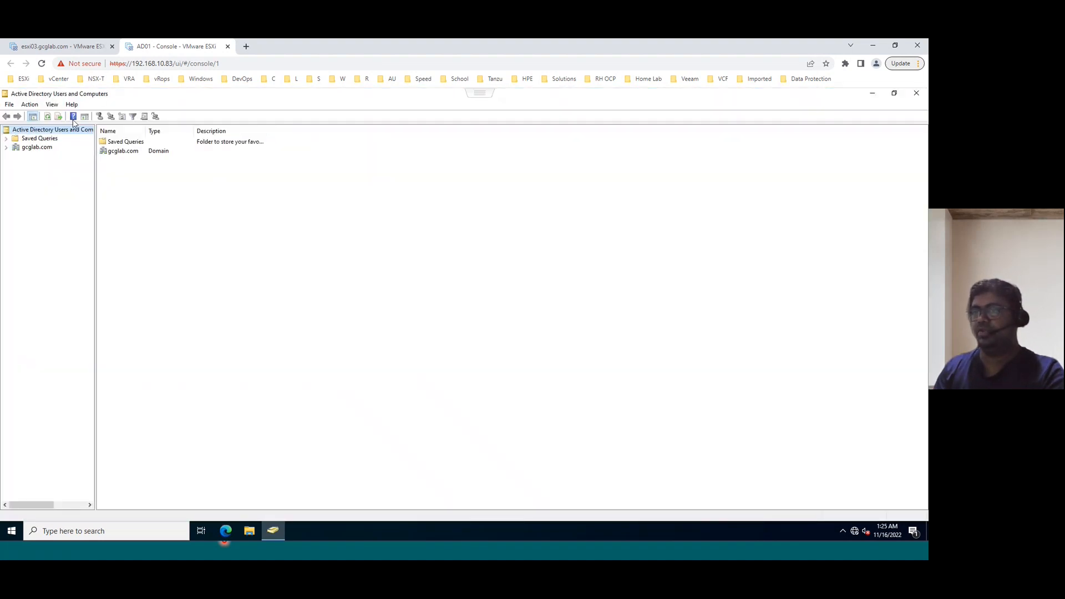
click(39, 155)
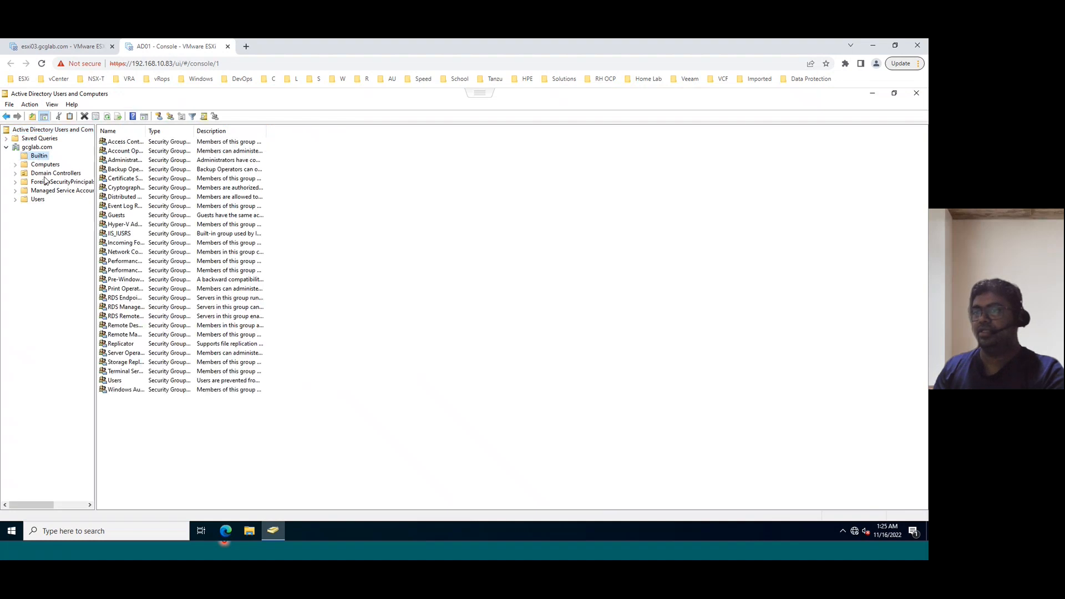
click(37, 199)
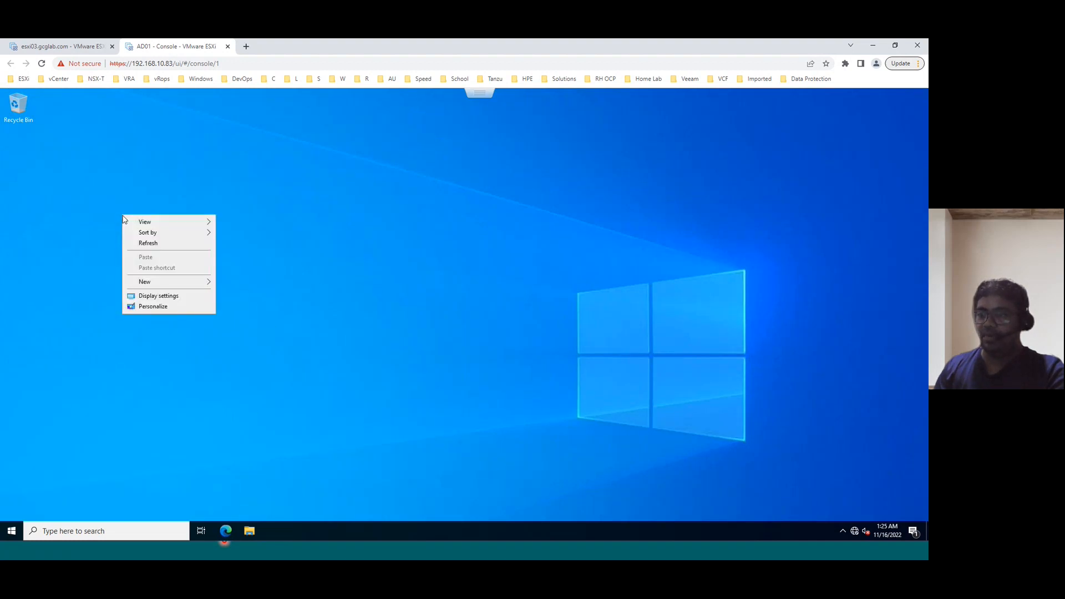
Create a cmd shortcut on the desktop and launch Command Prompt from it.
click(144, 281)
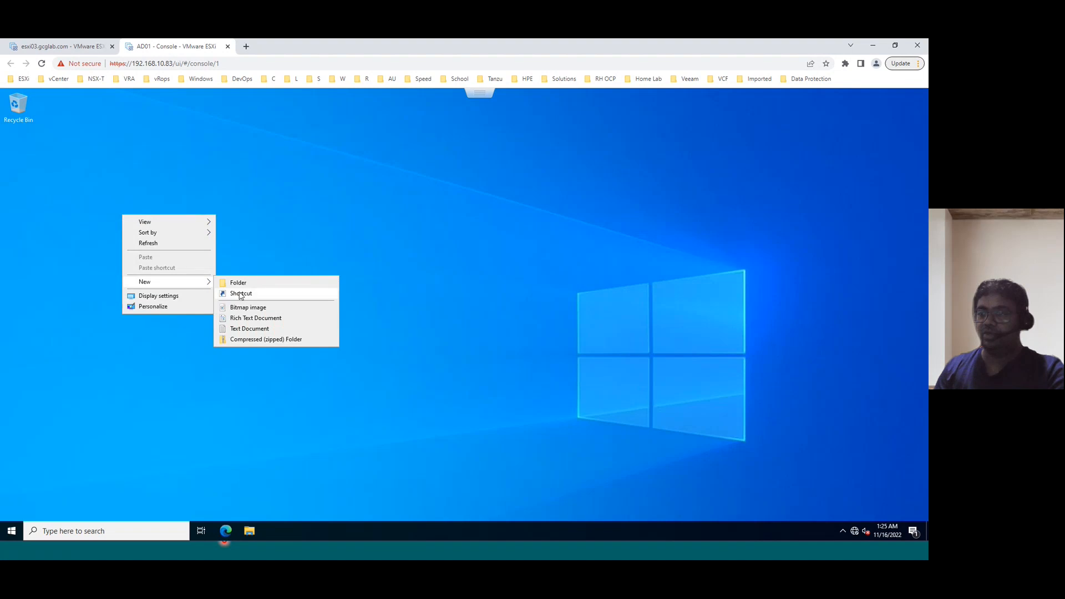
click(241, 293)
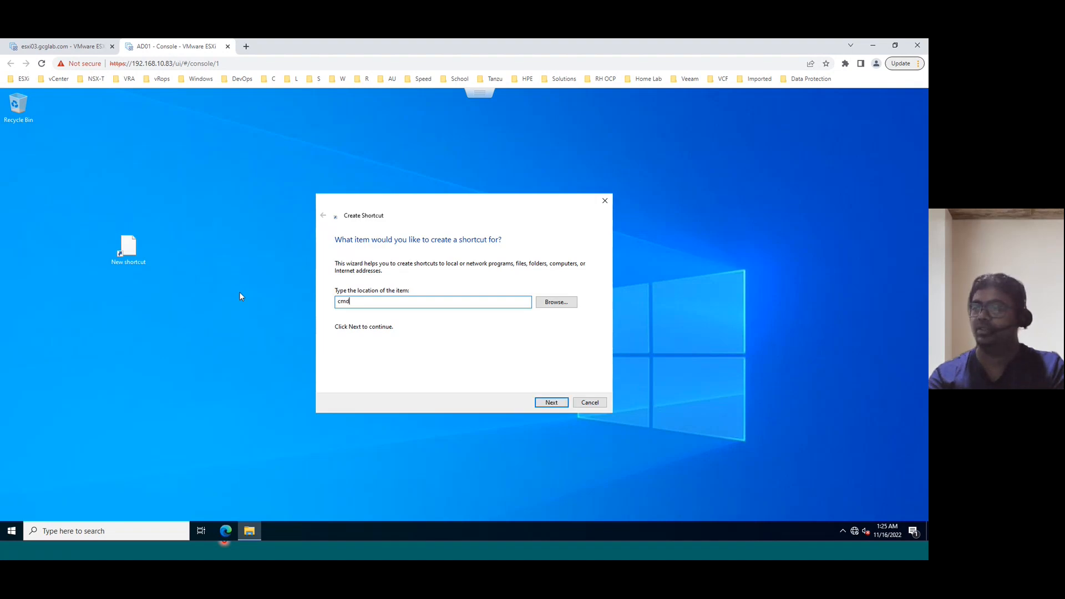
click(551, 402)
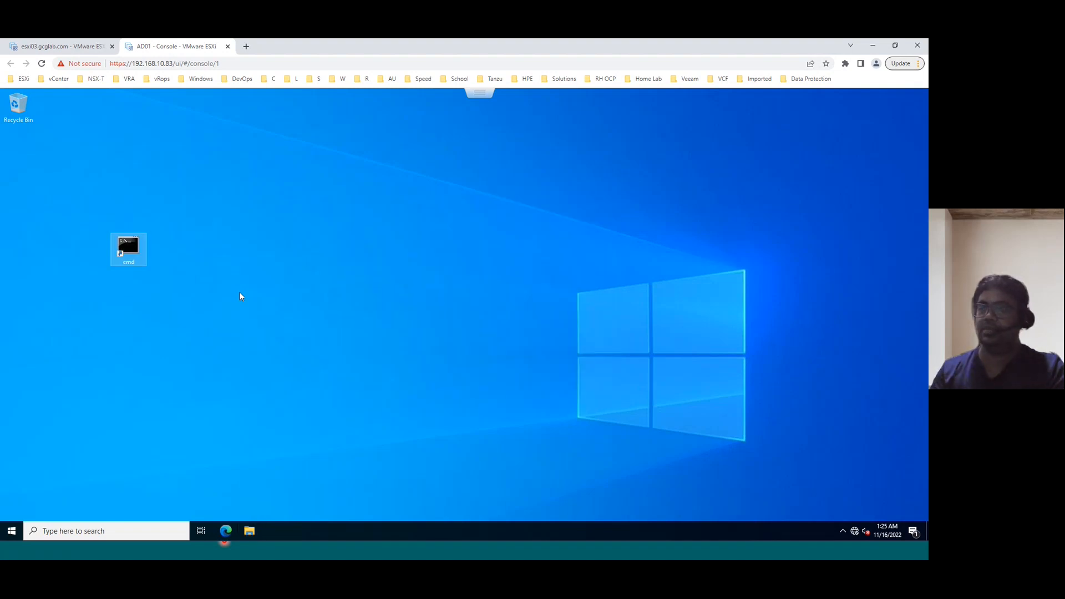
double_click(128, 244)
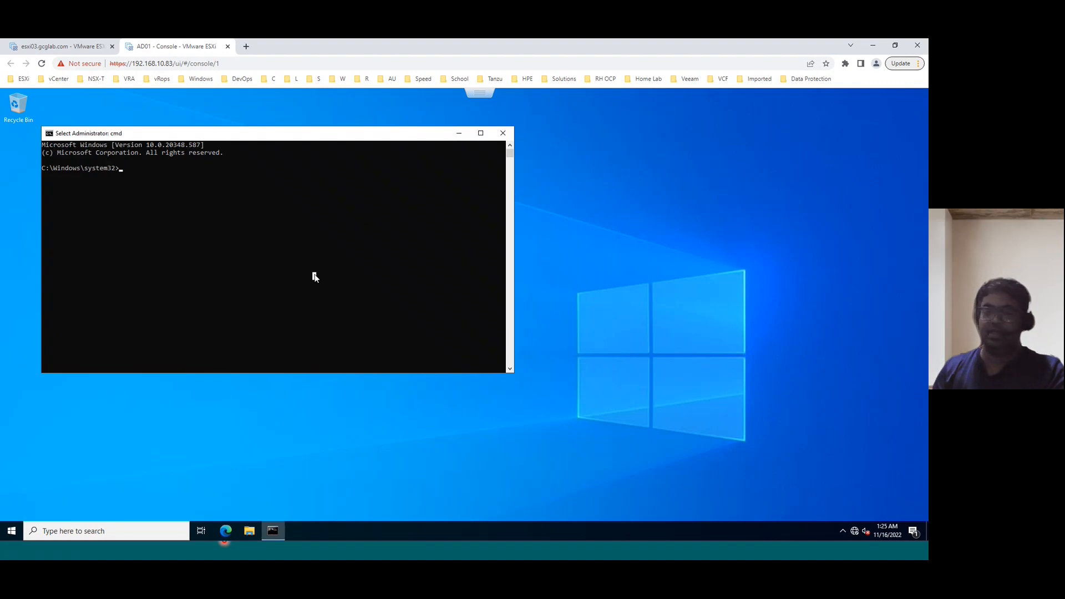
Run net accounts and highlight the Computer role PRIMARY value.
text(net a)
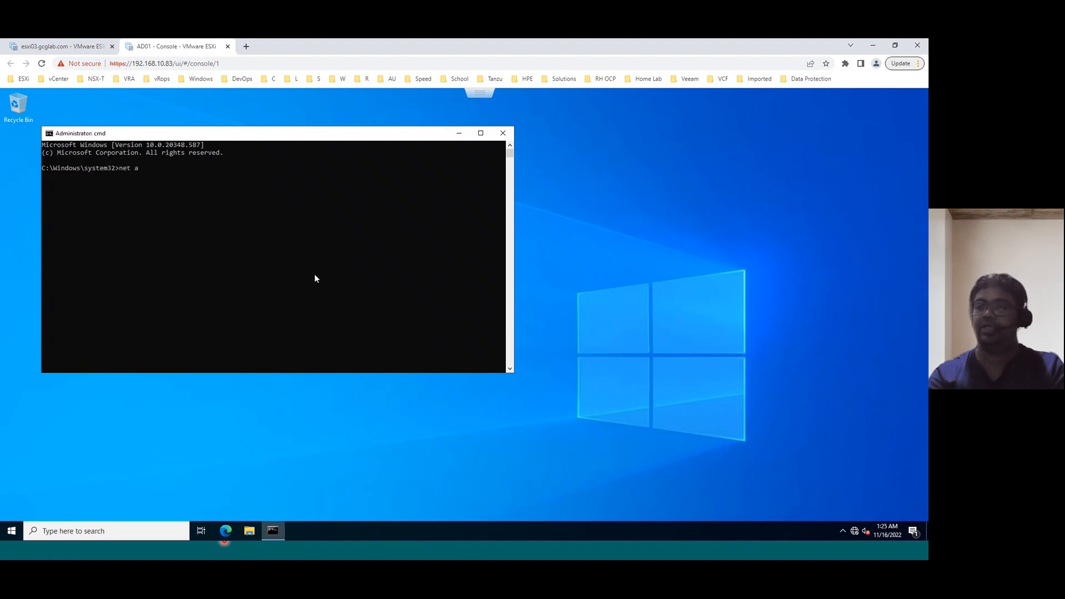
key(Return)
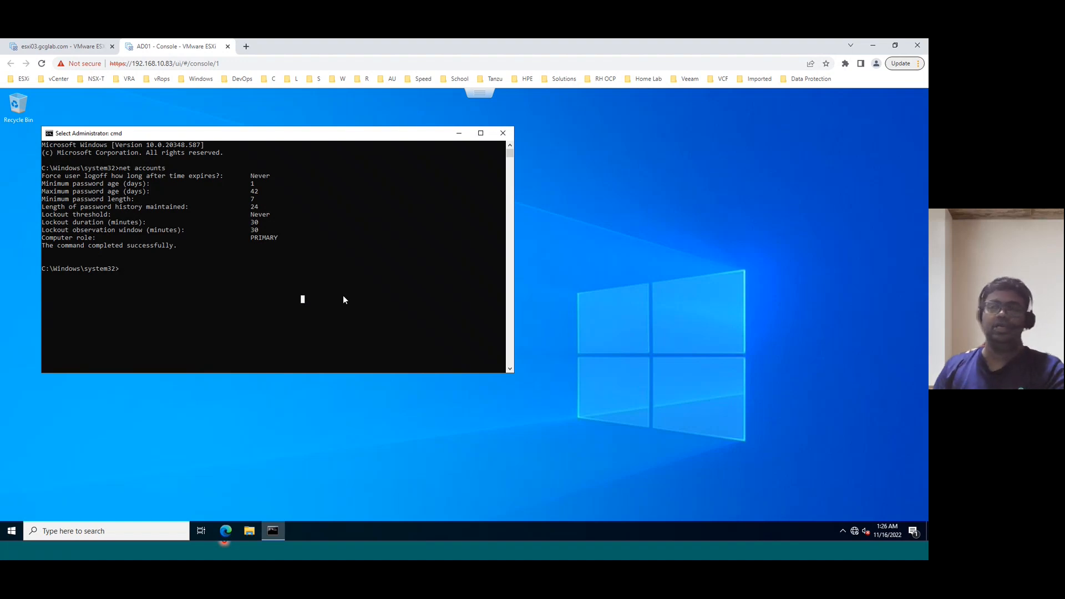
double_click(264, 237)
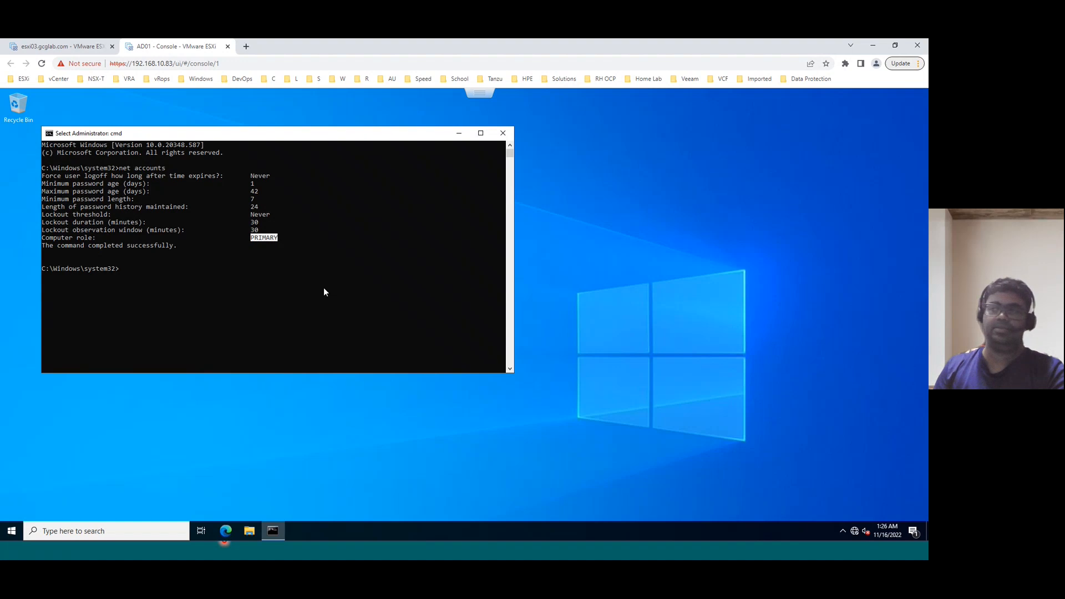